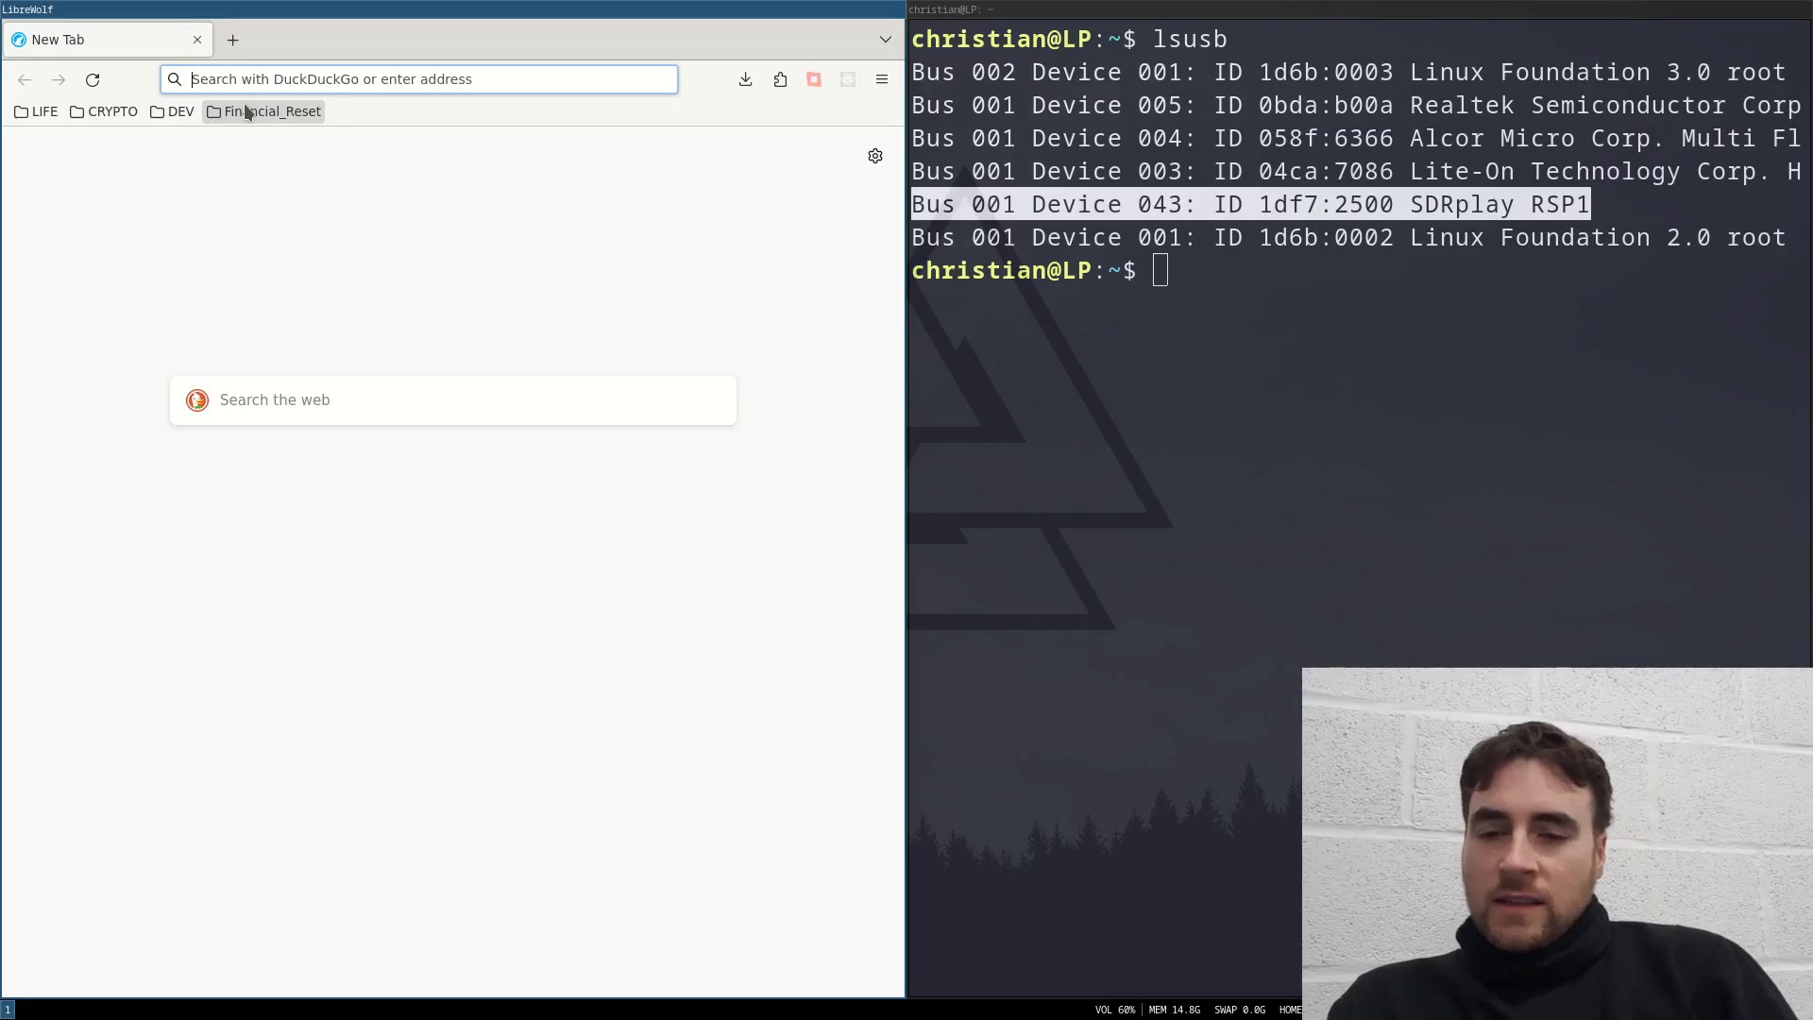
- Search DuckDuckGo for 'SDRPlay' from the address bar
text(SDRPlay&ia=web)
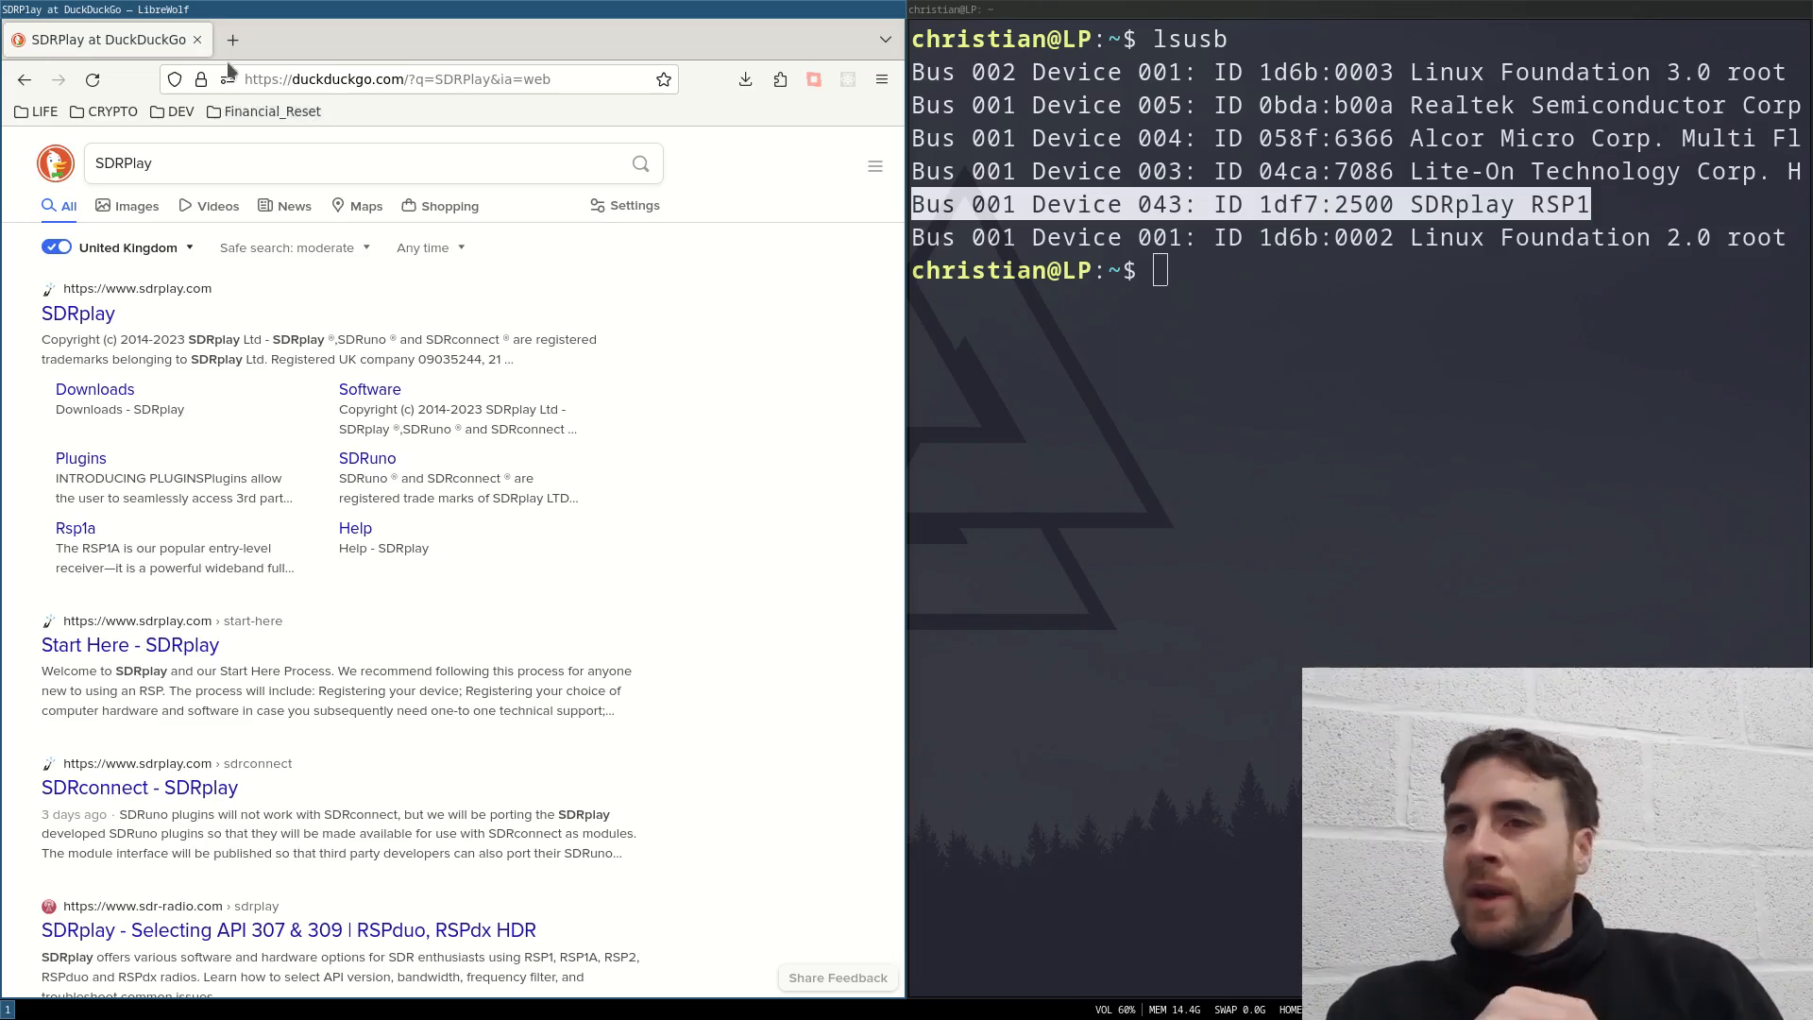
mouse_move(77, 313)
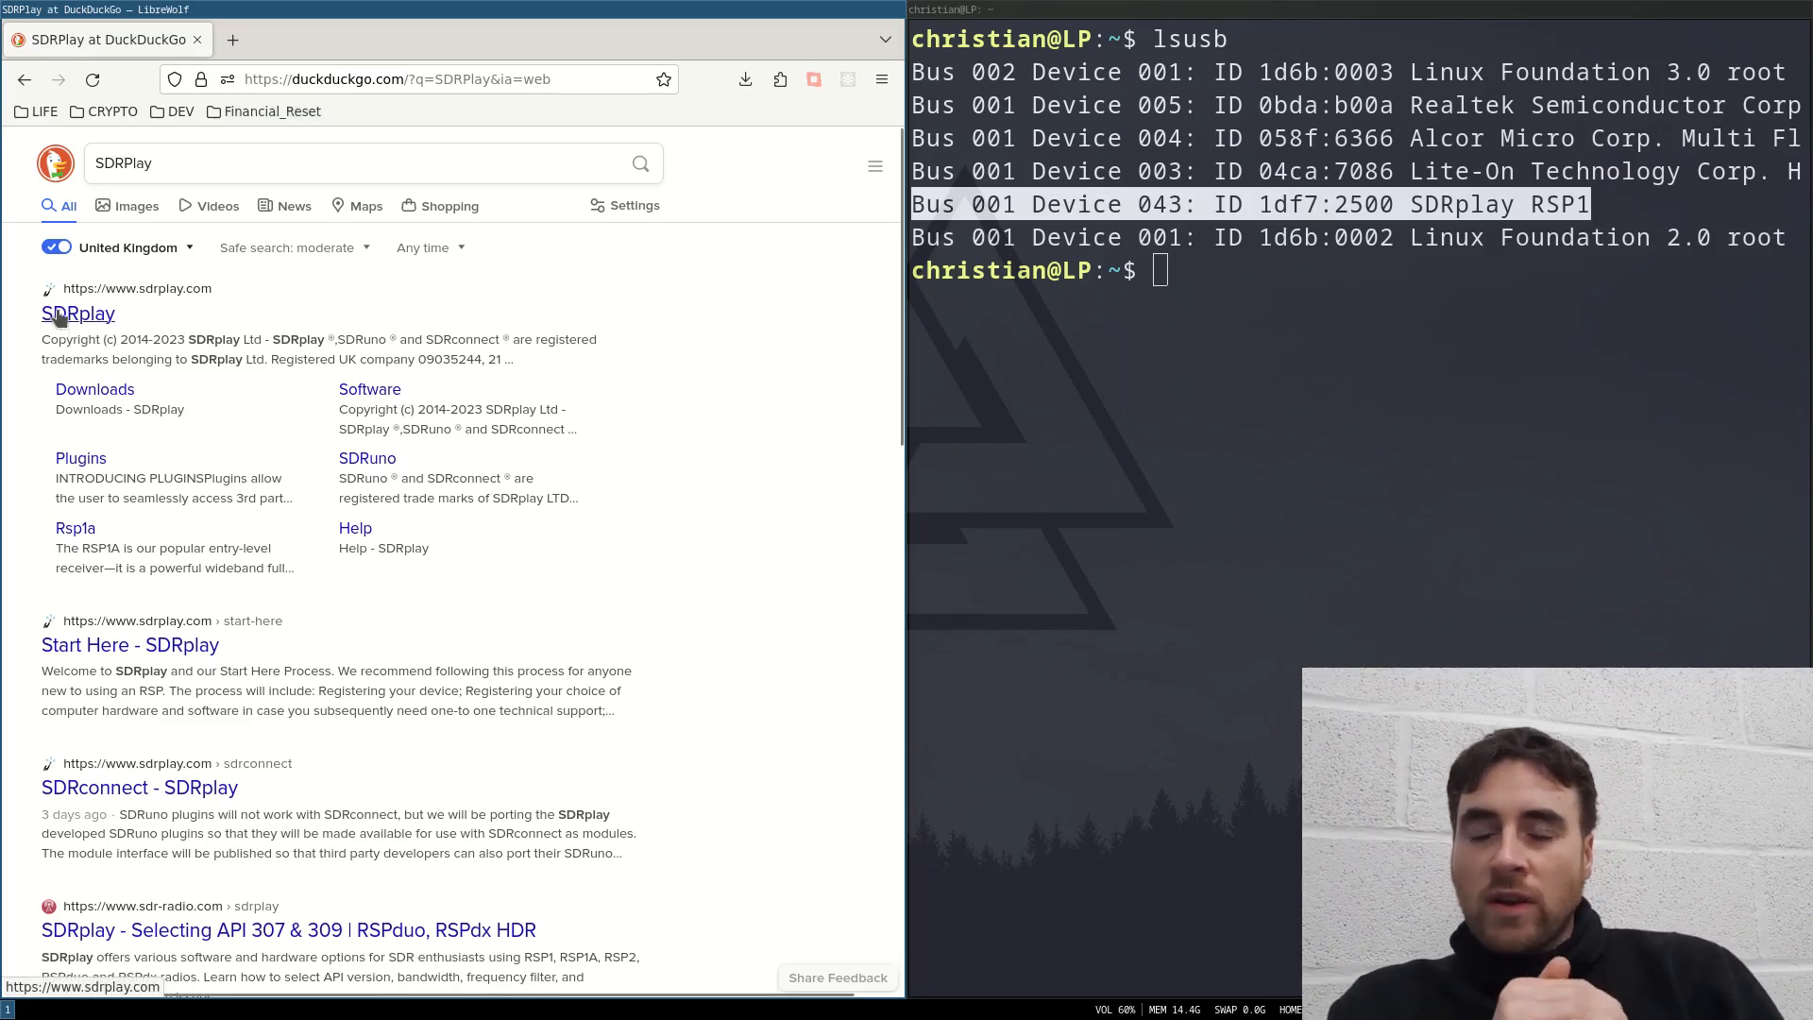
- Open the sdrplay.com home page from the top search result
click(77, 314)
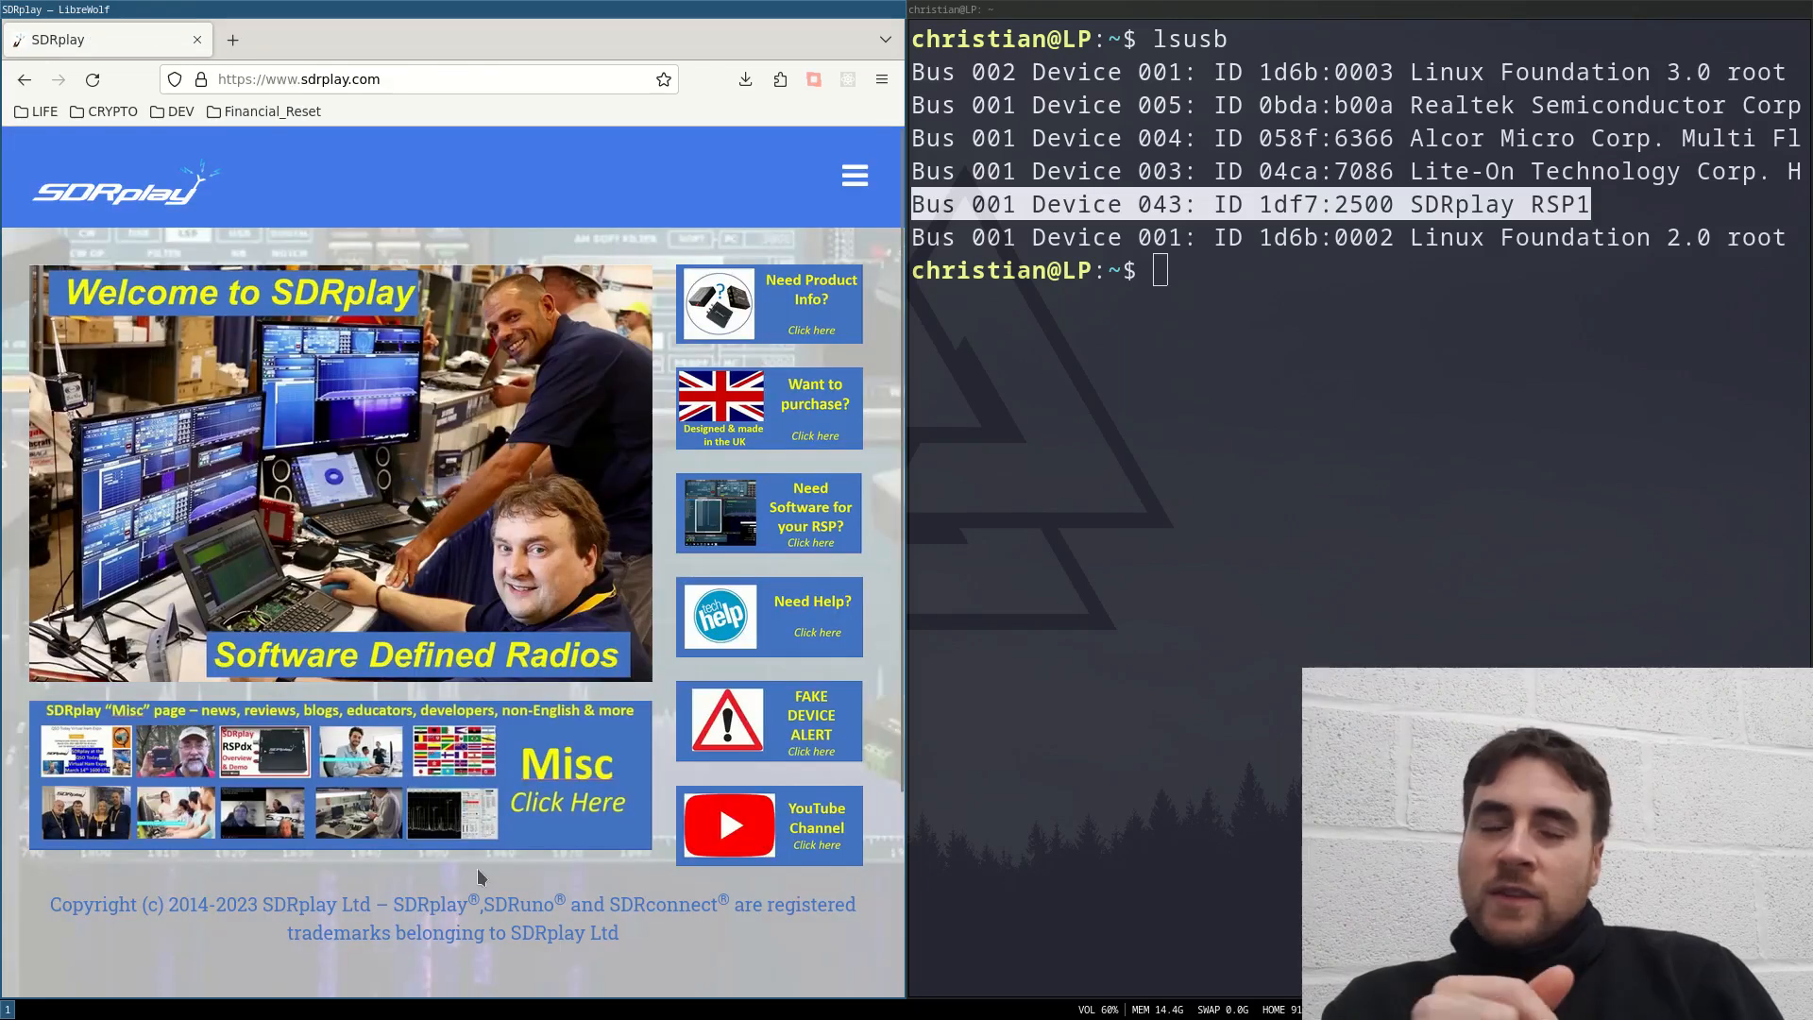
mouse_move(810, 247)
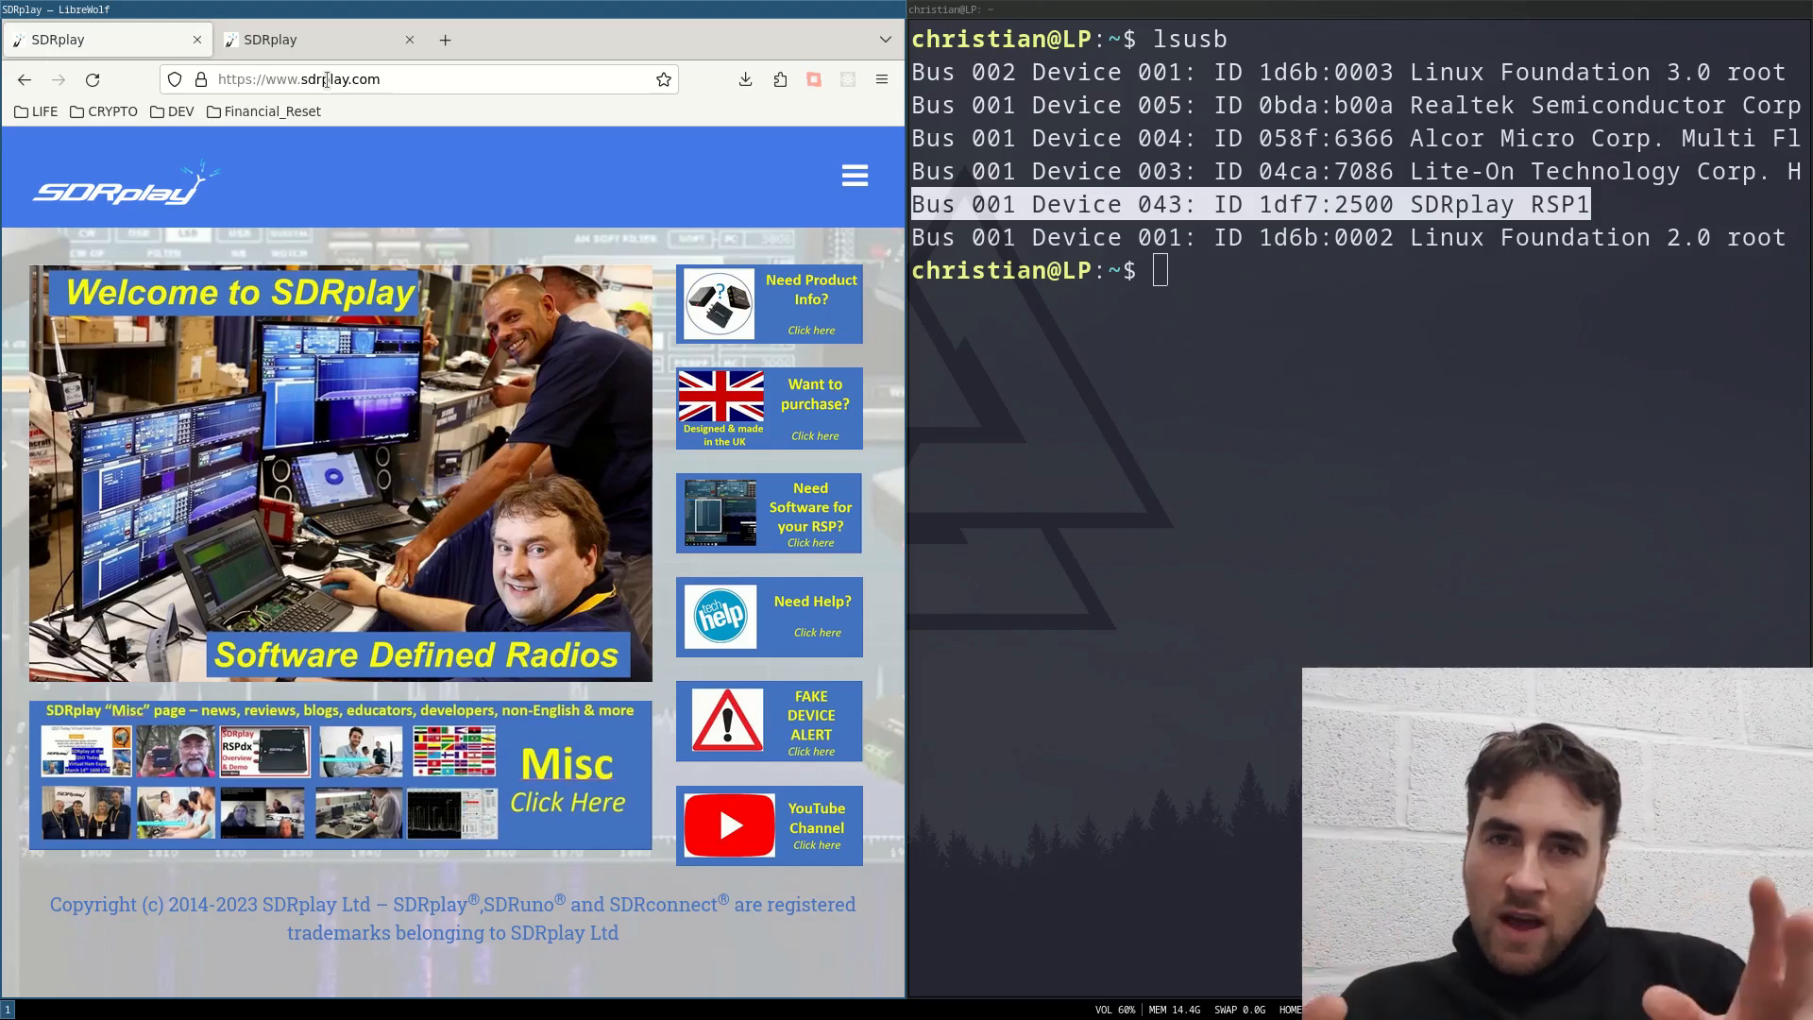
mouse_move(642, 527)
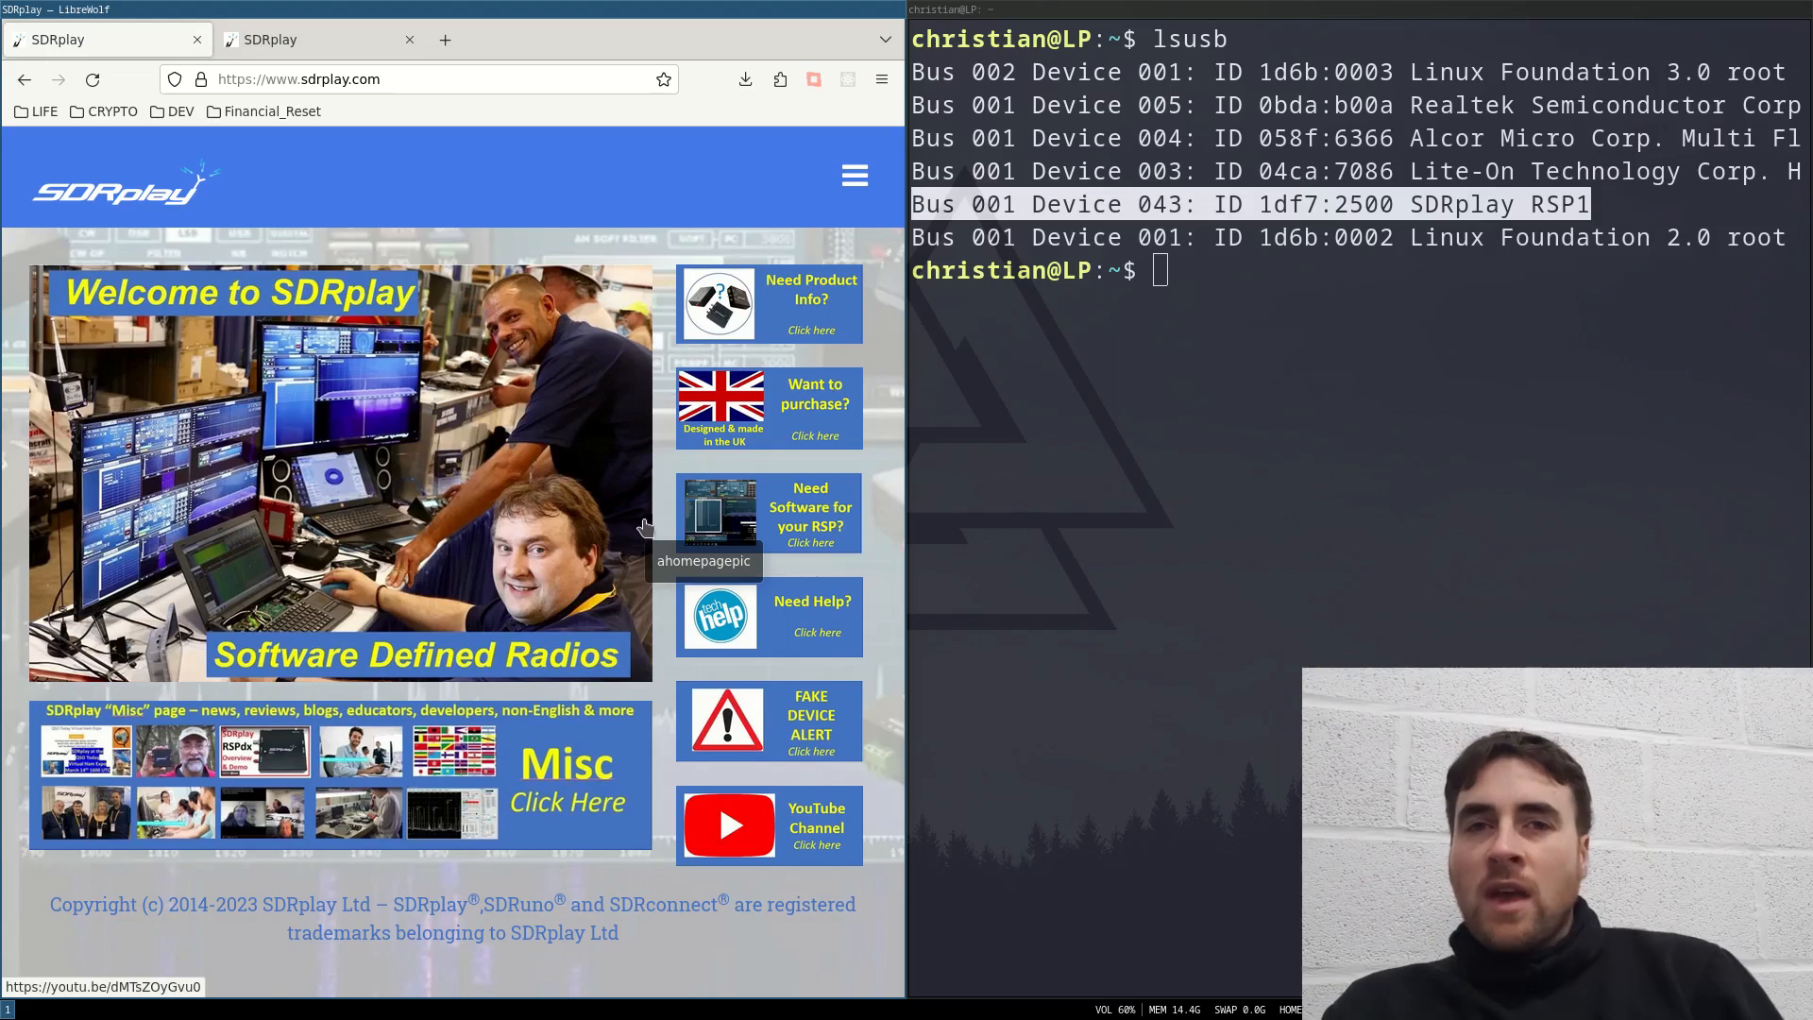
mouse_move(821, 215)
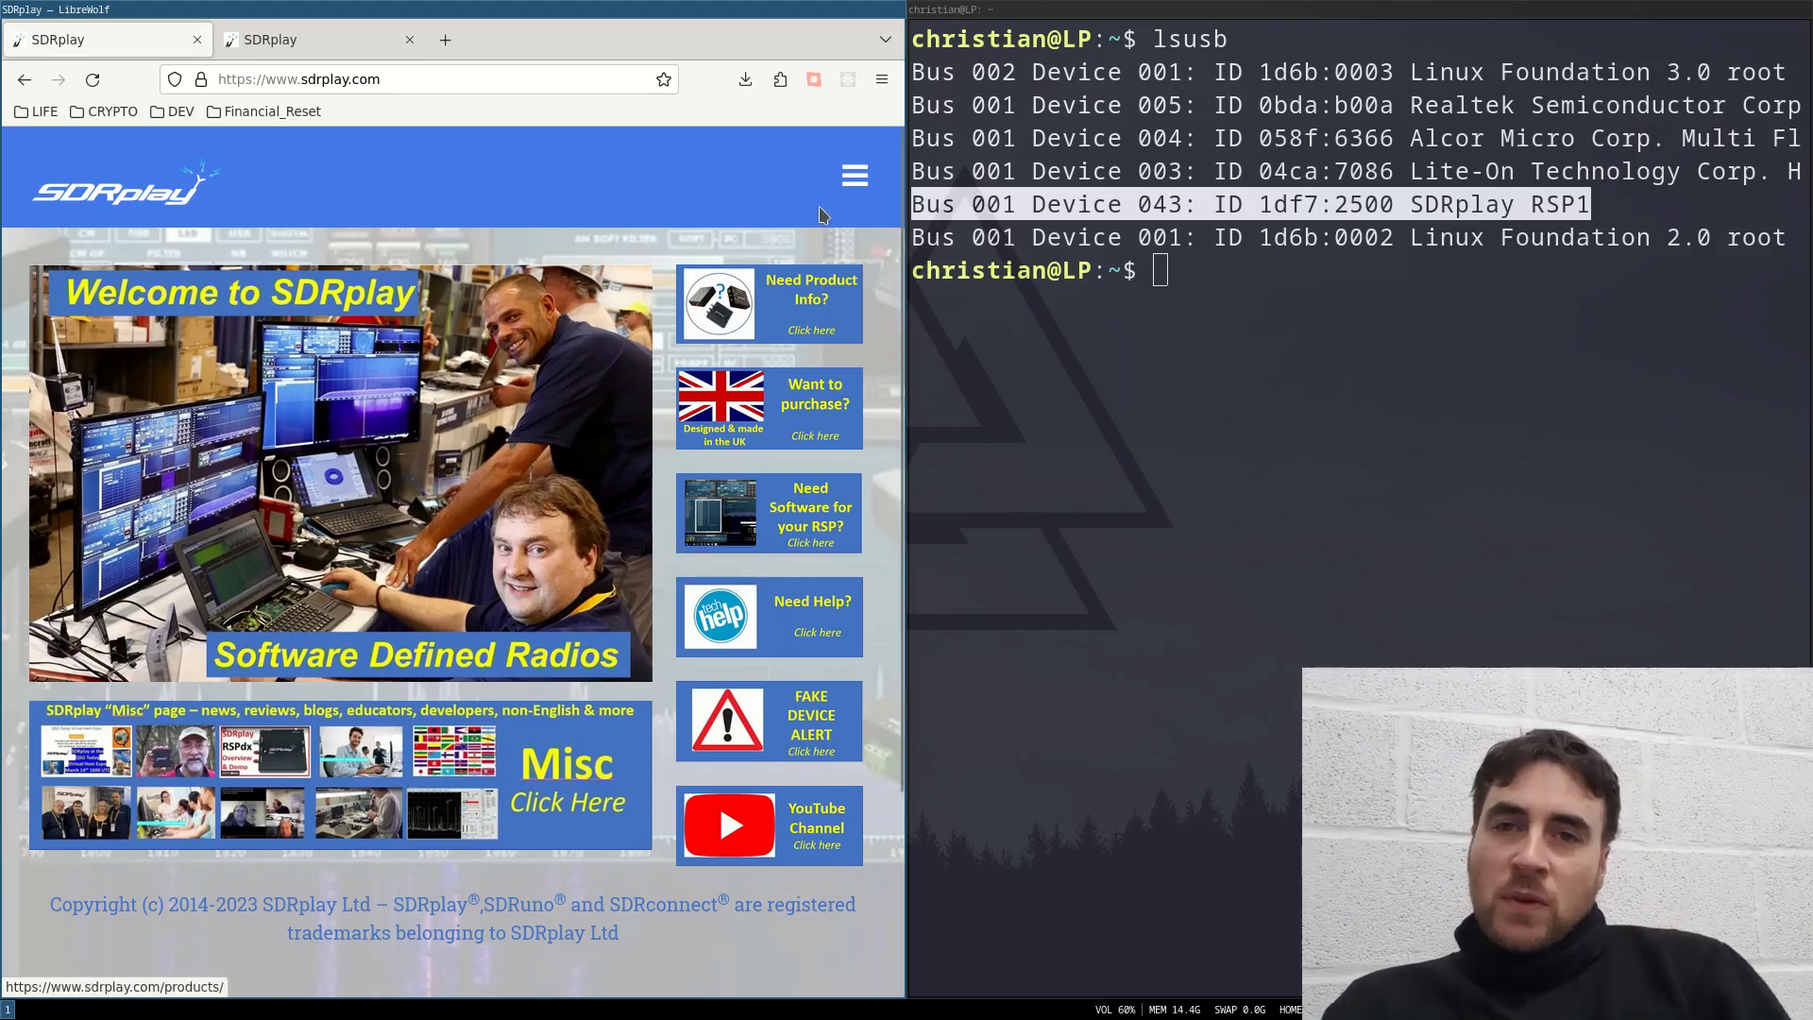
mouse_move(795, 266)
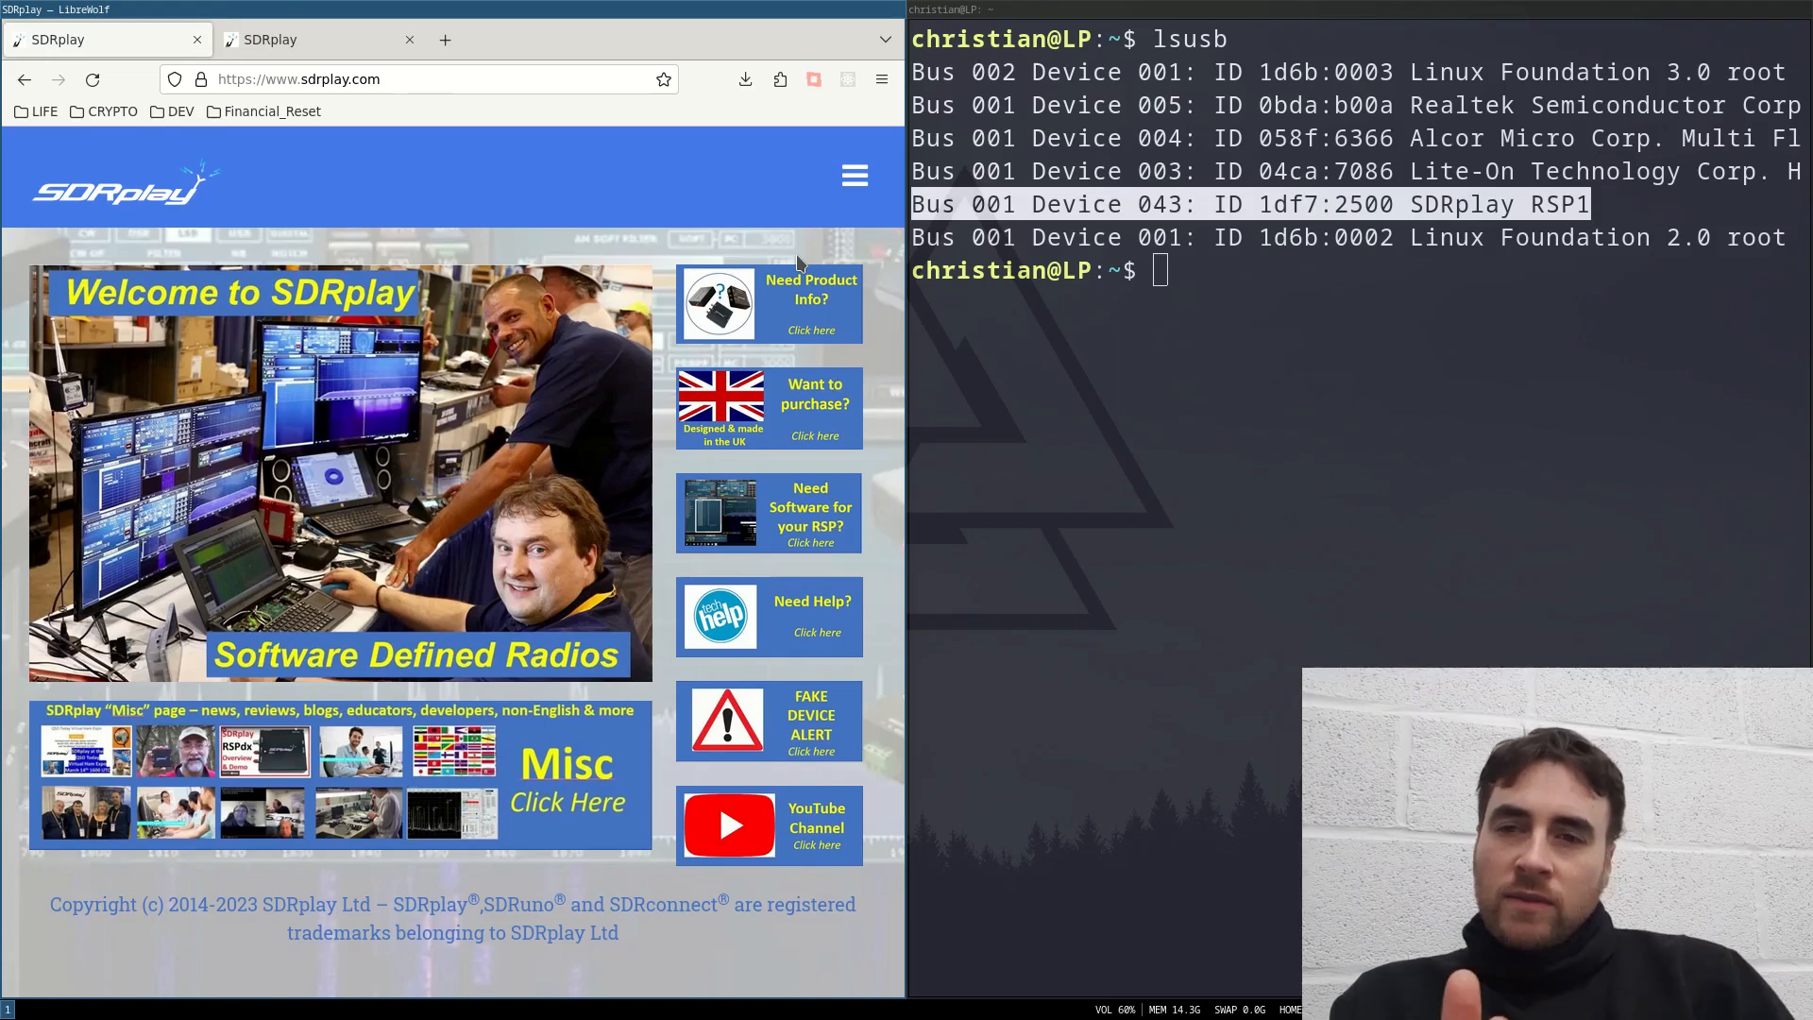
- From the libmirisdr-4 page, open the f4exb/sdrangel repository and its latest release
click(315, 40)
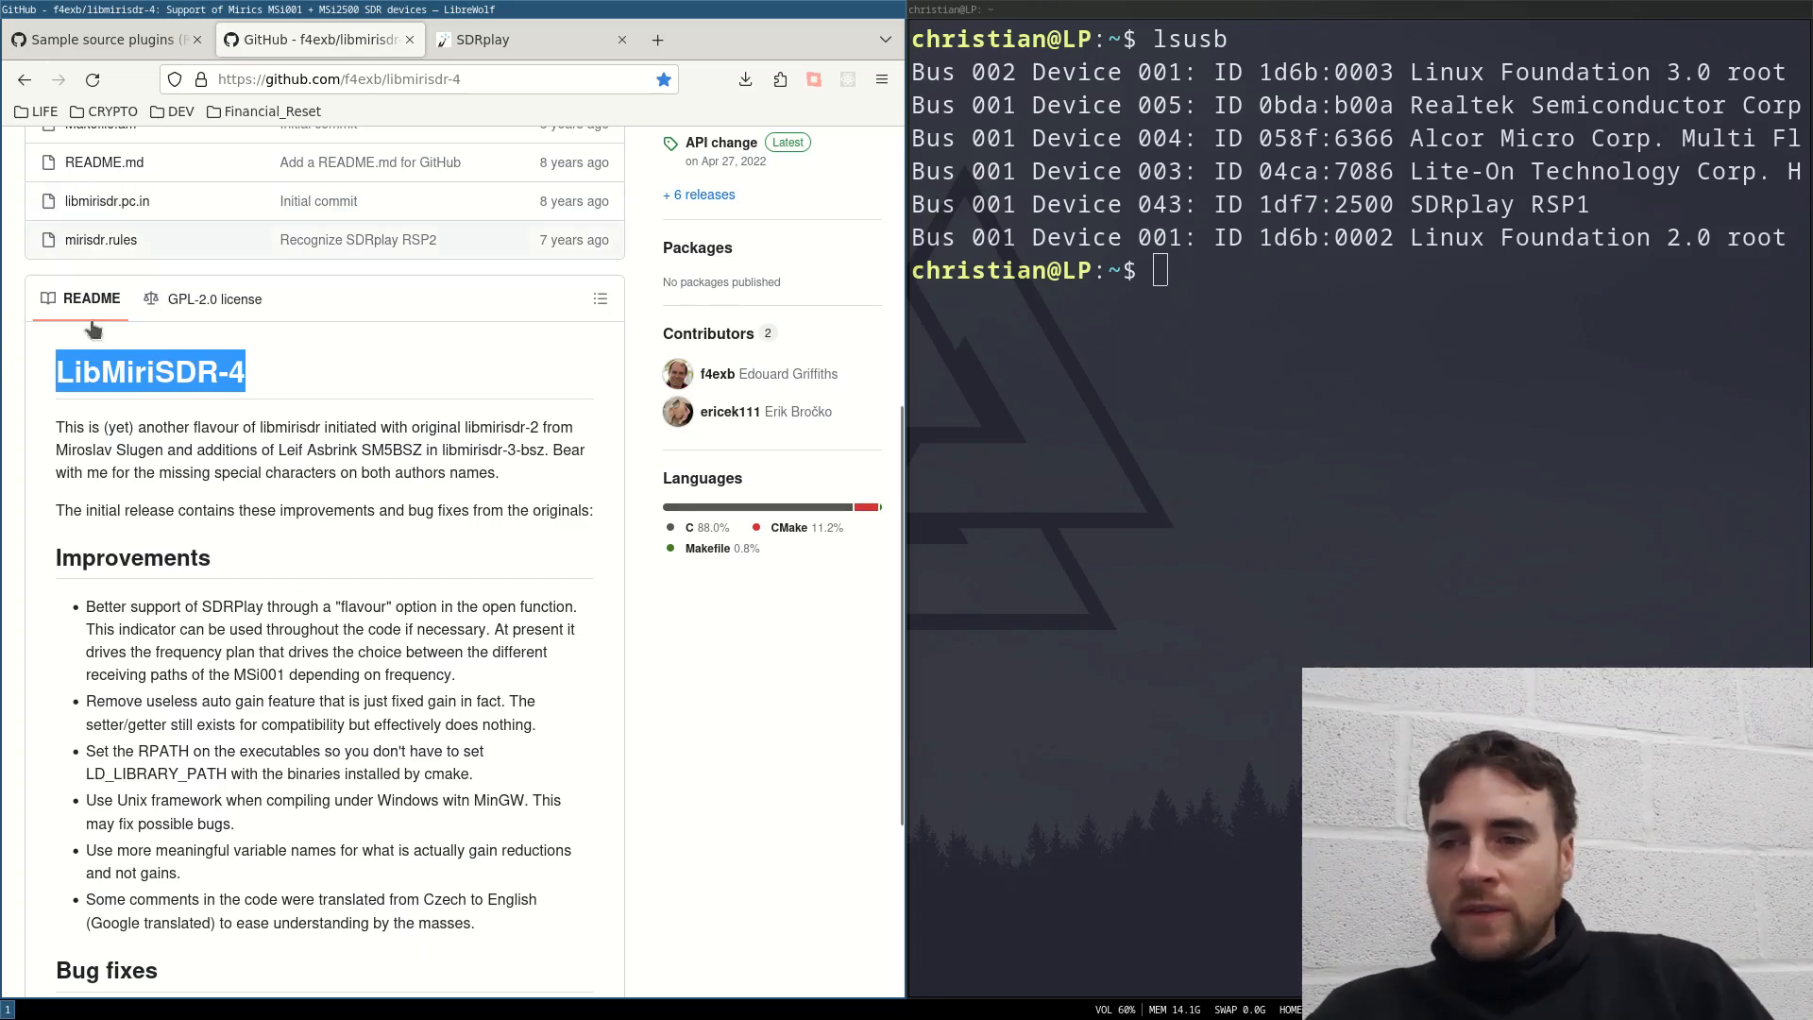
click(104, 38)
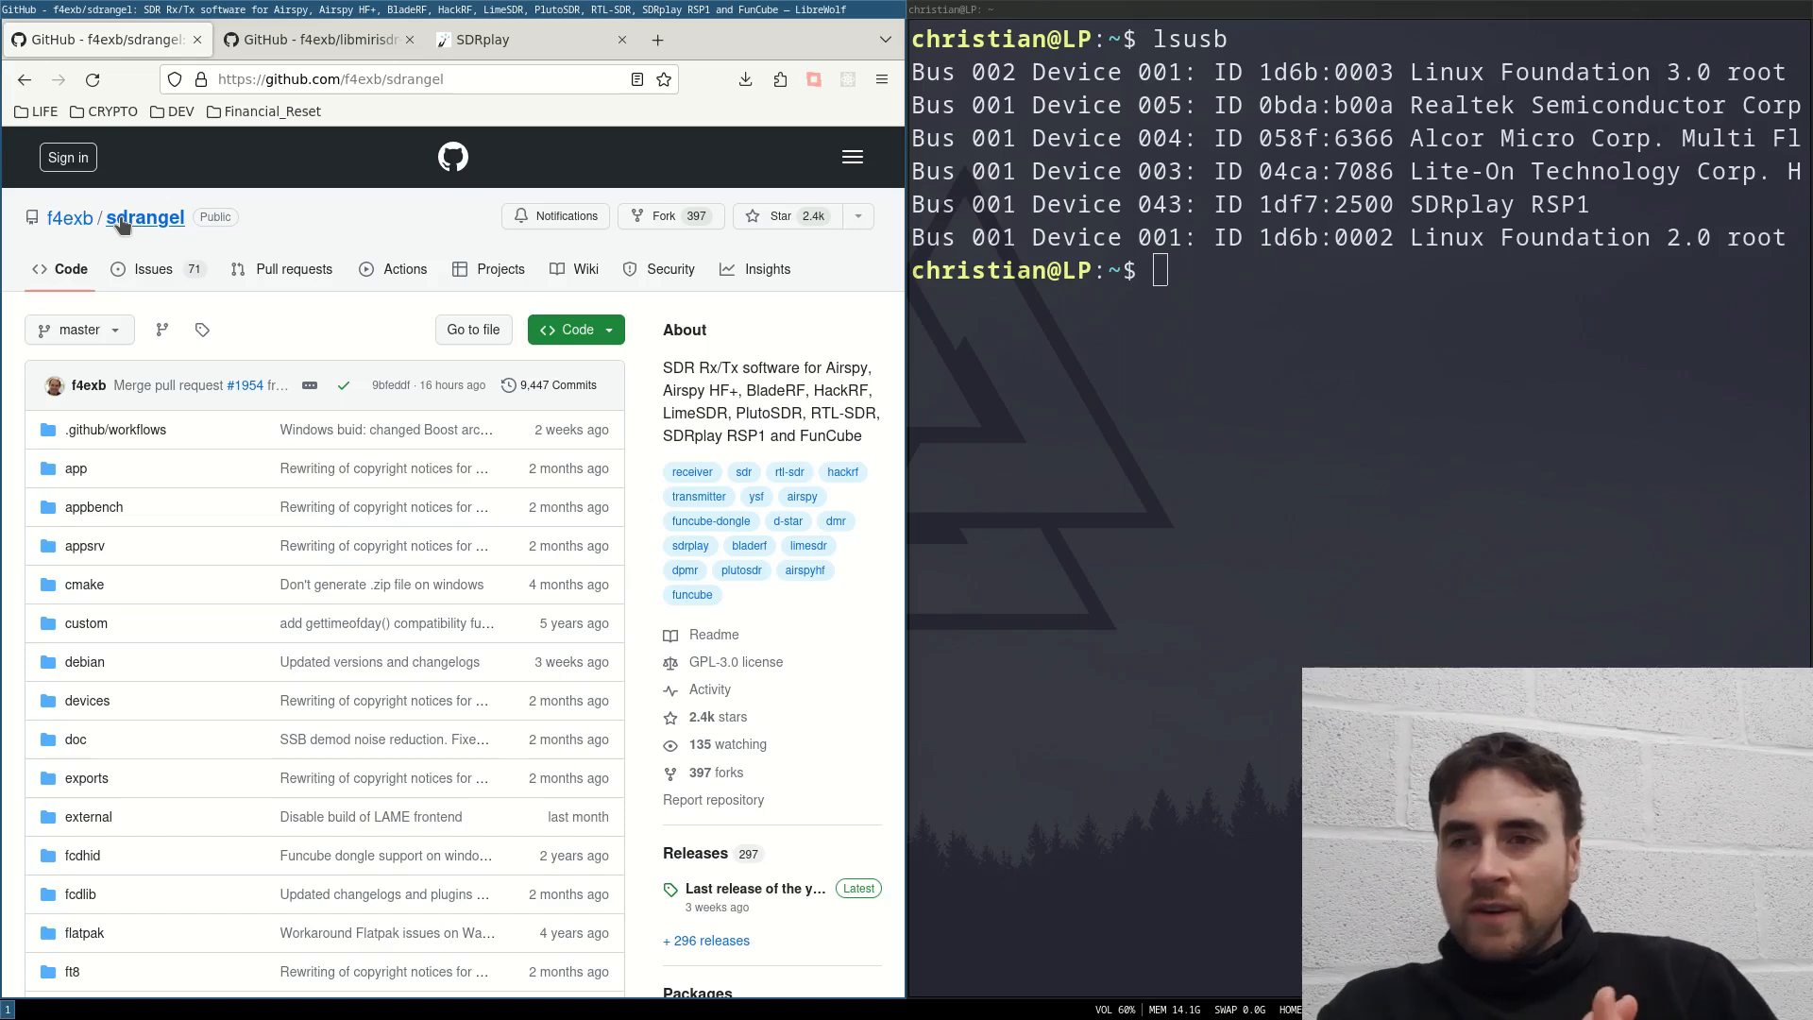
scroll(down, 3)
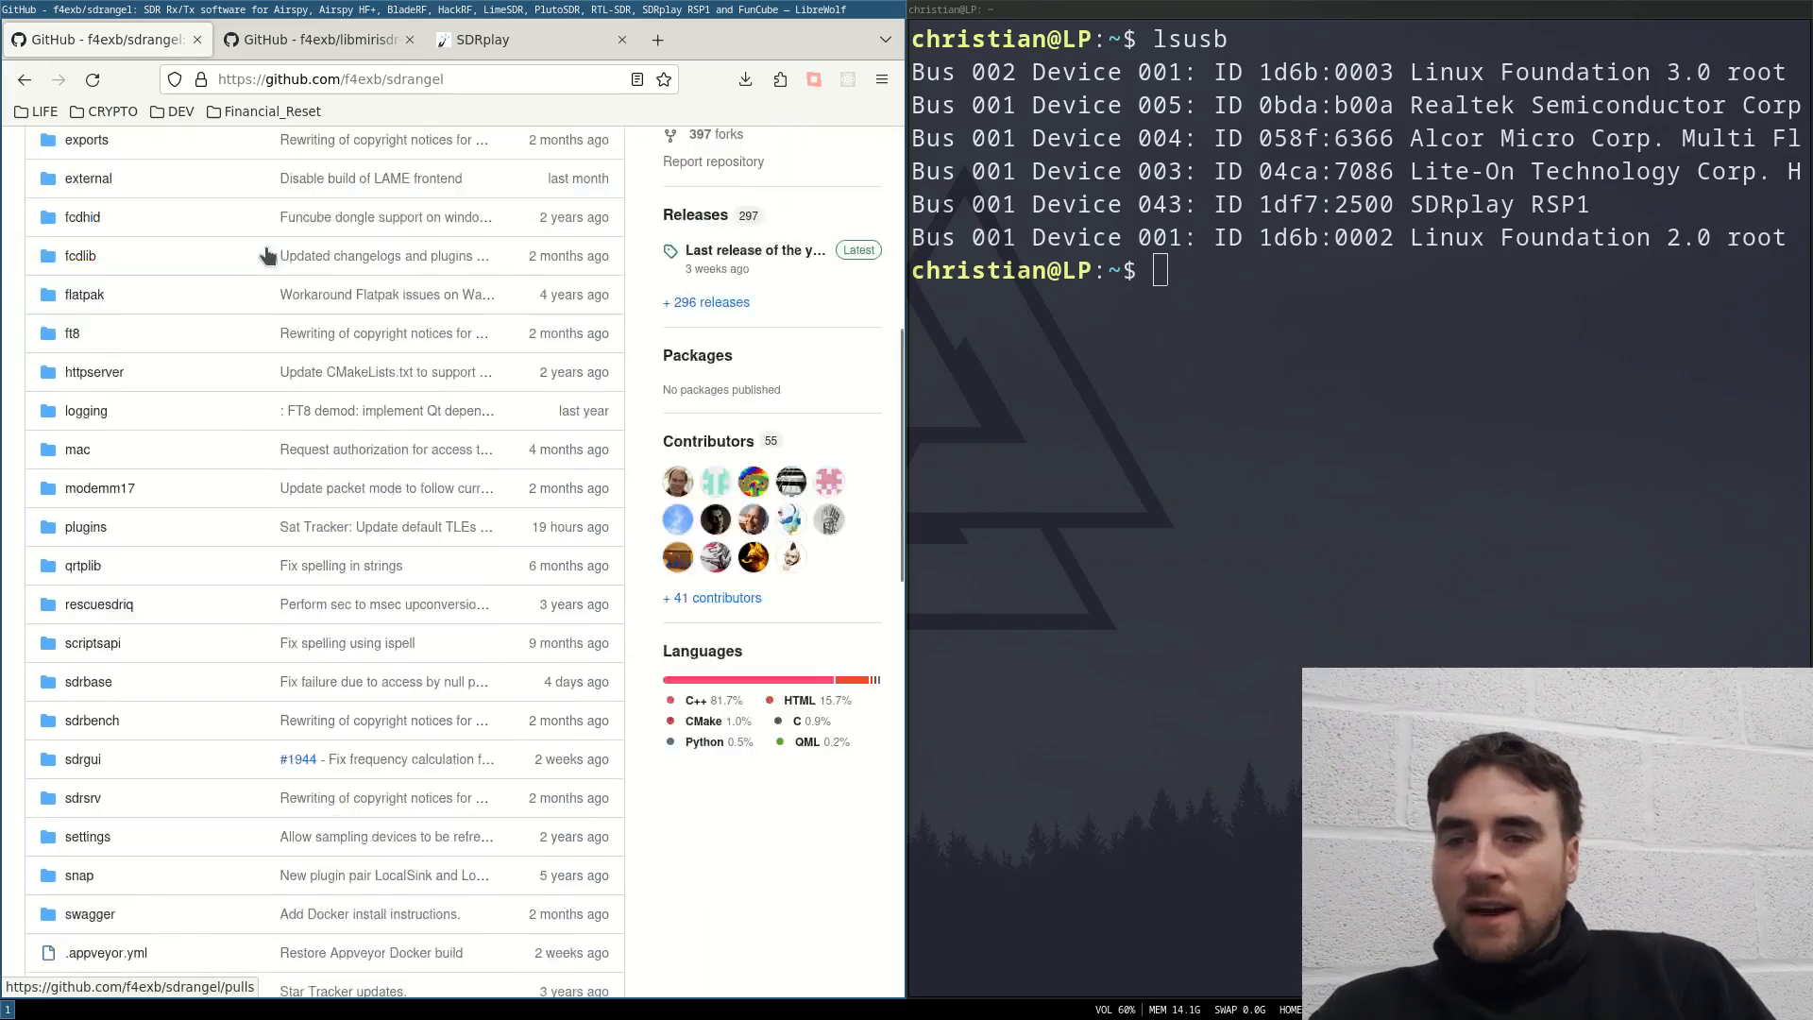
click(755, 249)
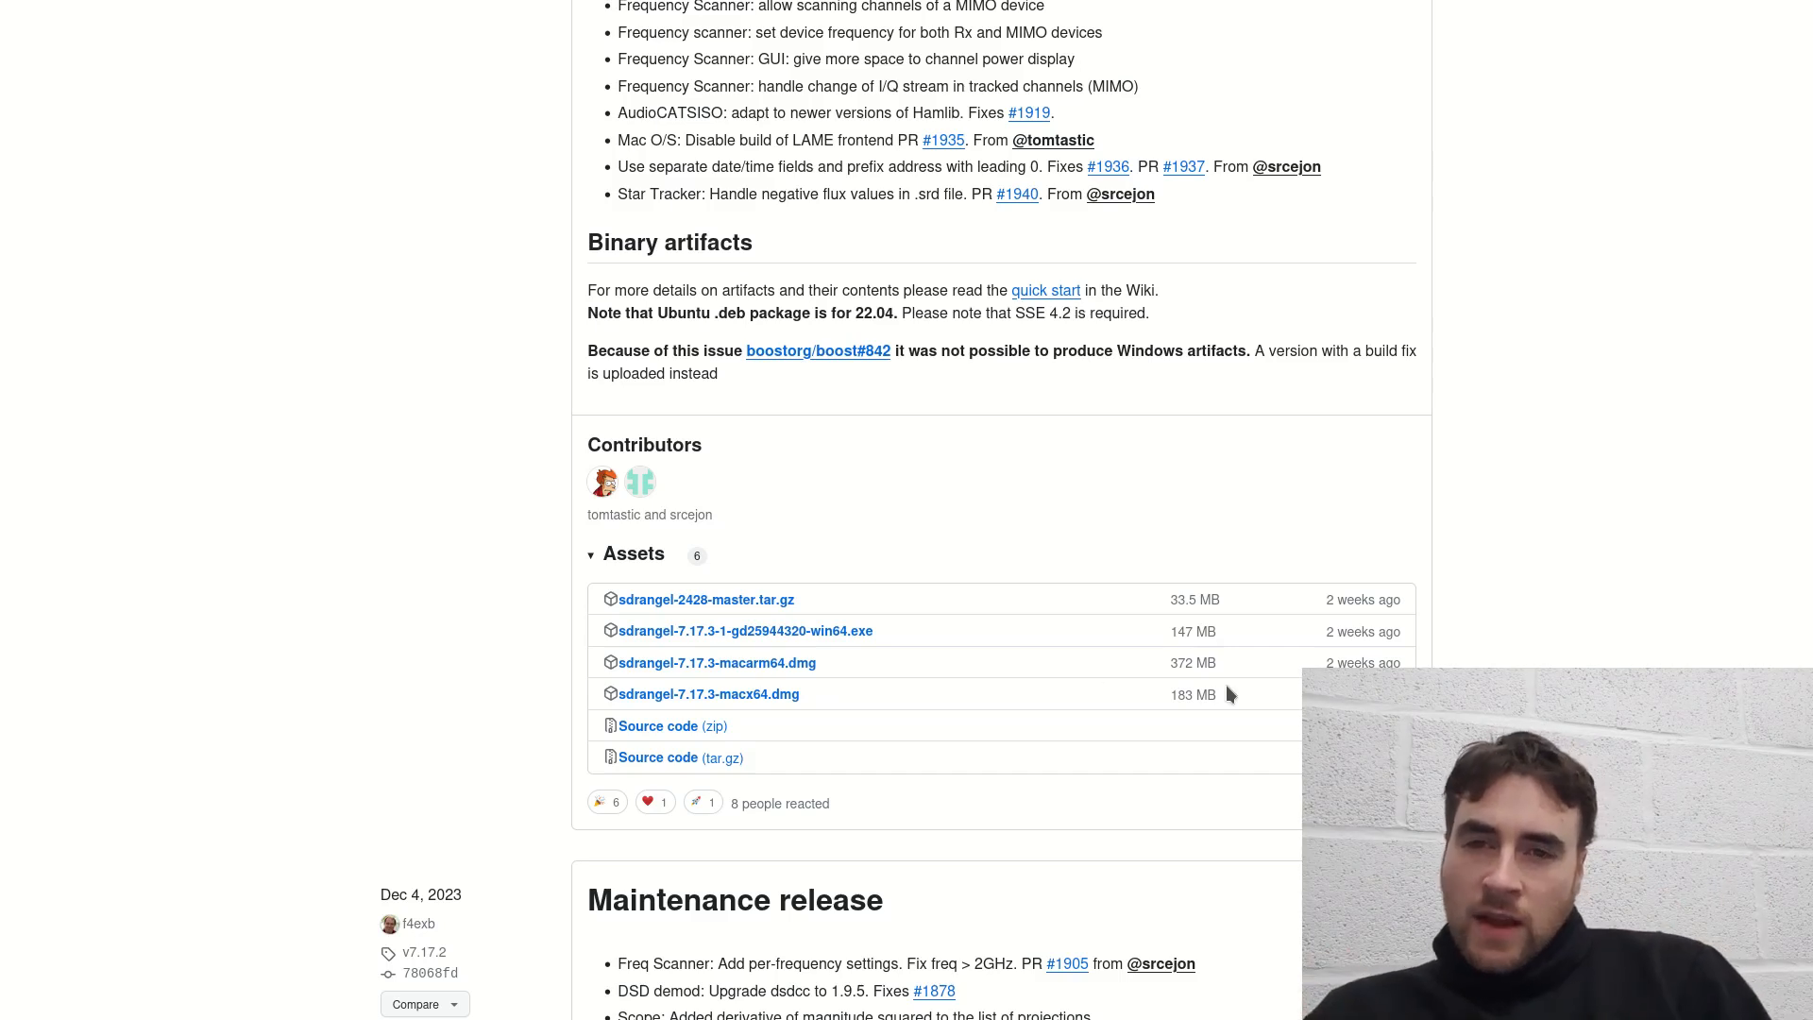
mouse_move(706, 599)
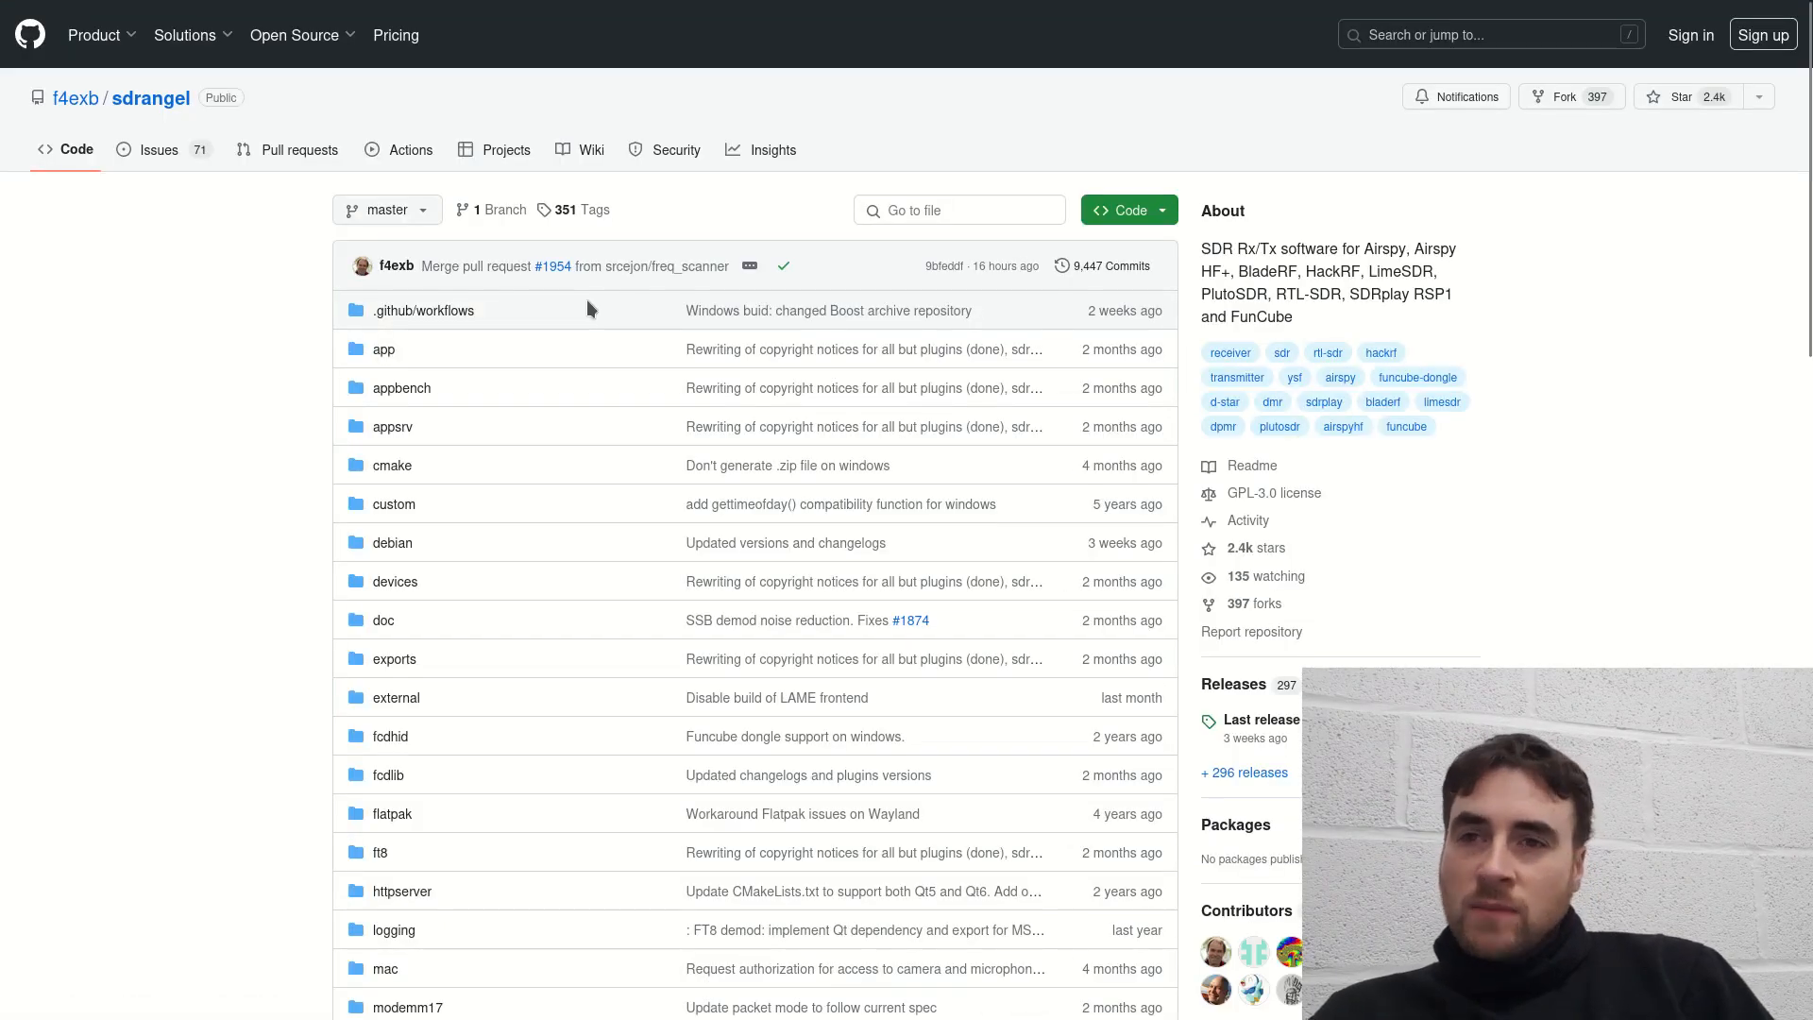
- Open the sdrangel wiki and read through the Compile in Linux dependency instructions
click(591, 149)
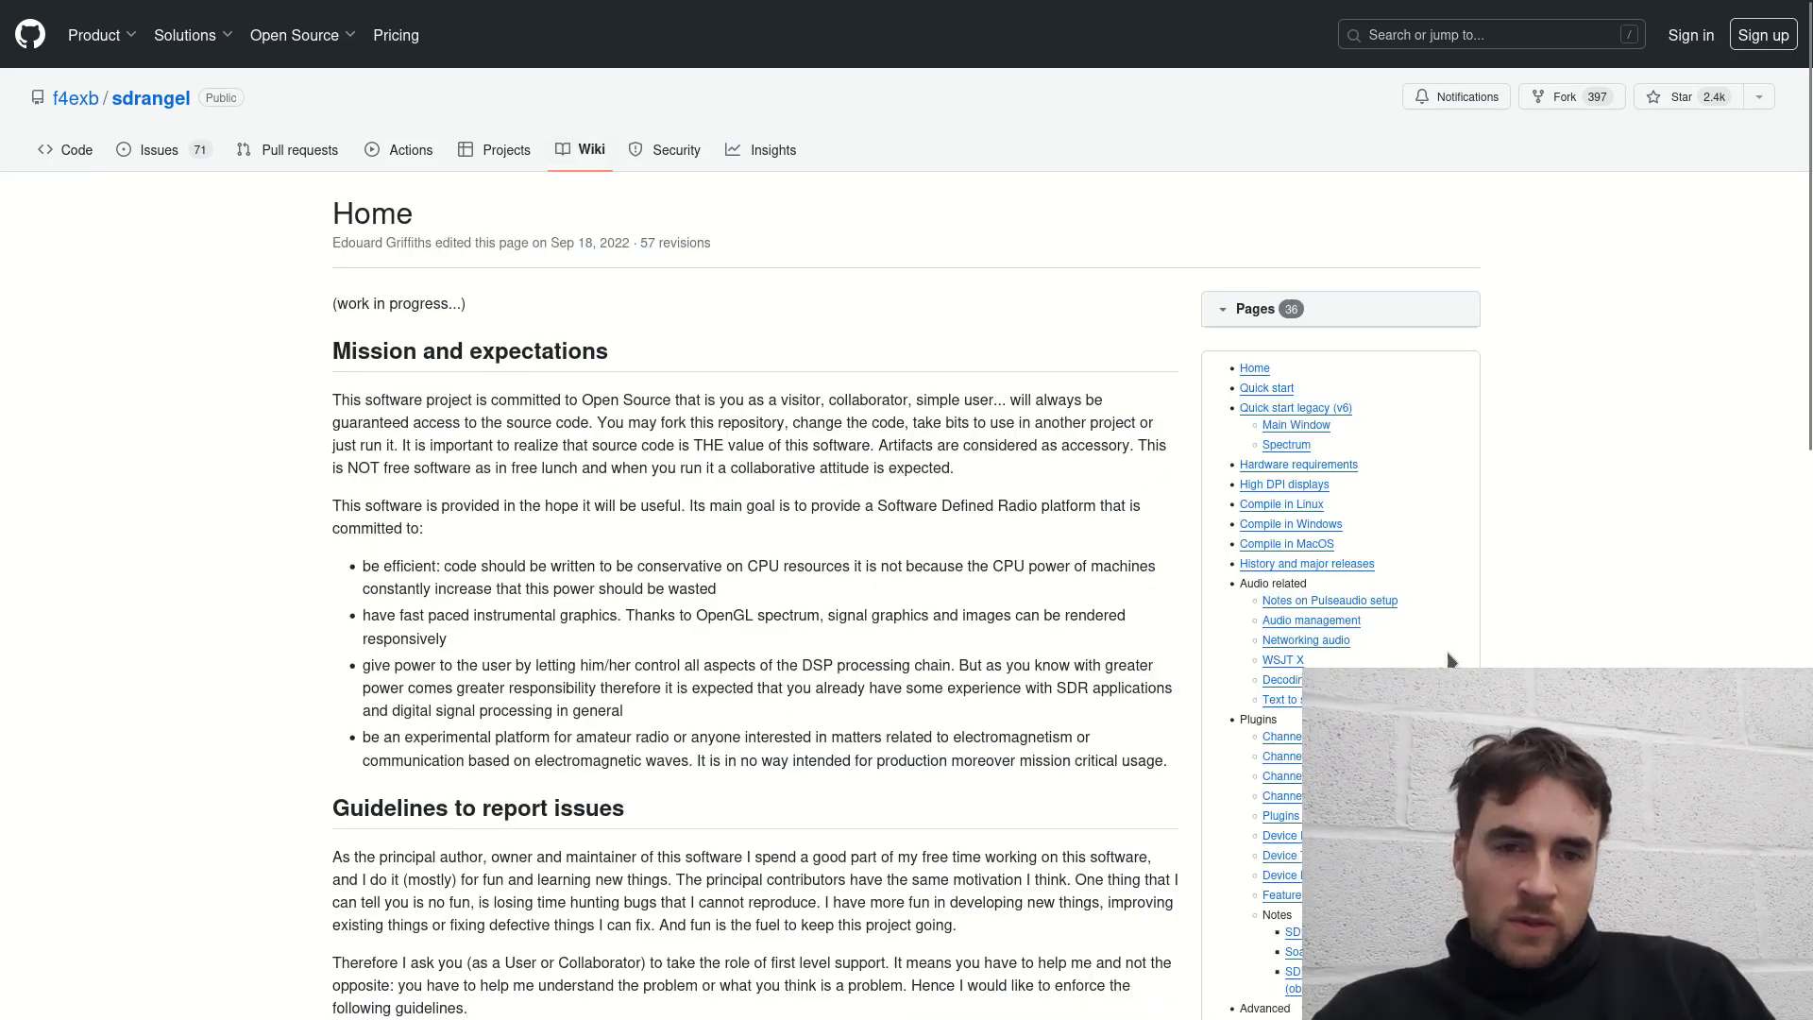
scroll(down, 3)
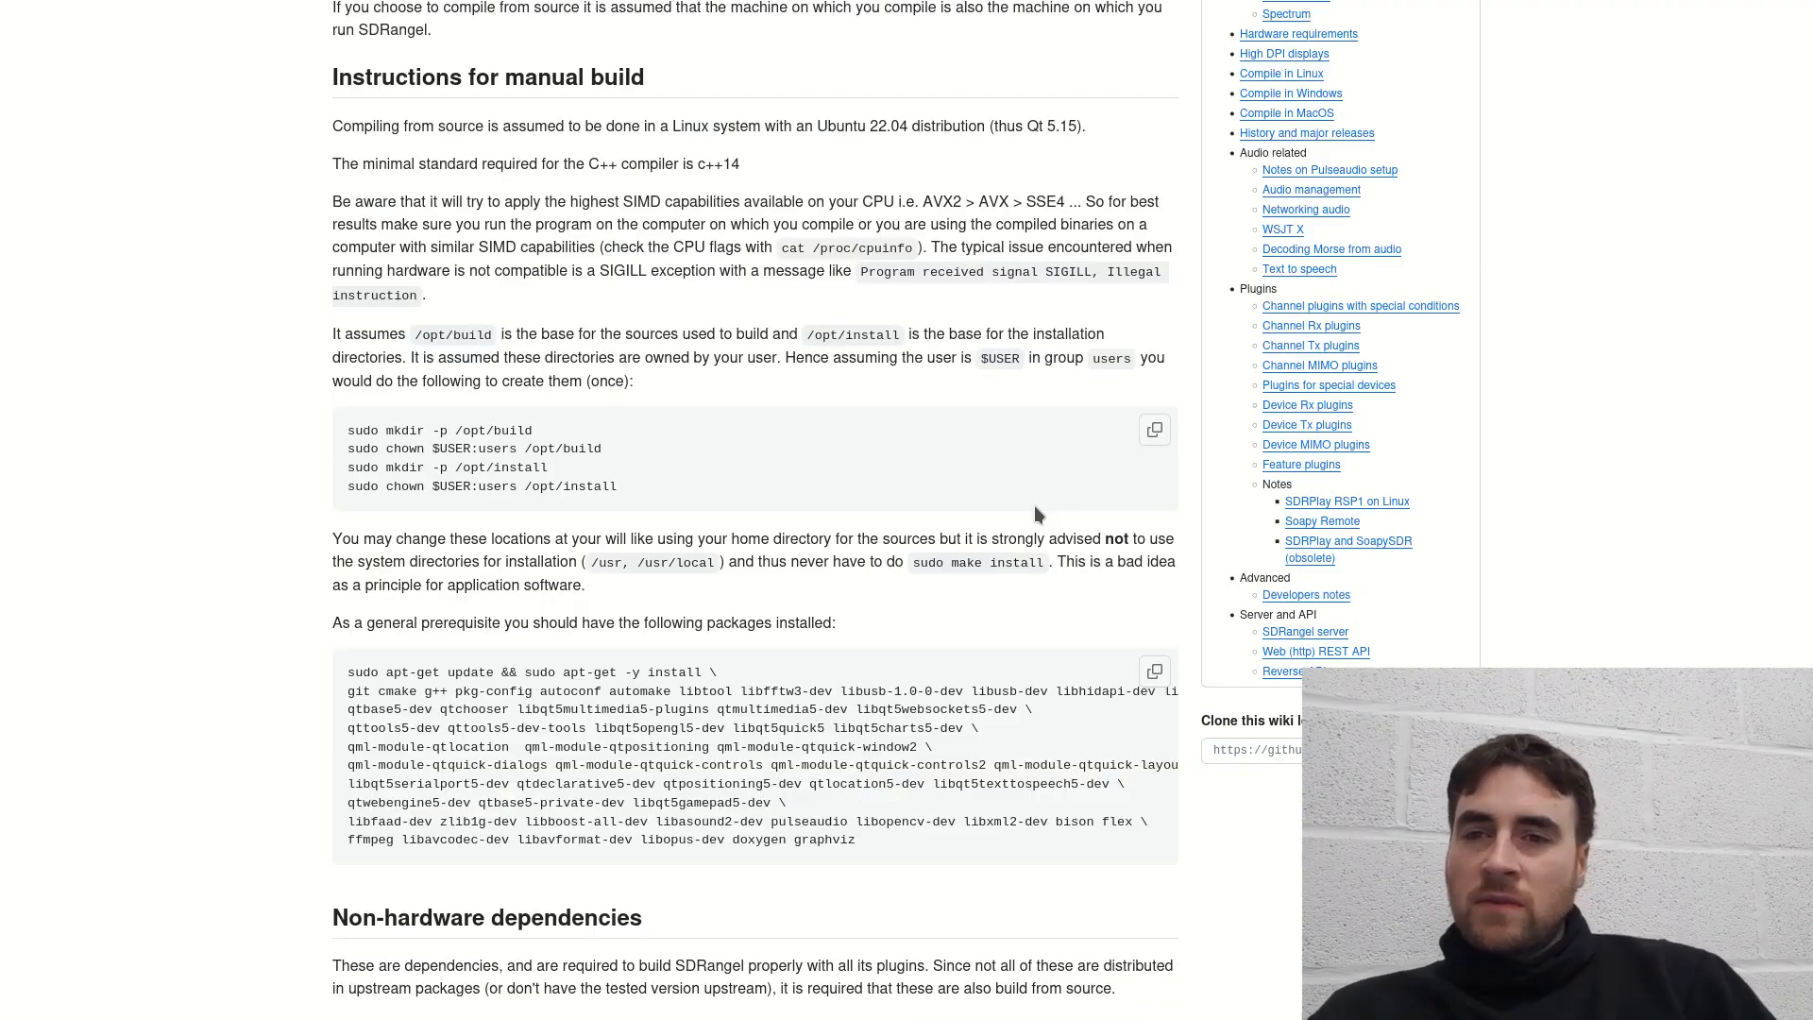
scroll(up, 3)
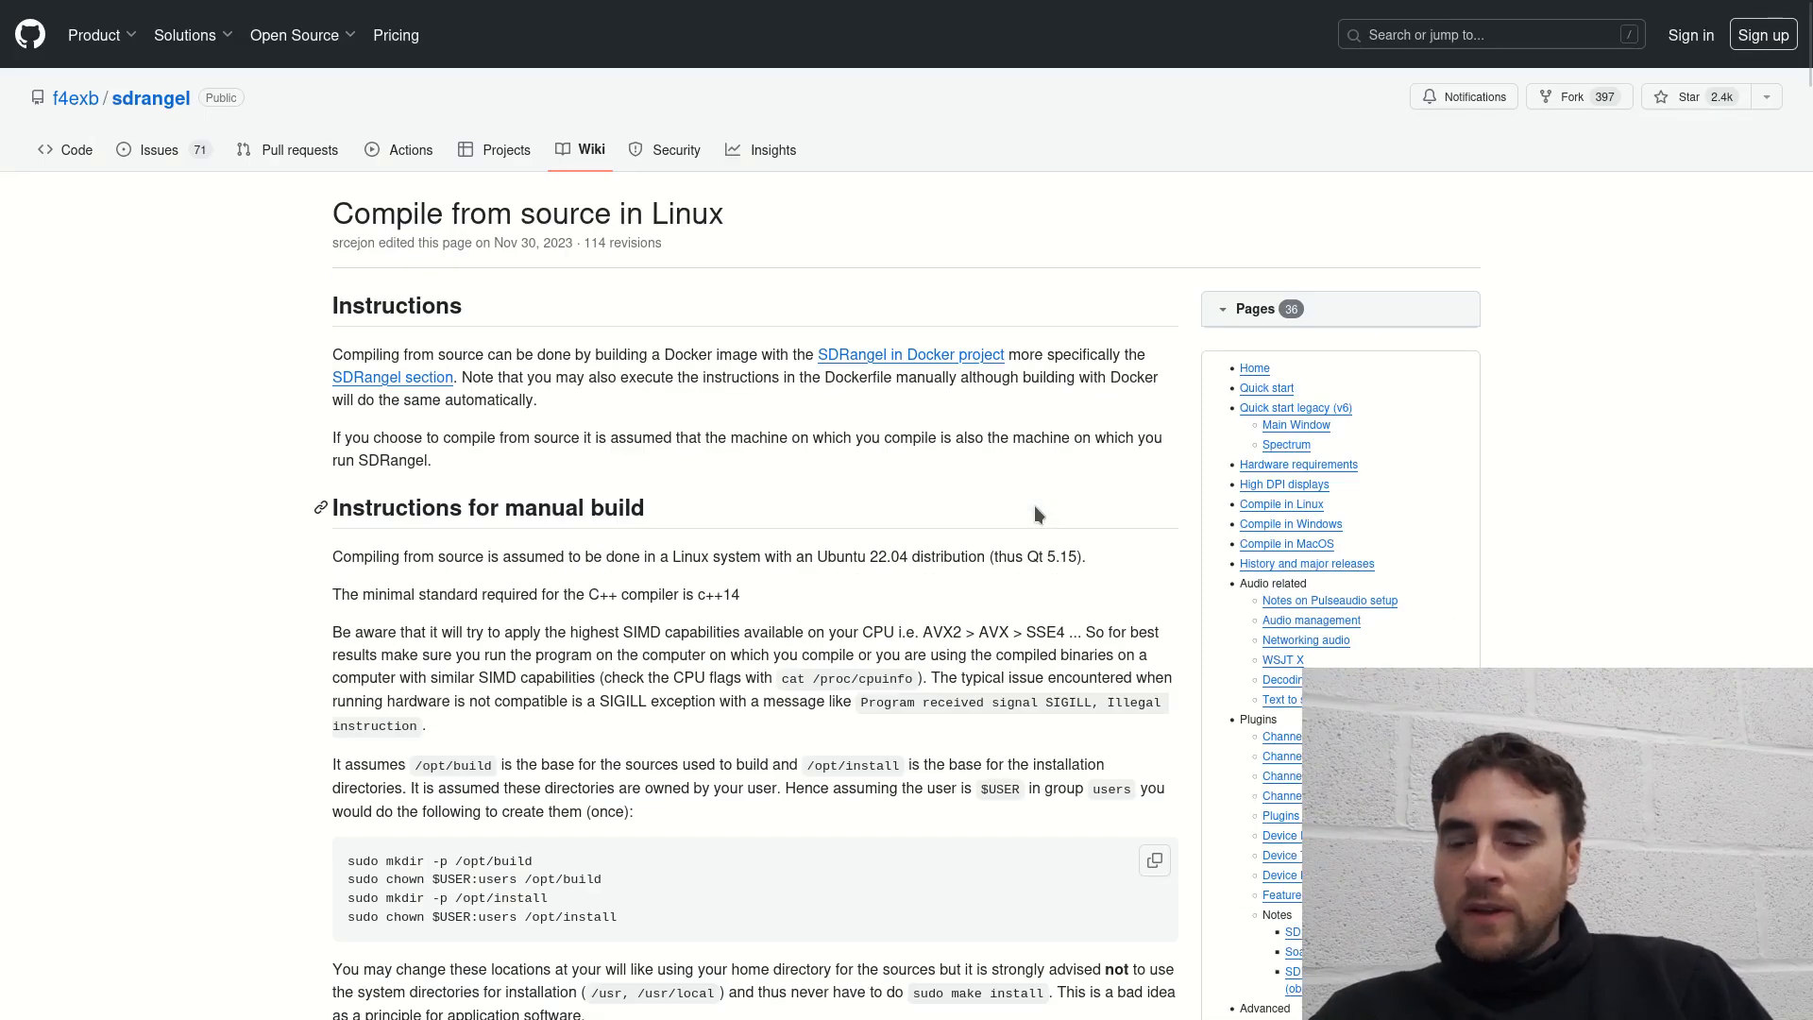
scroll(down, 3)
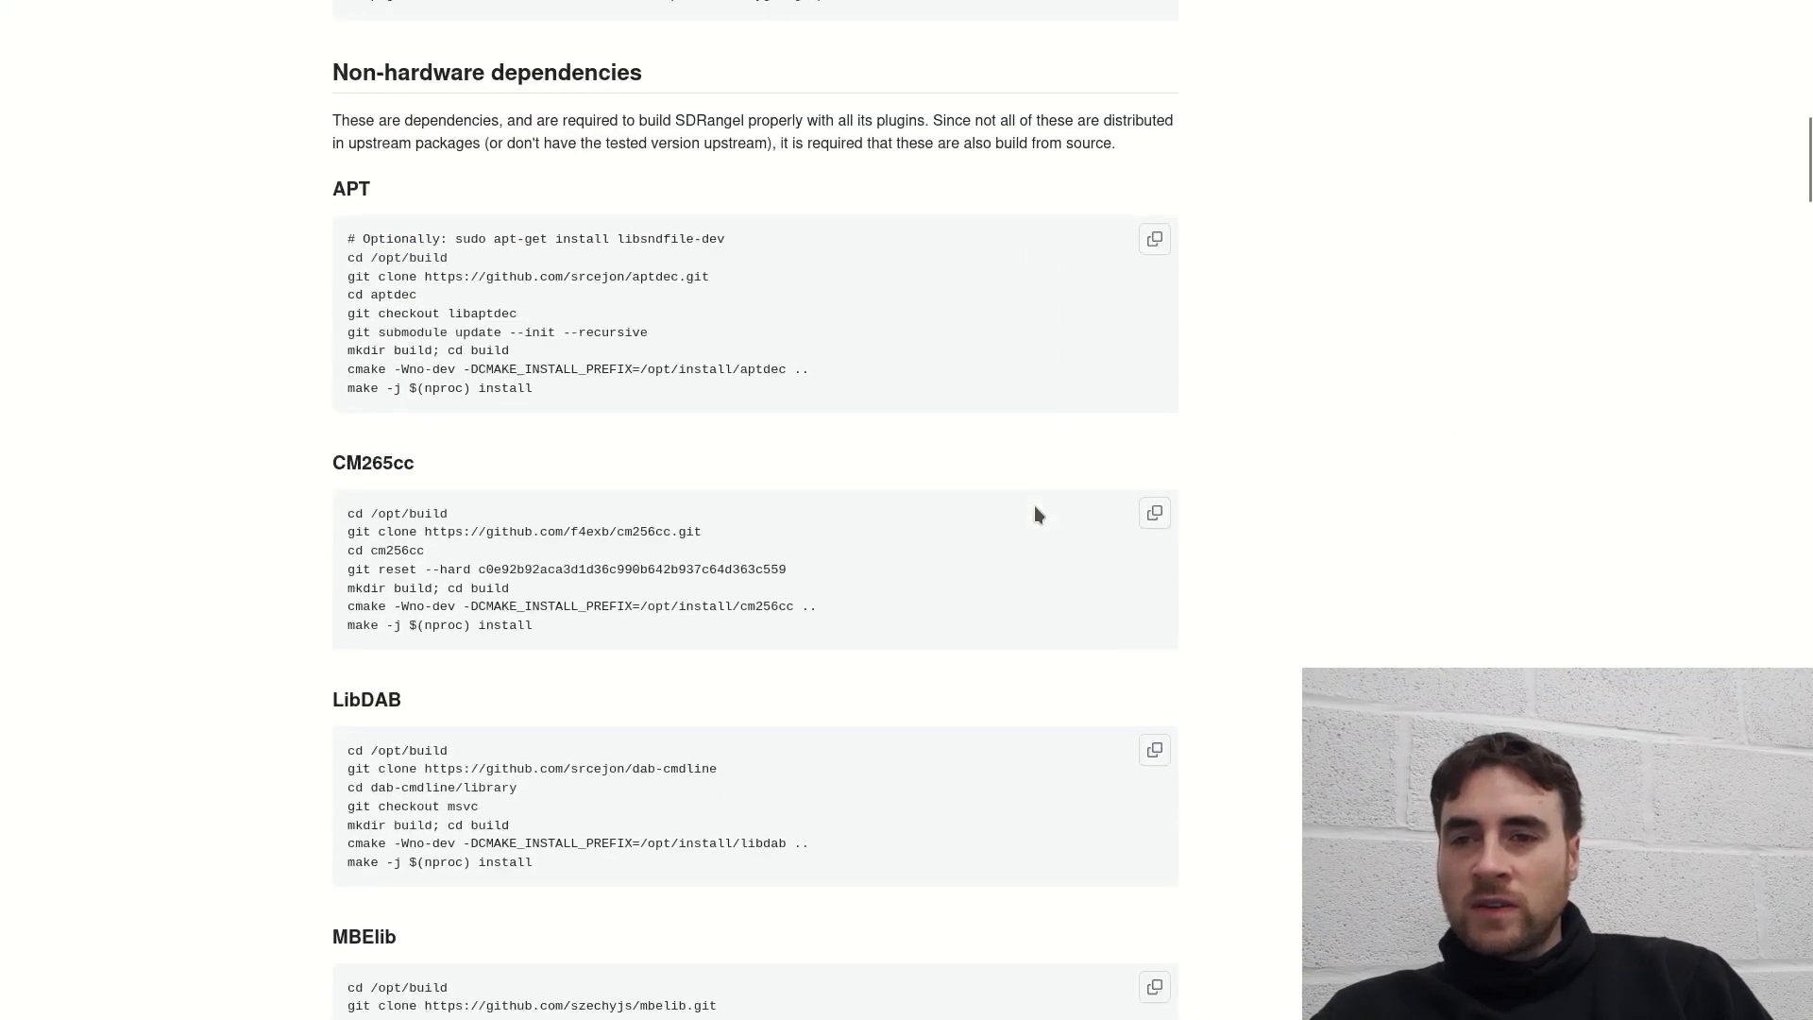
scroll(up, 3)
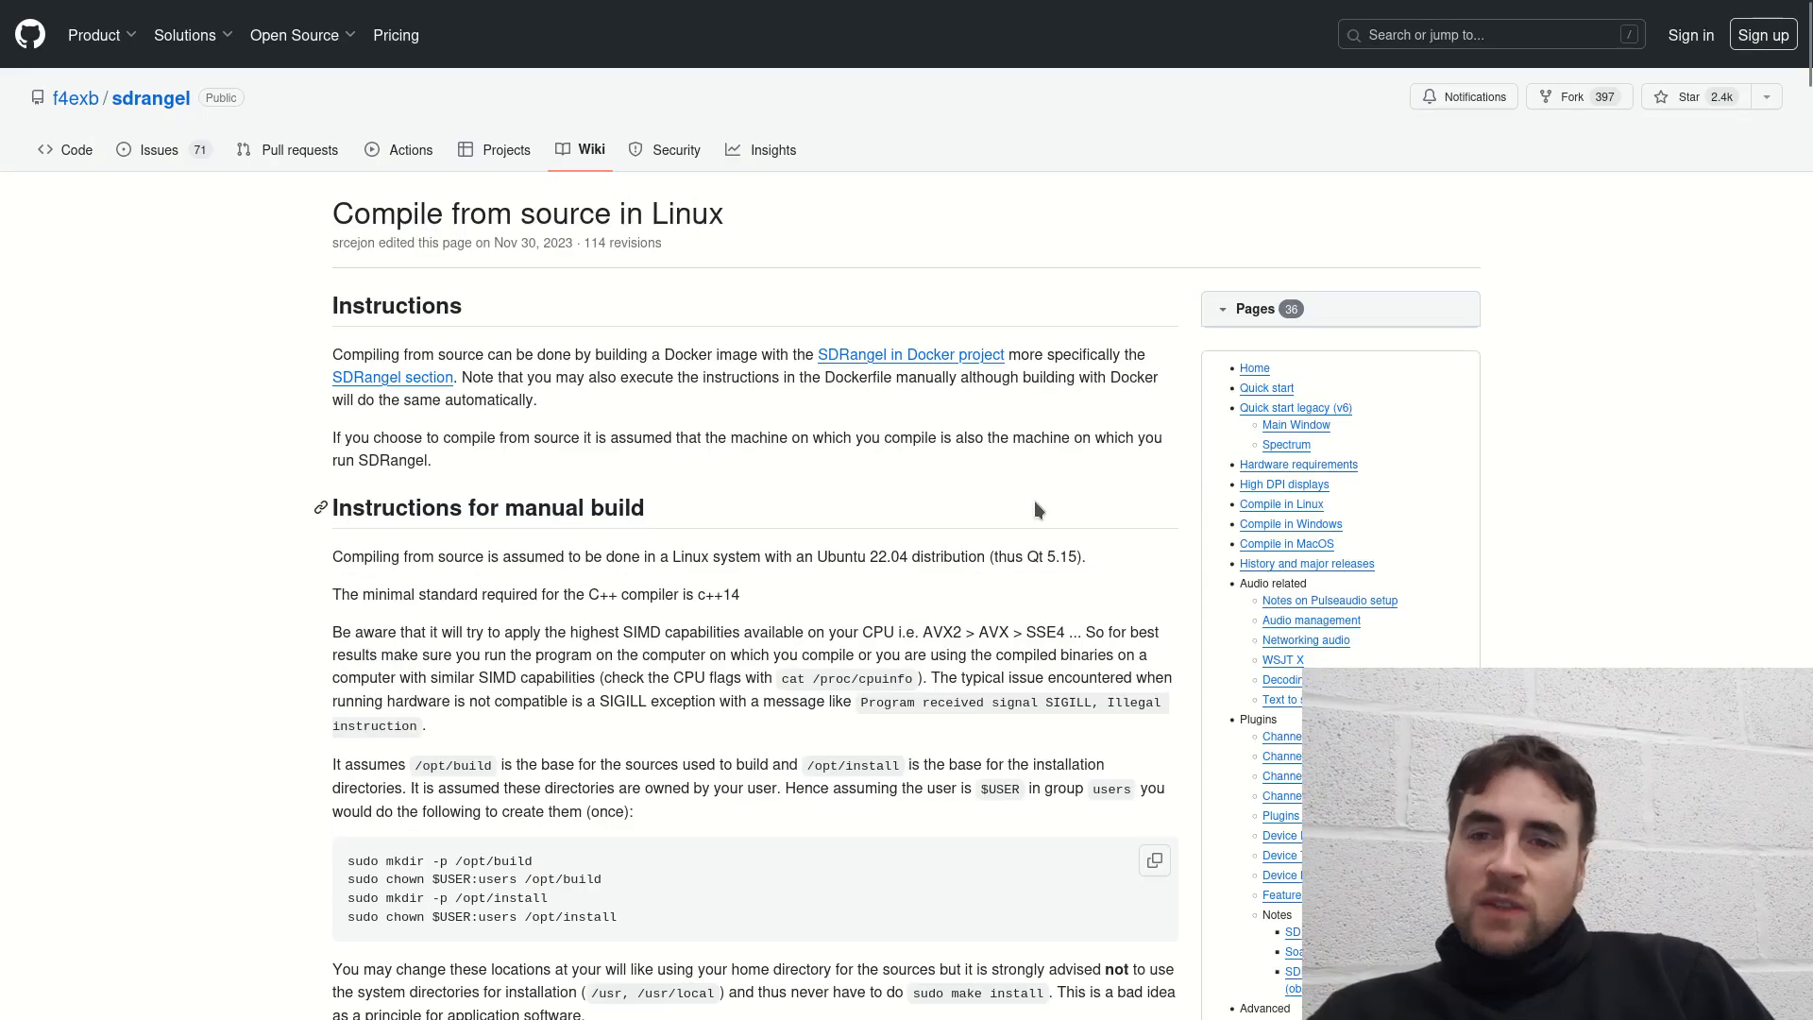
scroll(down, 3)
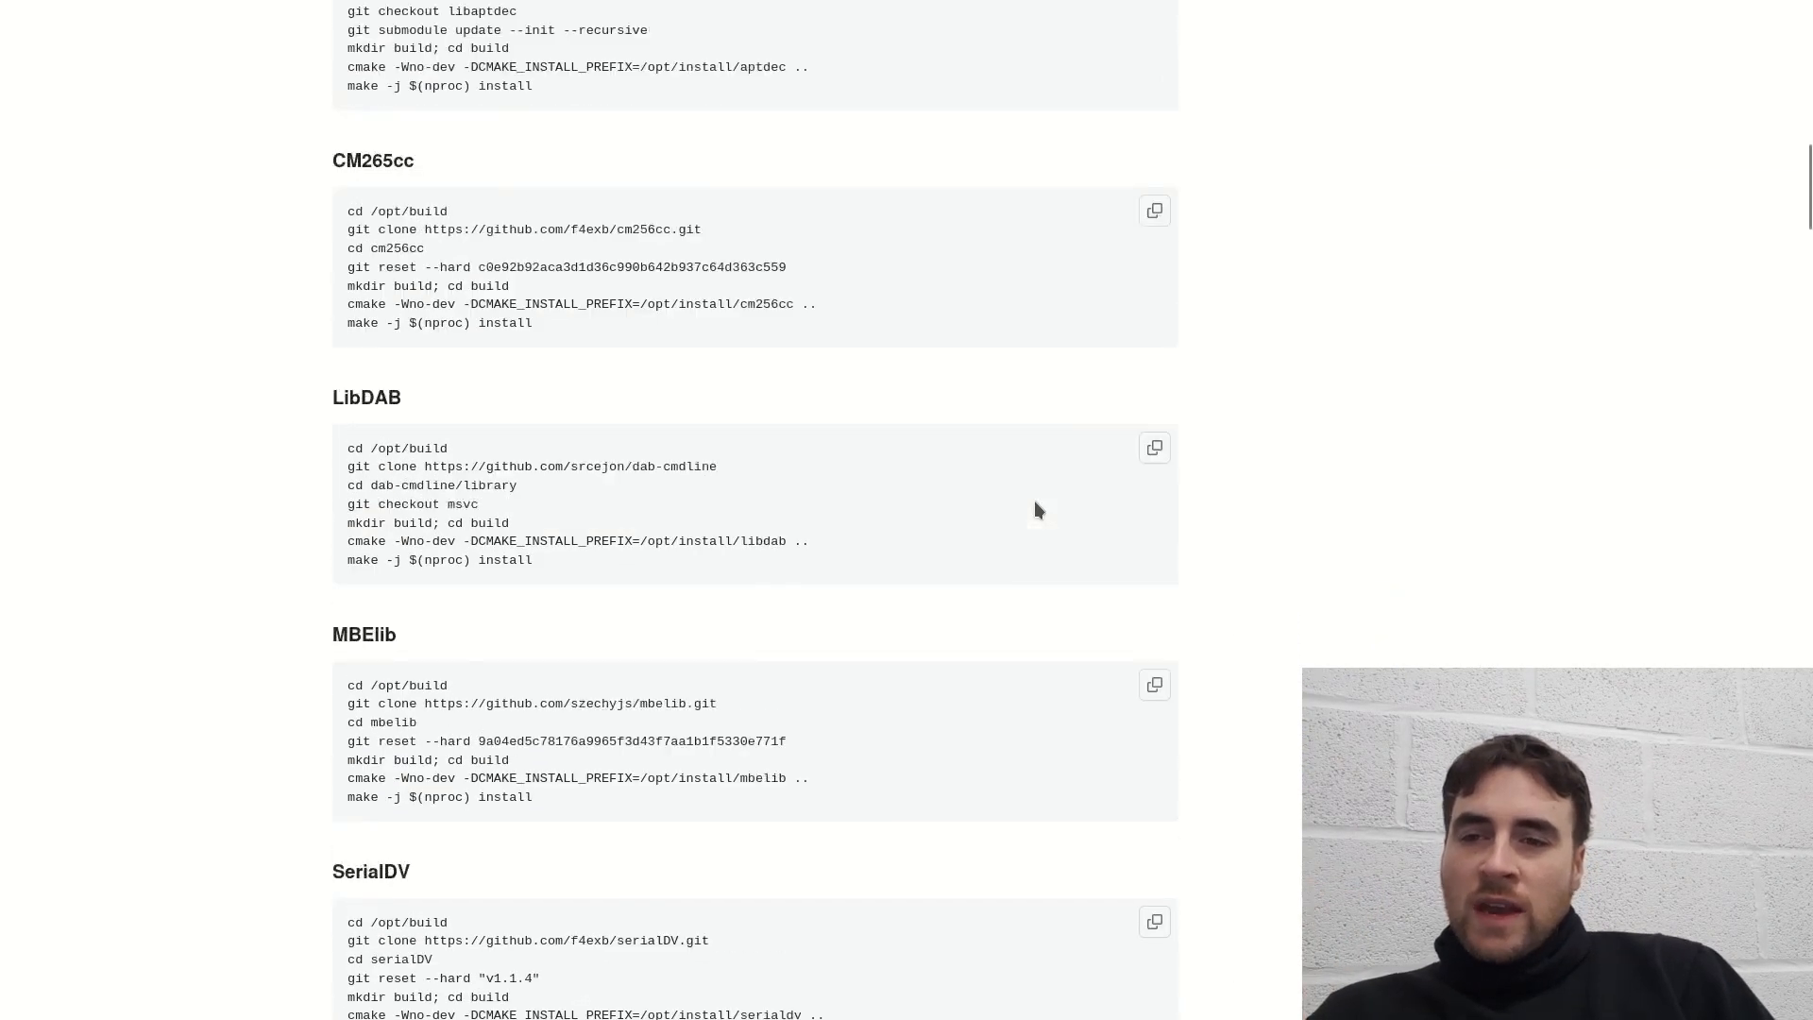
scroll(down, 3)
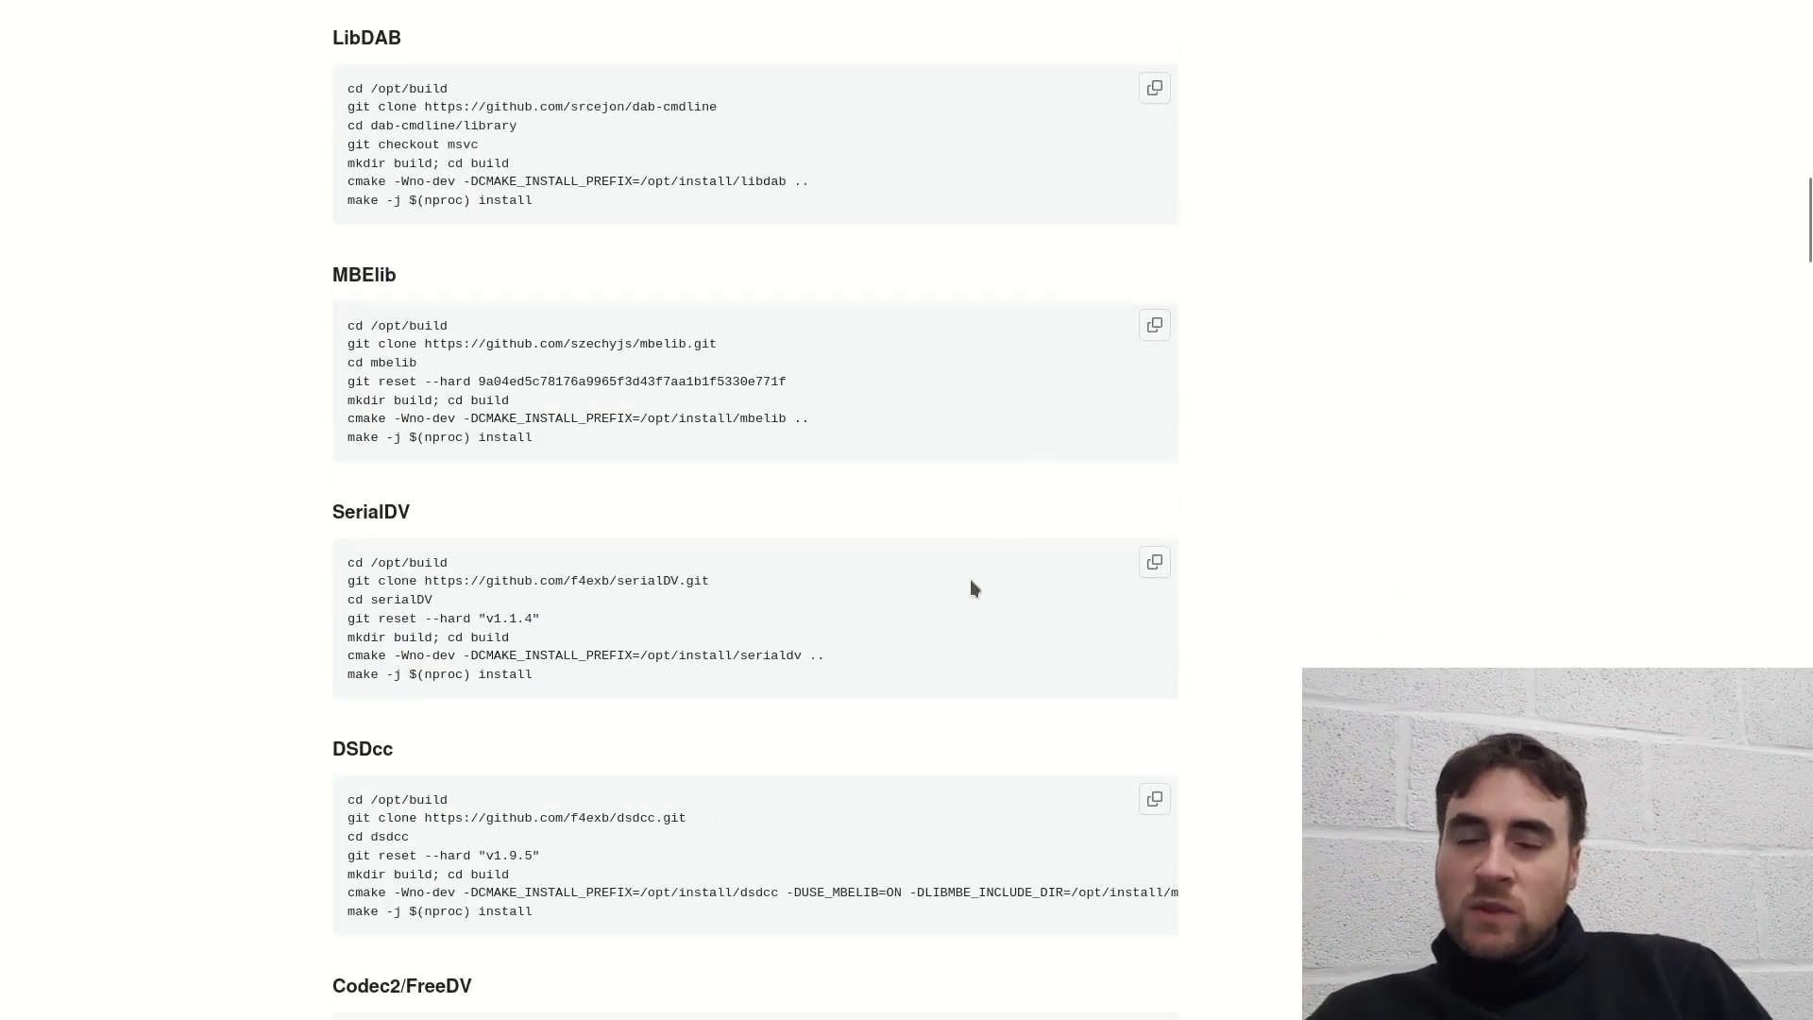
scroll(down, 3)
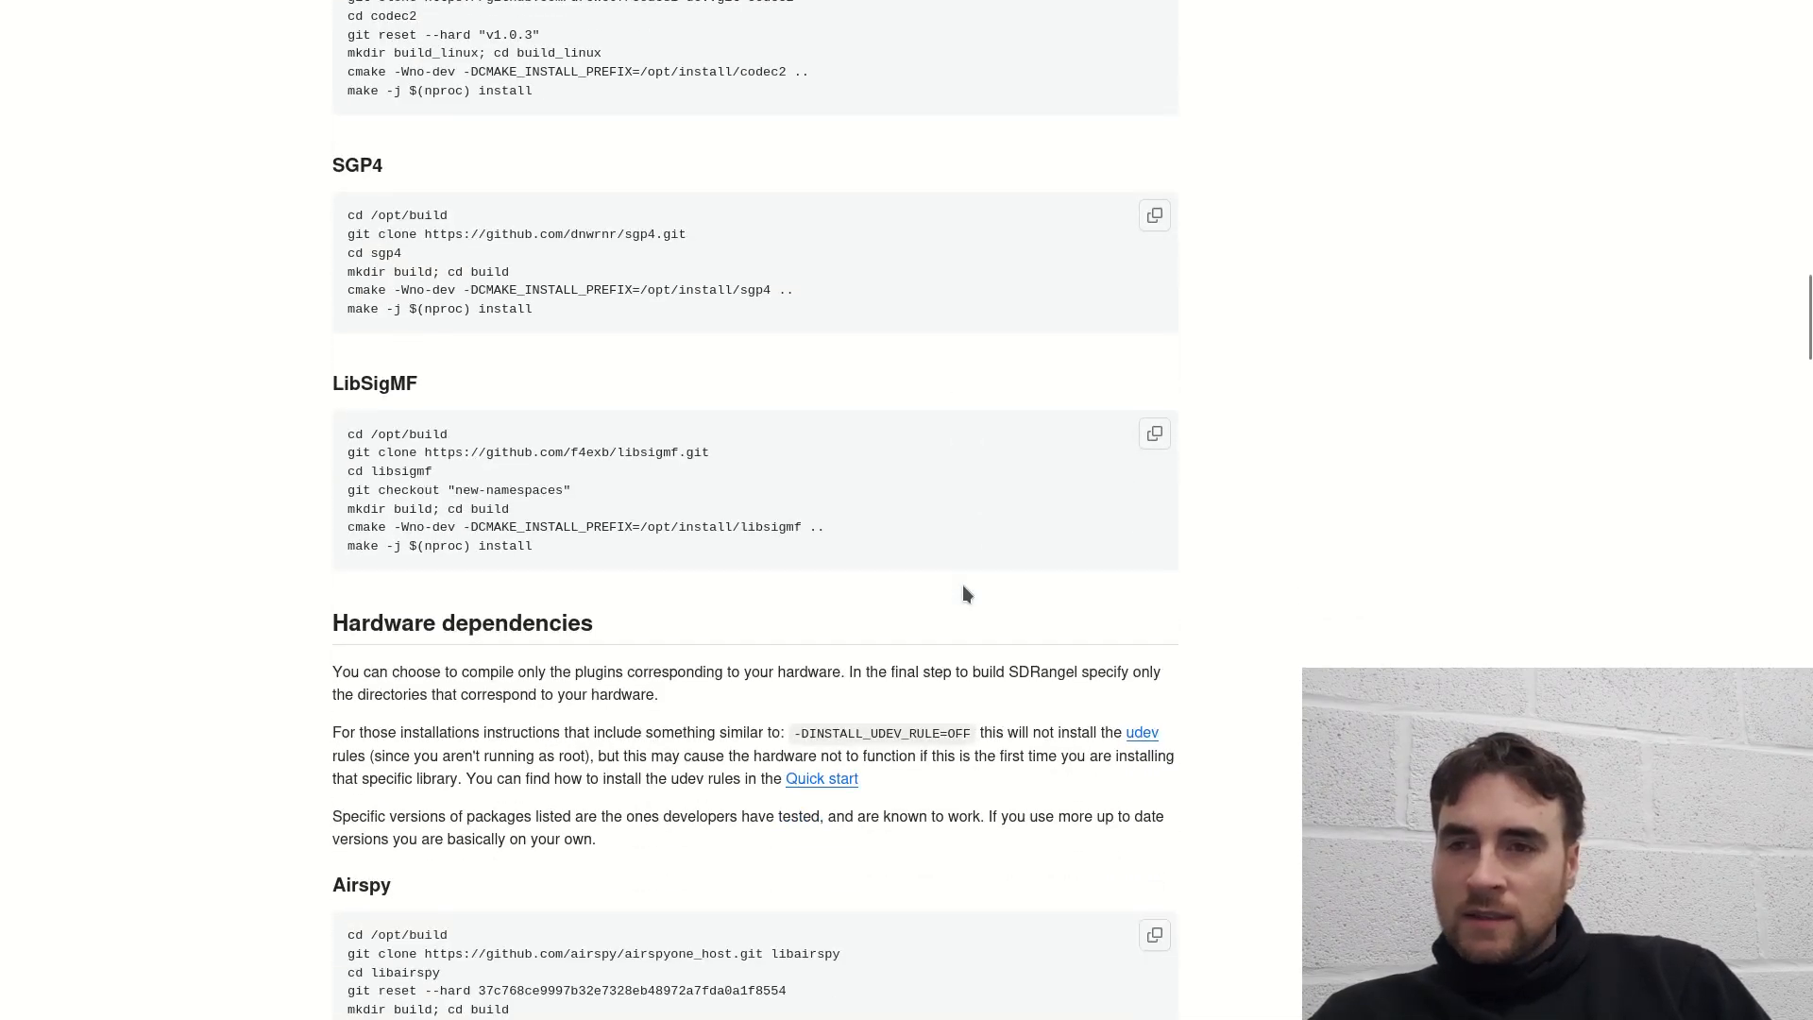
scroll(down, 3)
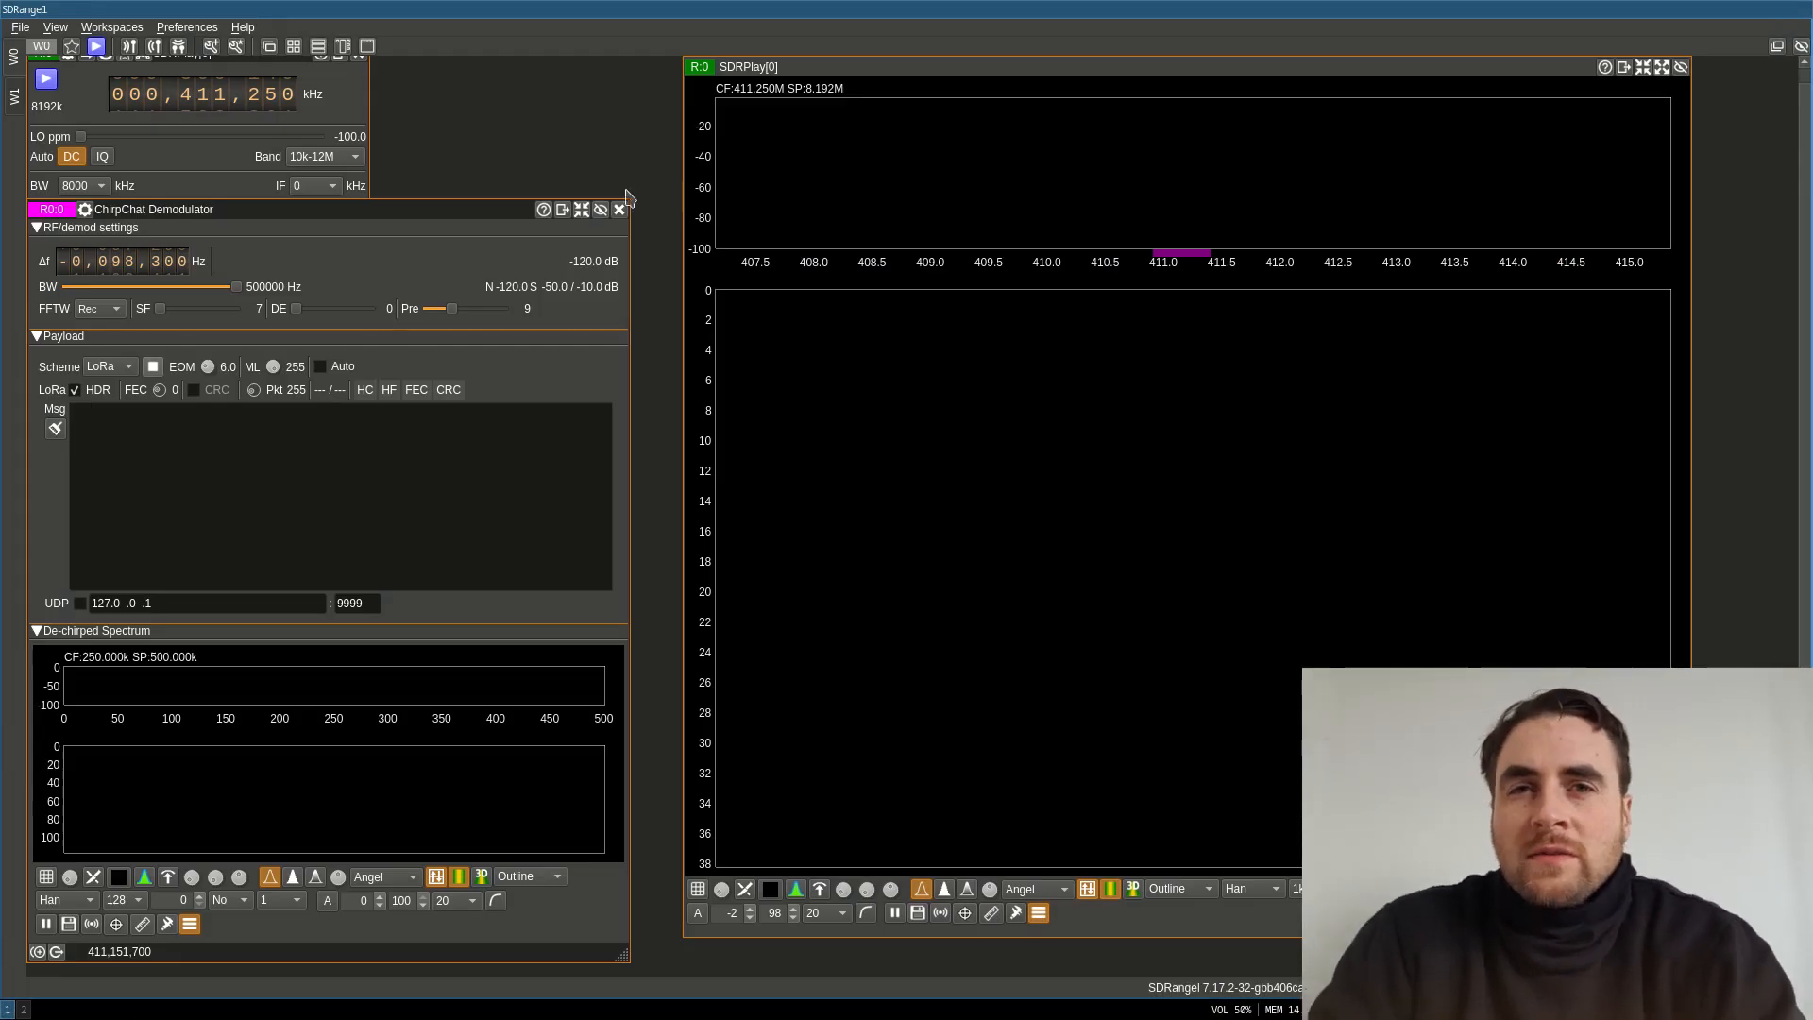
- Remove the SDRPlay device set with its spectrum and ChirpChat windows
click(620, 209)
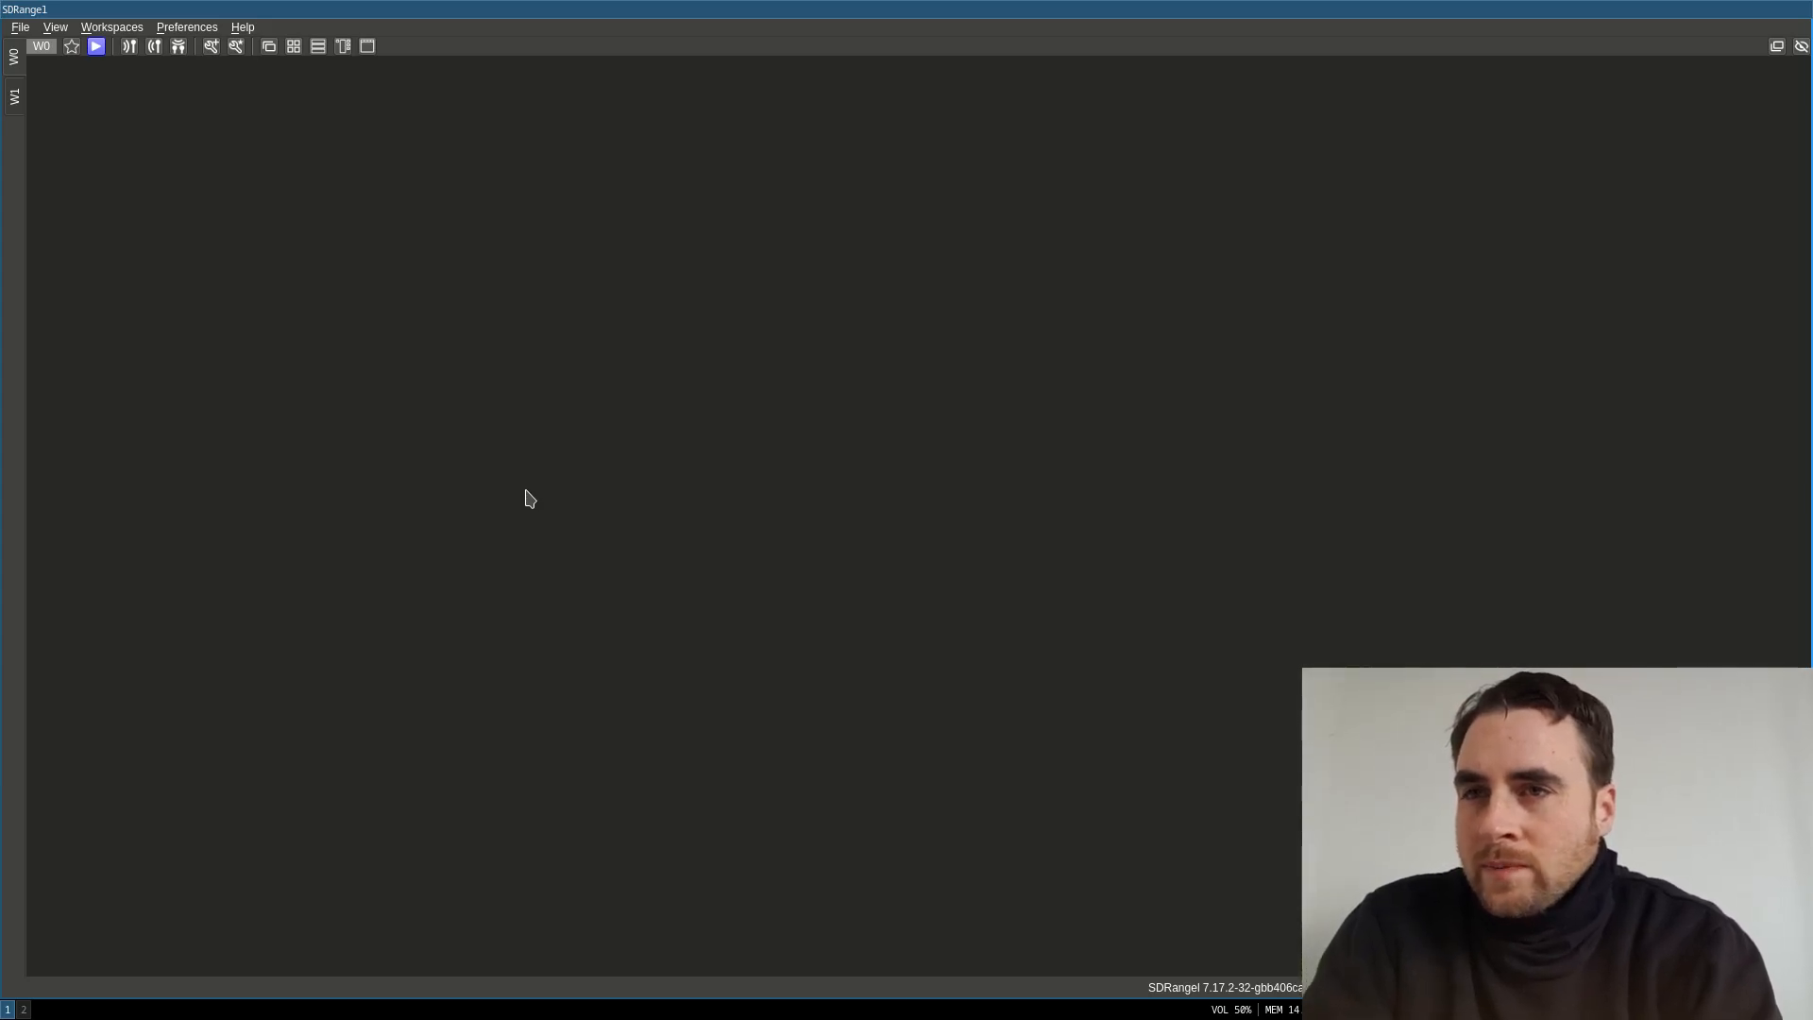
- Begin adding a new Rx device, bringing up the sampling device picker
click(128, 45)
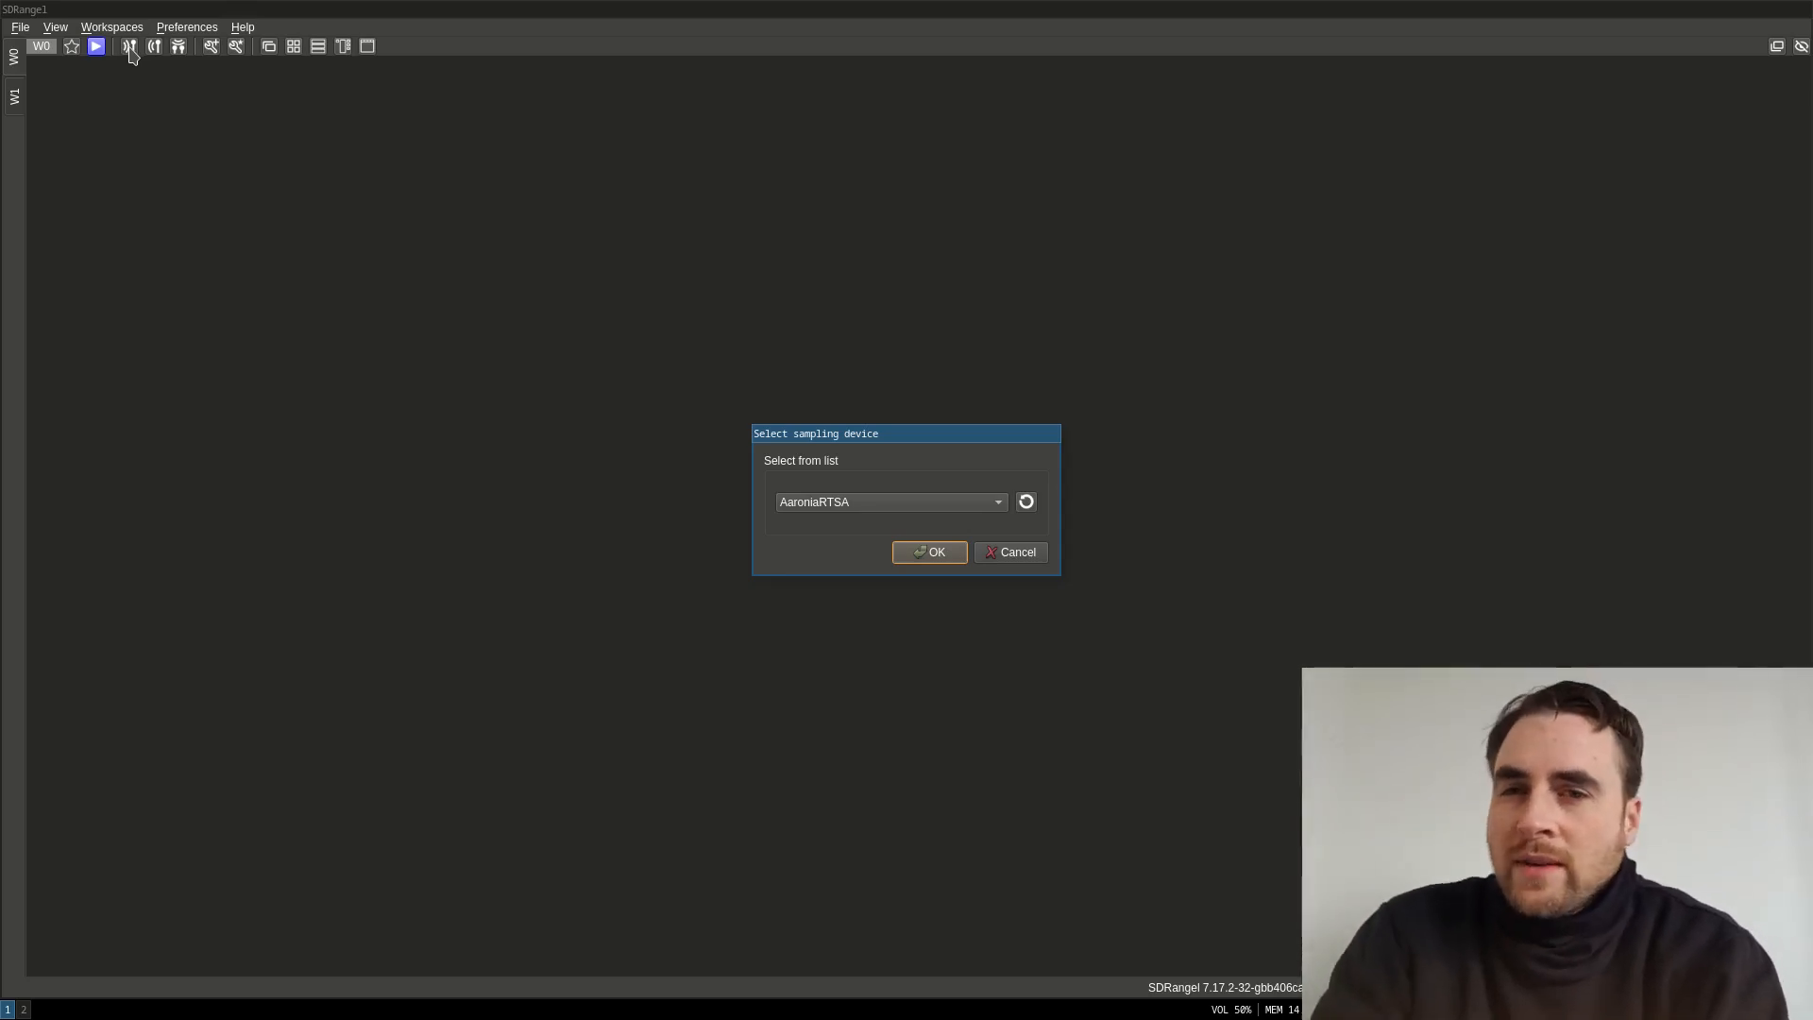
mouse_move(870, 584)
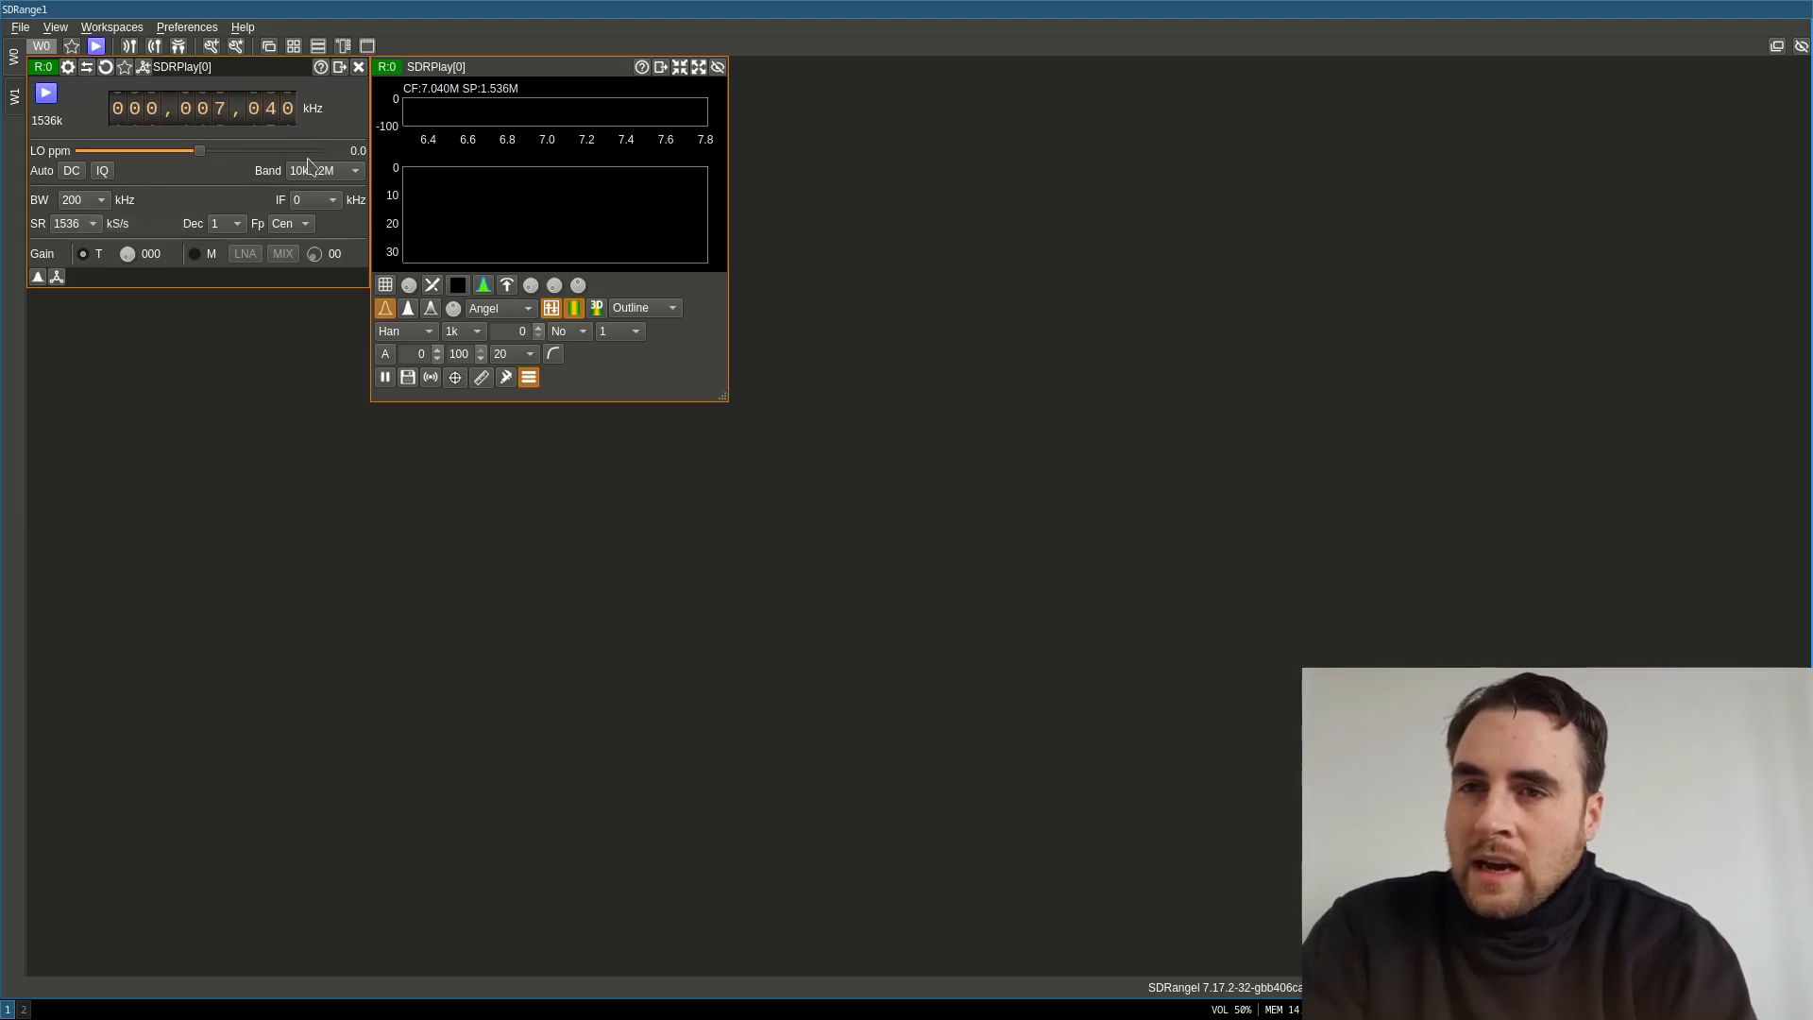
- Keep the 10k-12M band and maximise the SDRPlay[0] spectrum window
click(323, 170)
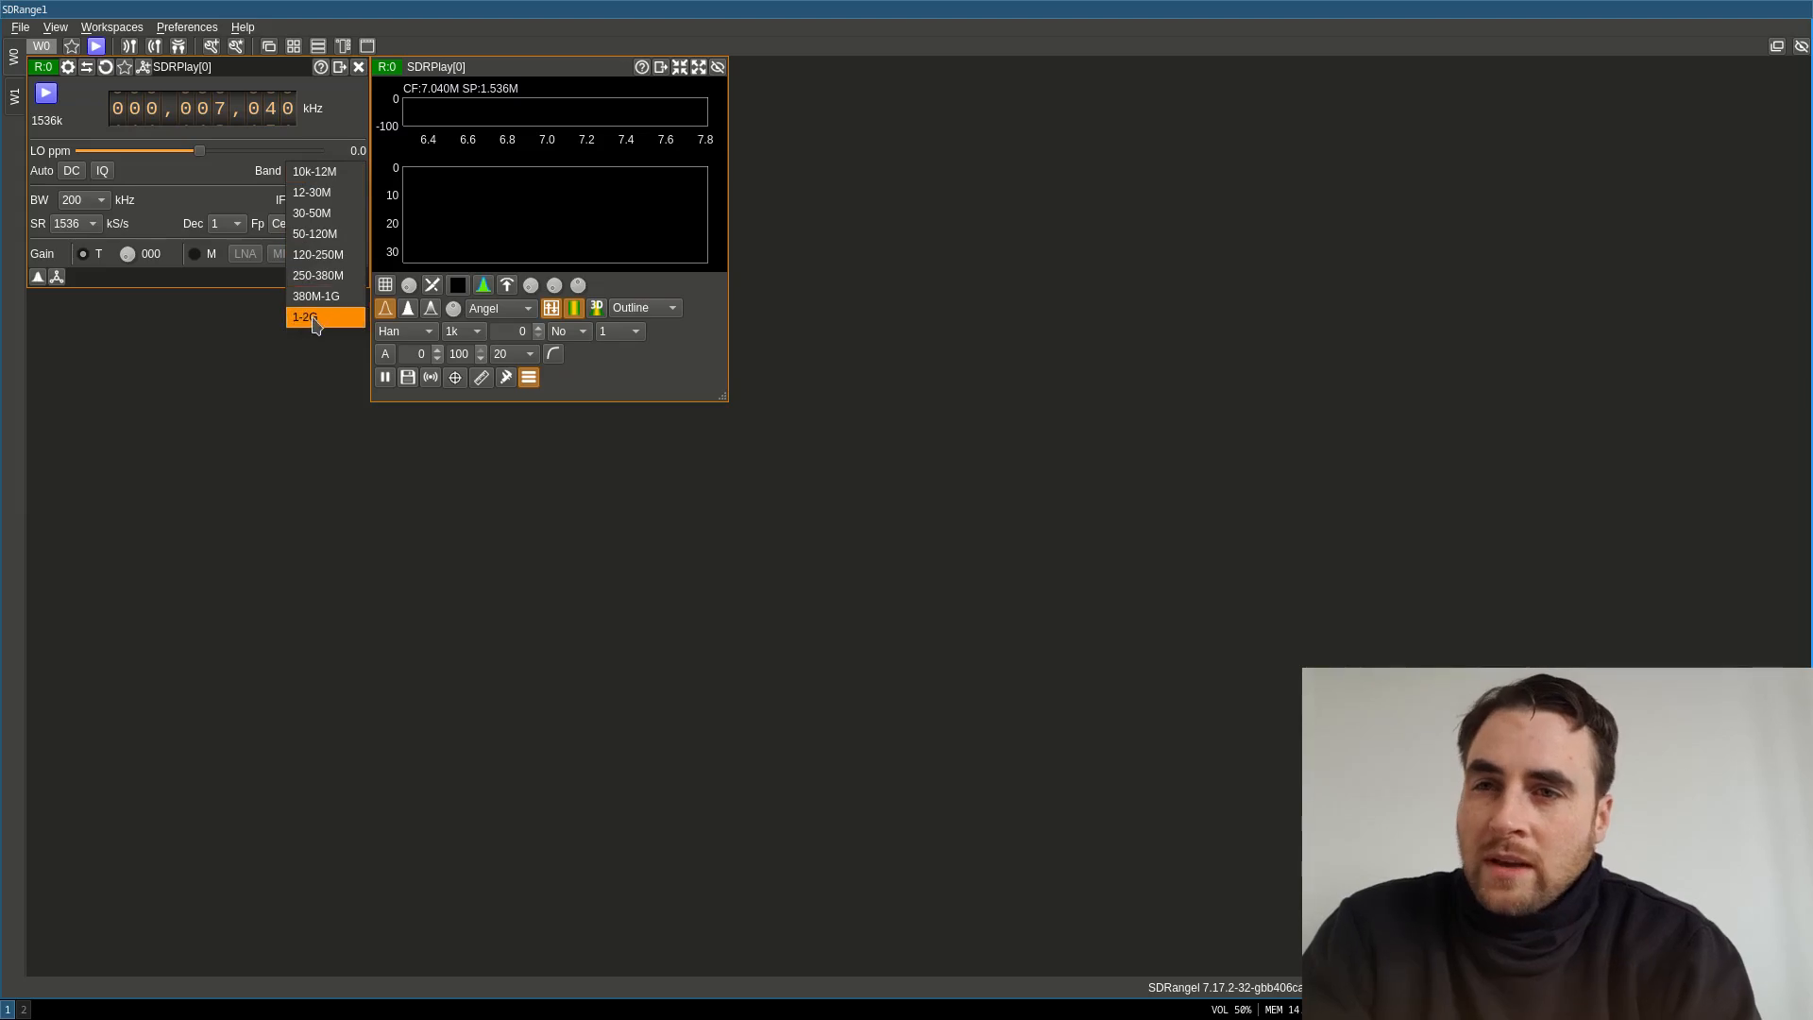
mouse_move(327, 172)
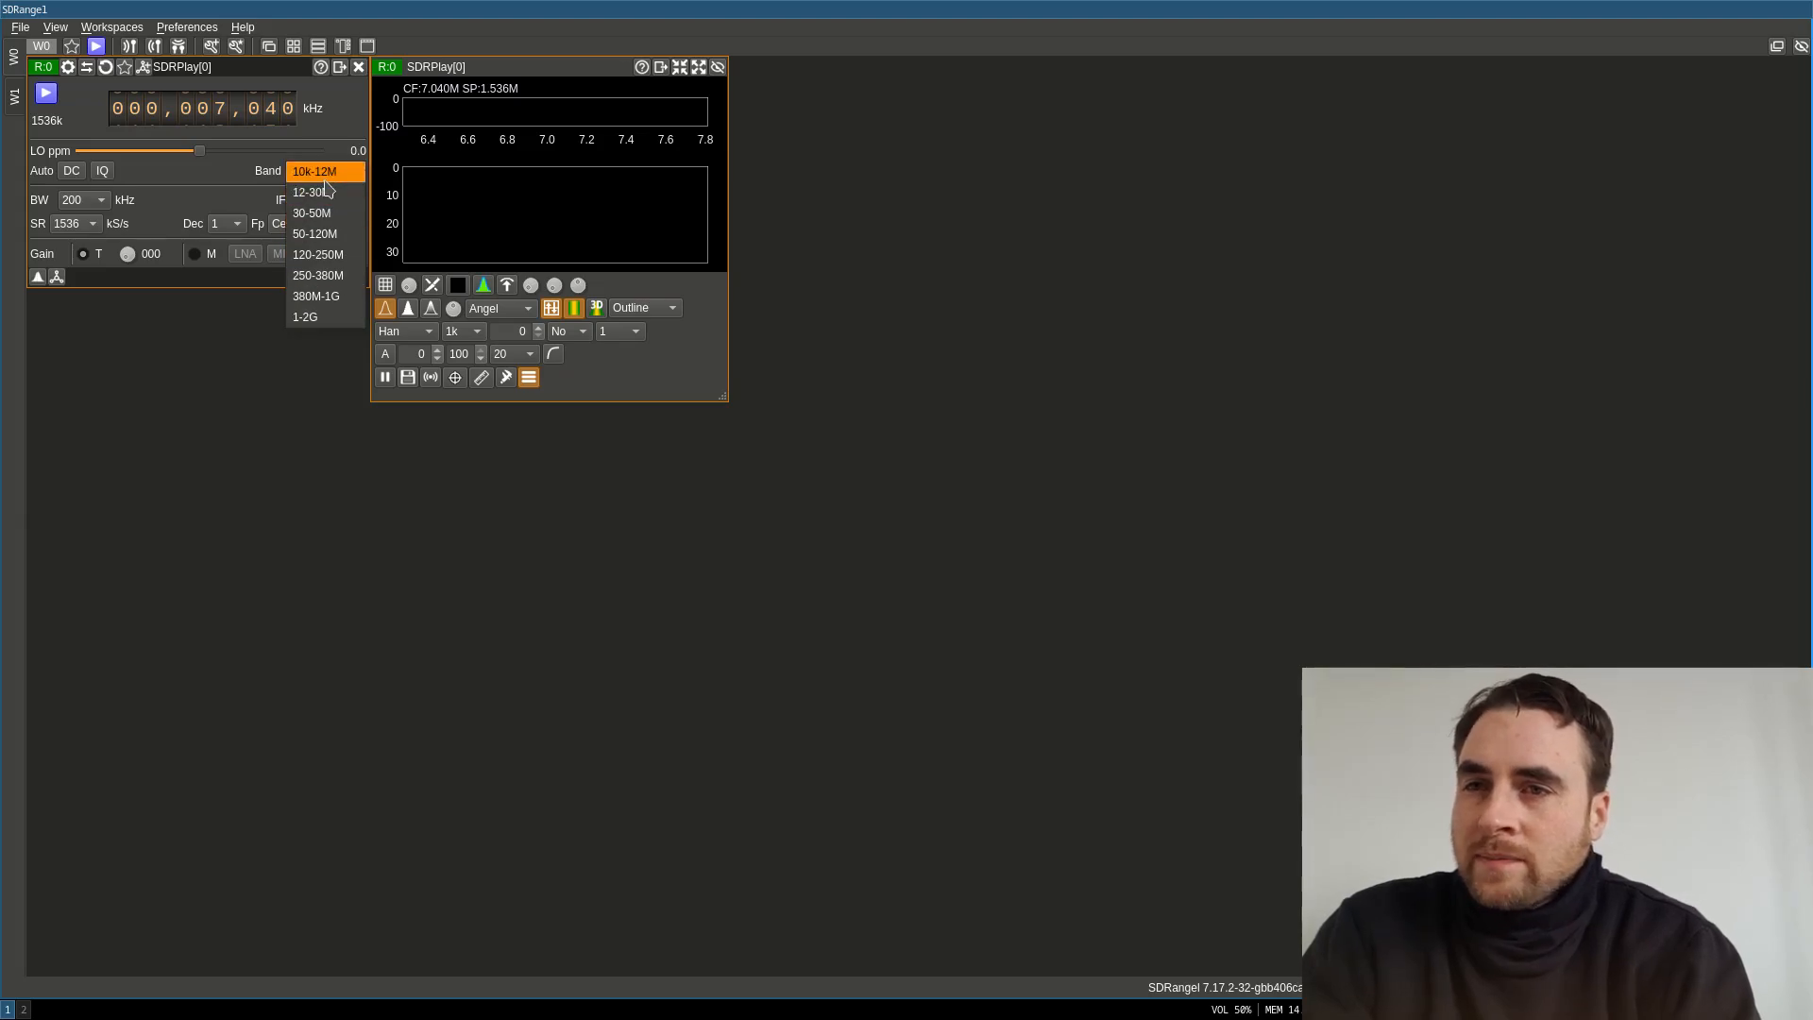
click(314, 172)
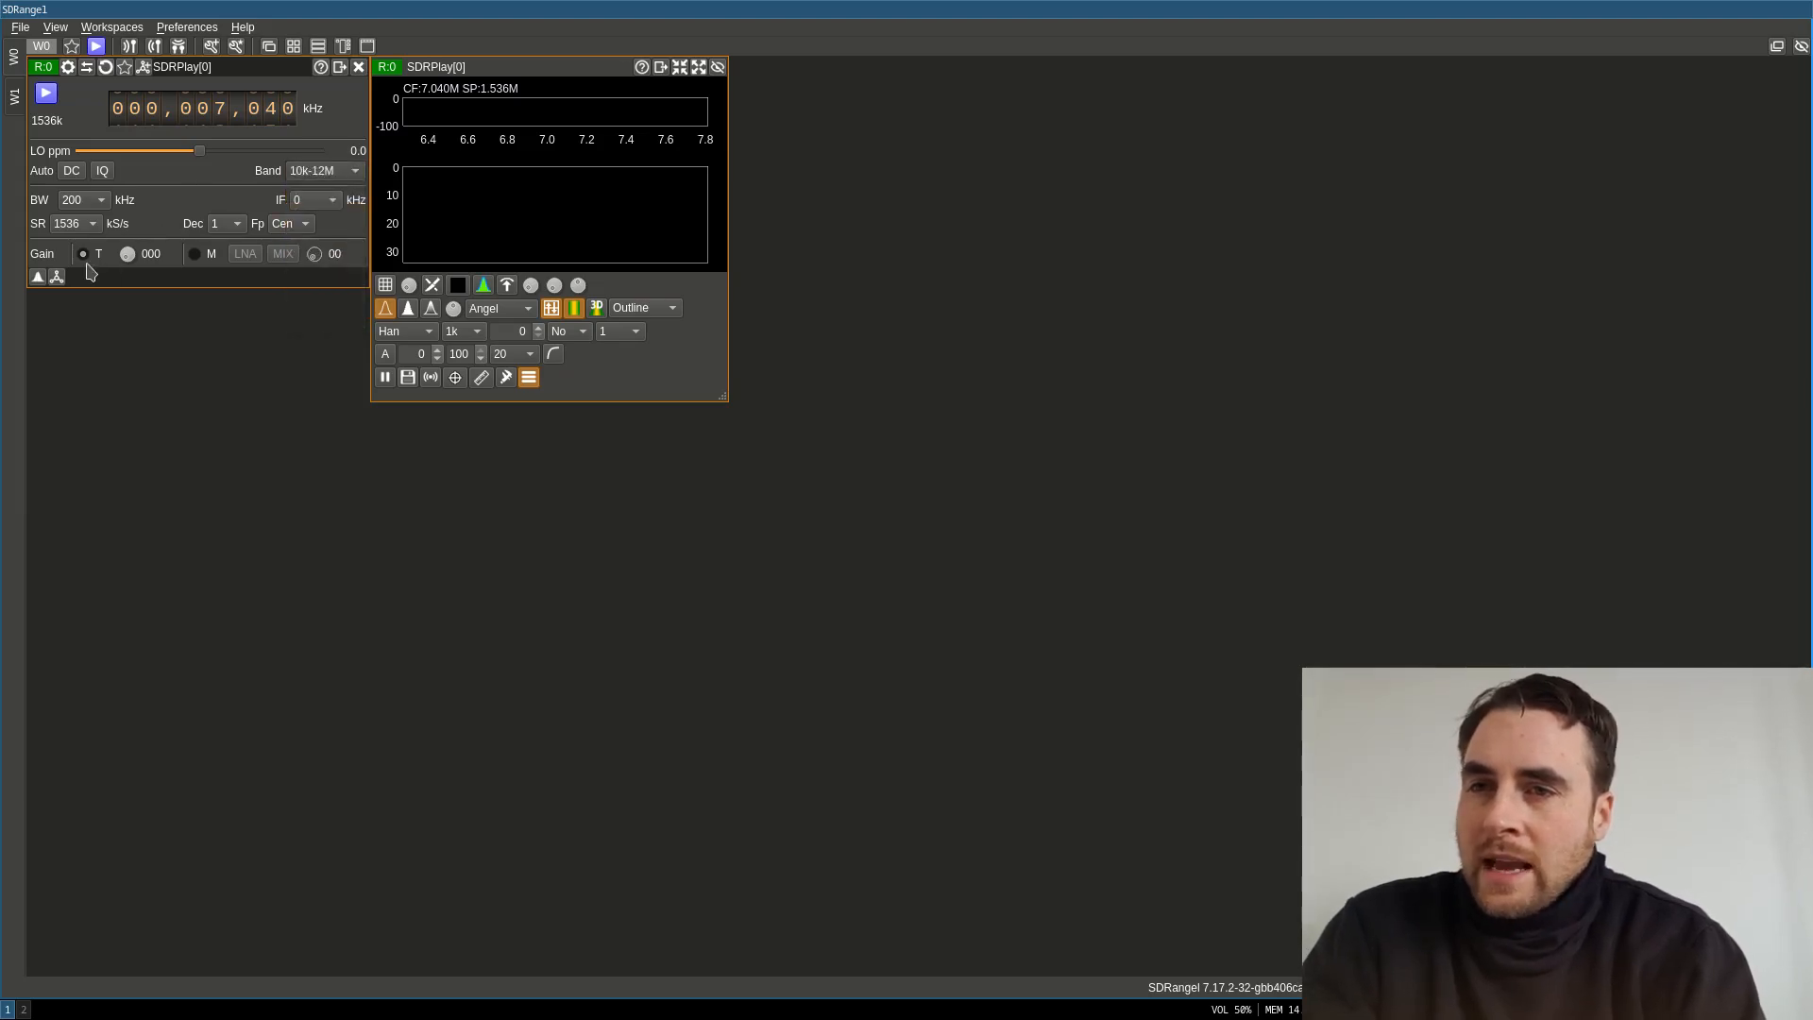
click(678, 66)
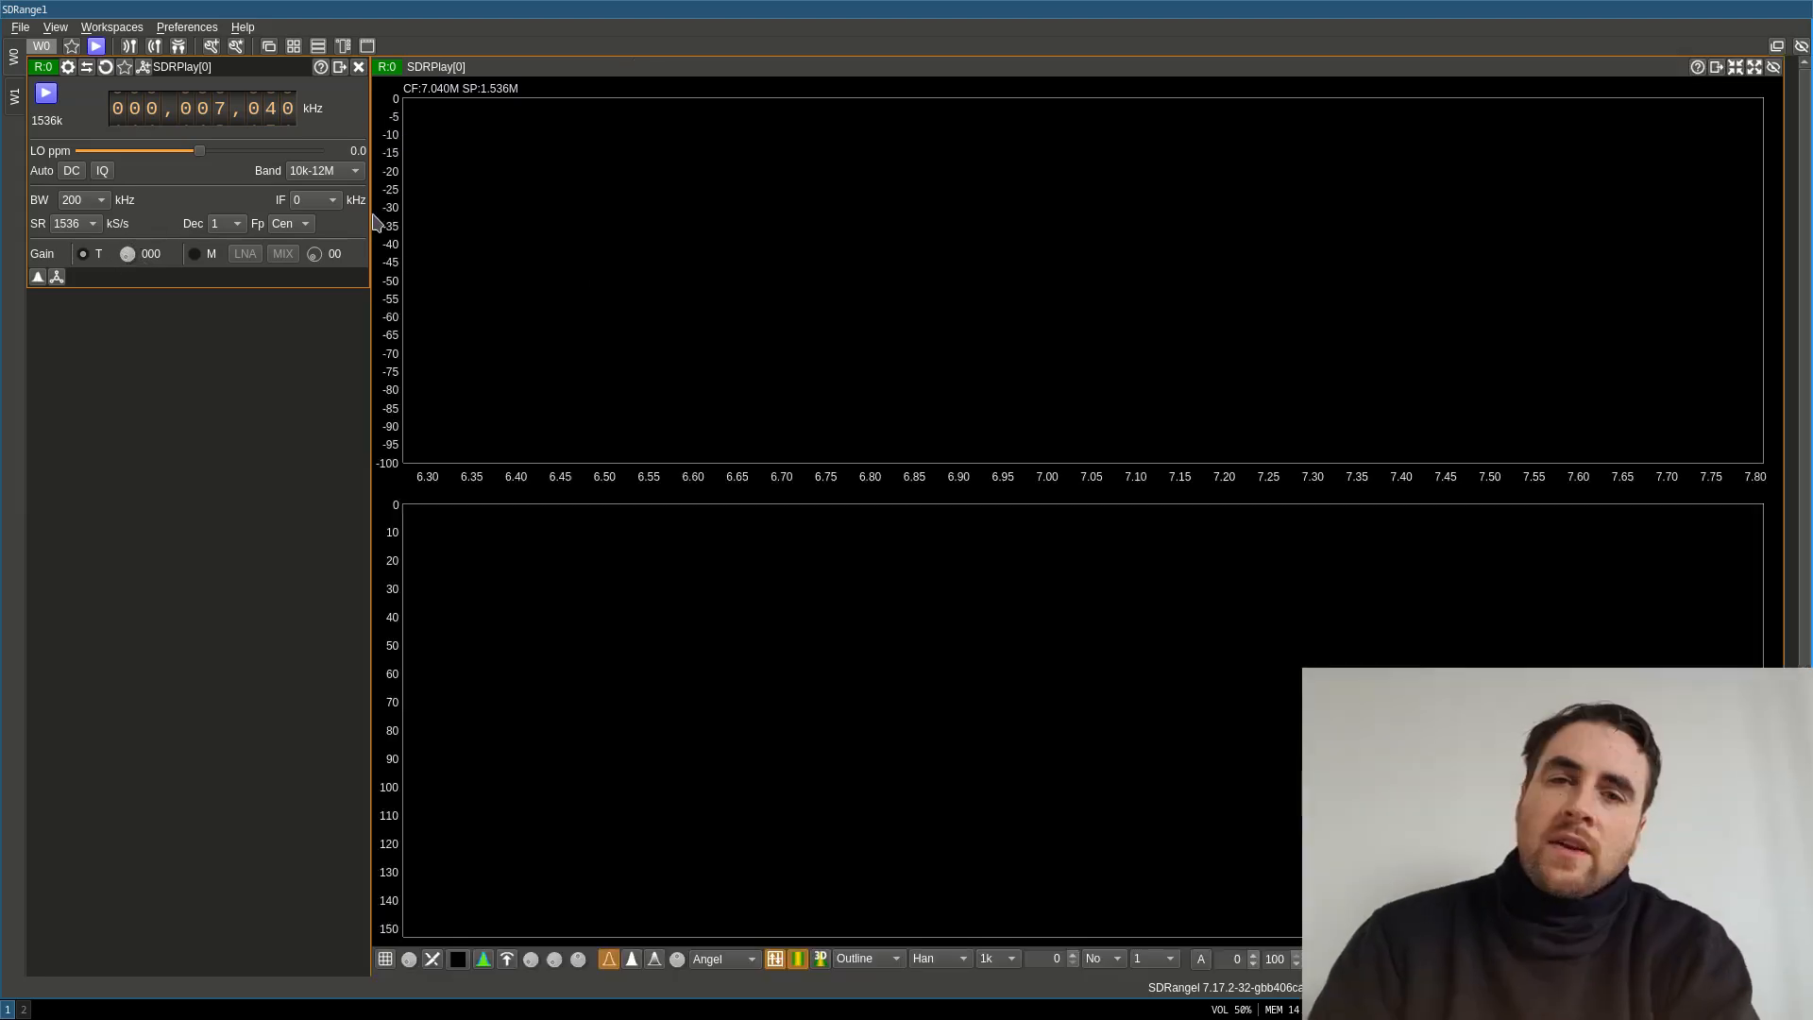
mouse_move(1035, 423)
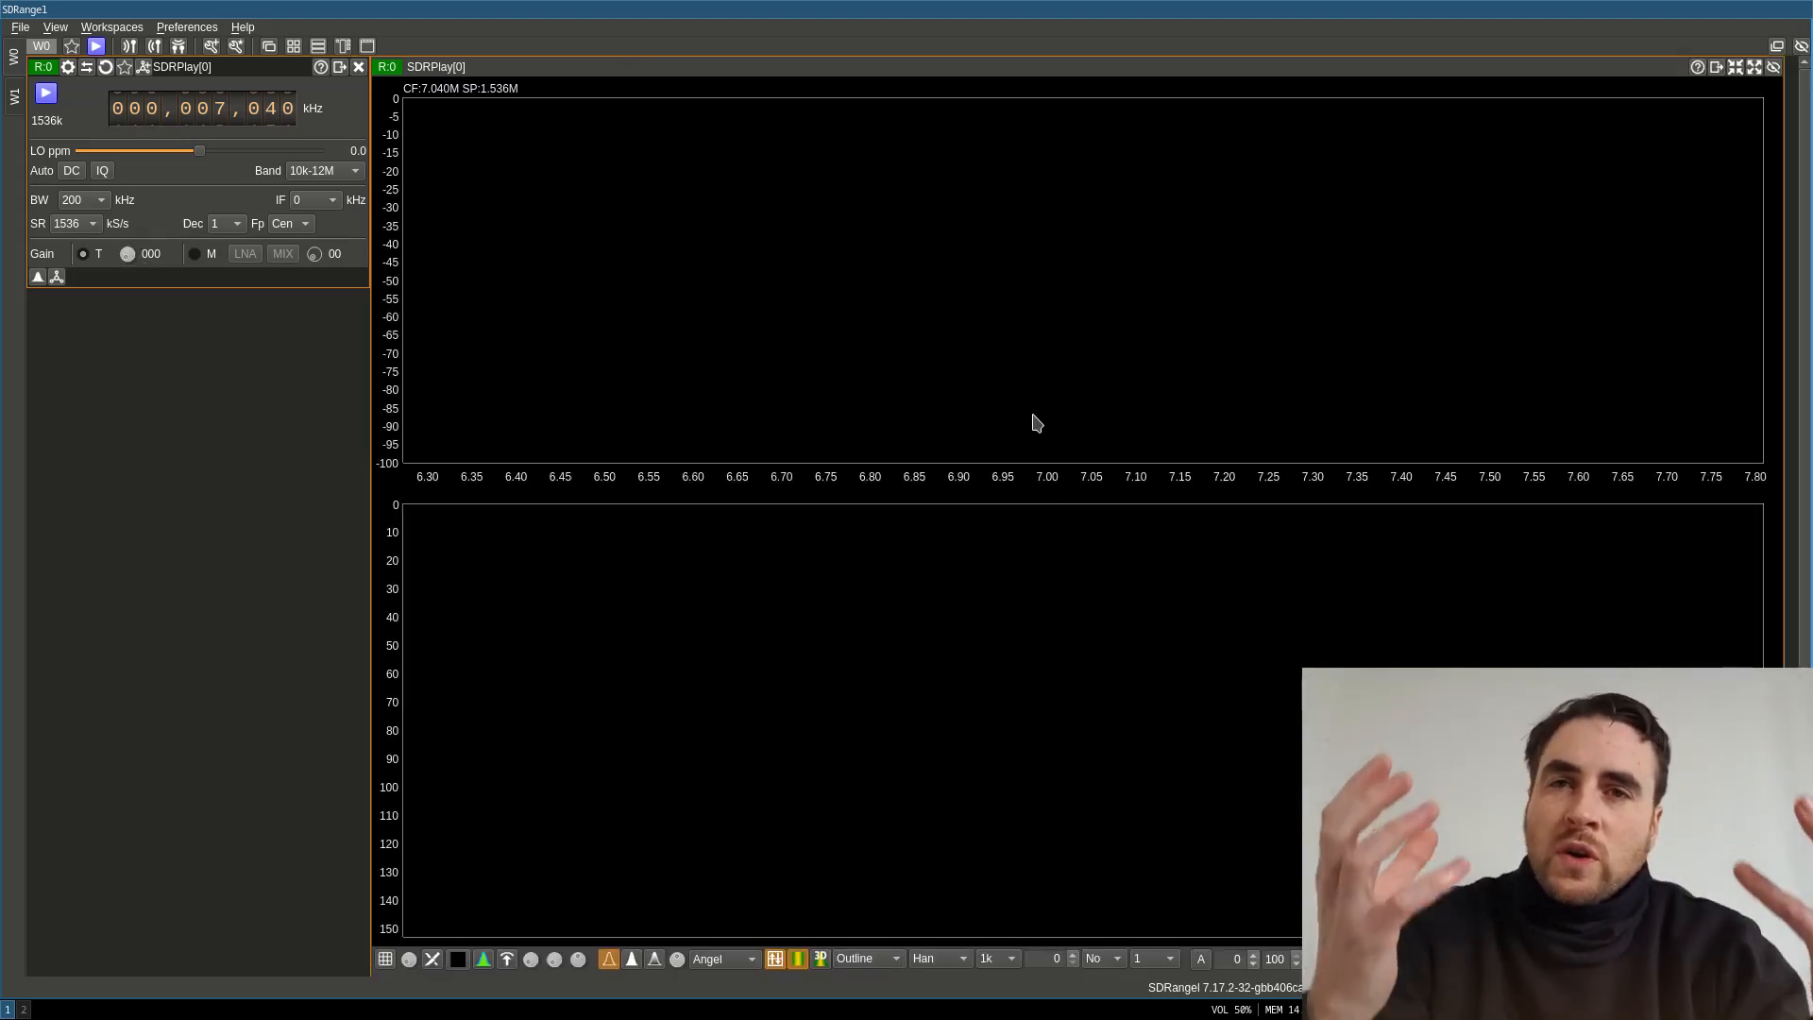
mouse_move(971, 846)
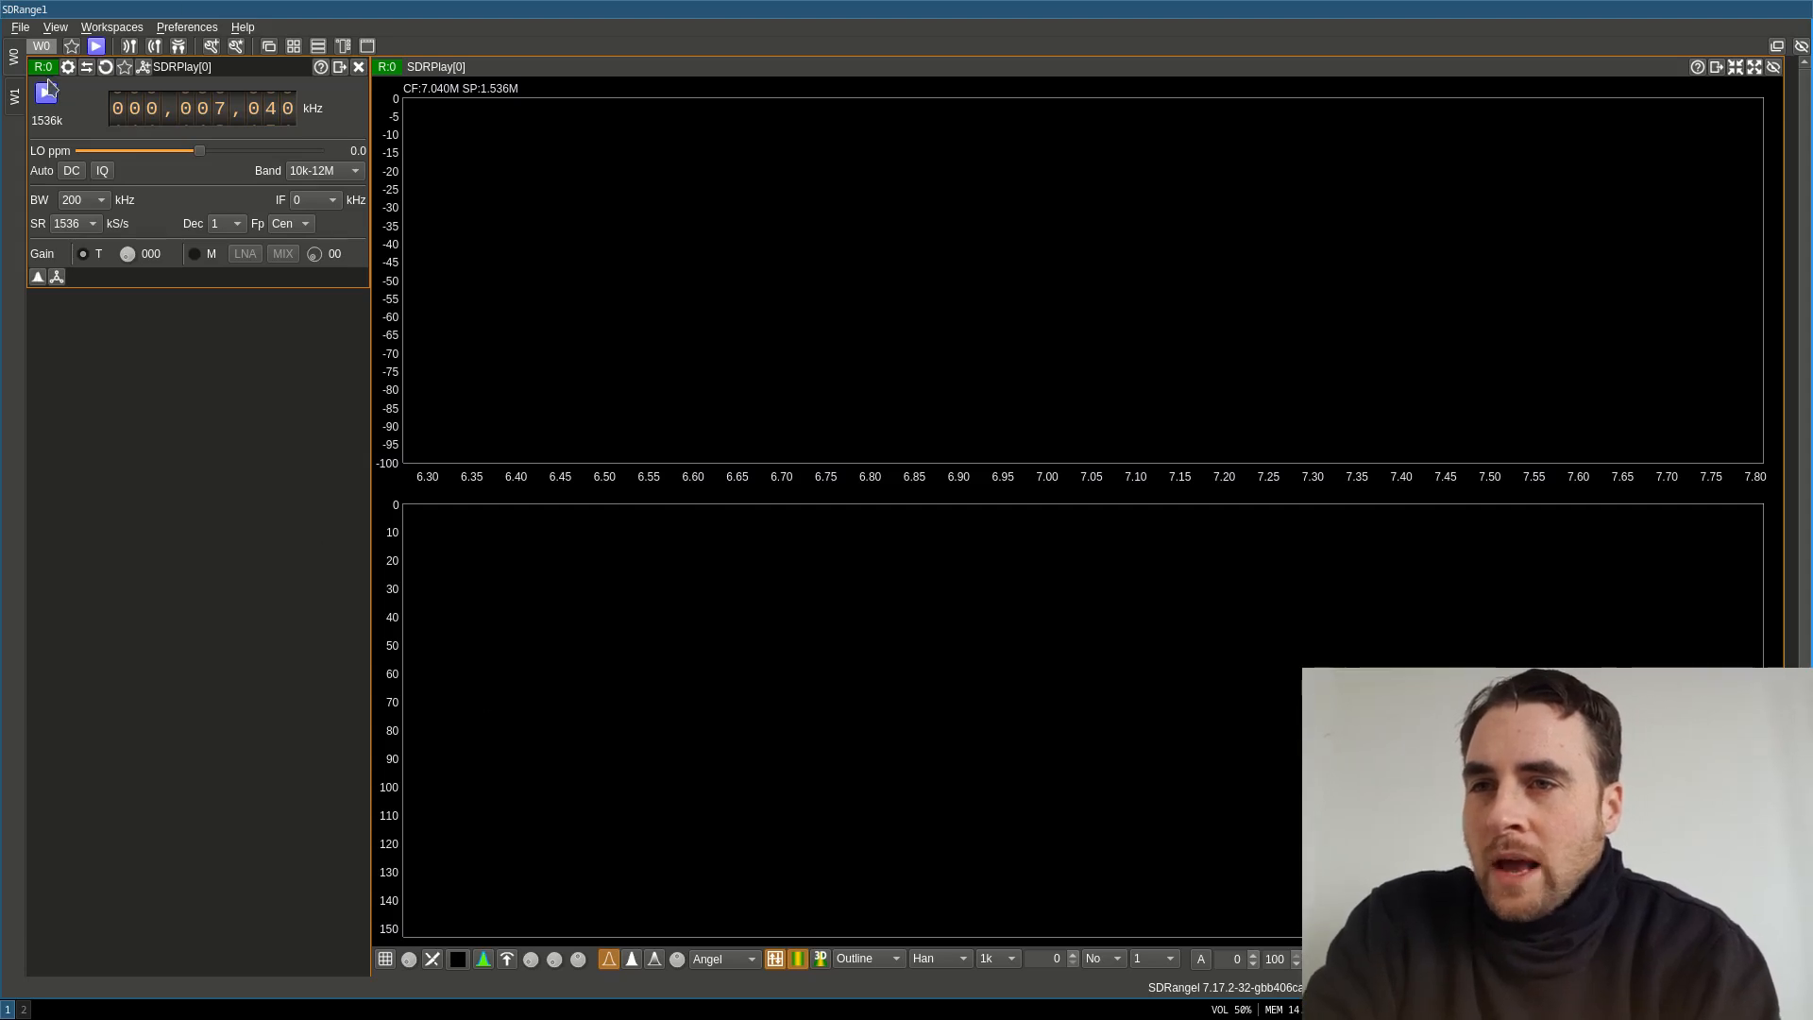
- Start streaming from the SDRplay receiver with automatic DC offset removal enabled
click(49, 91)
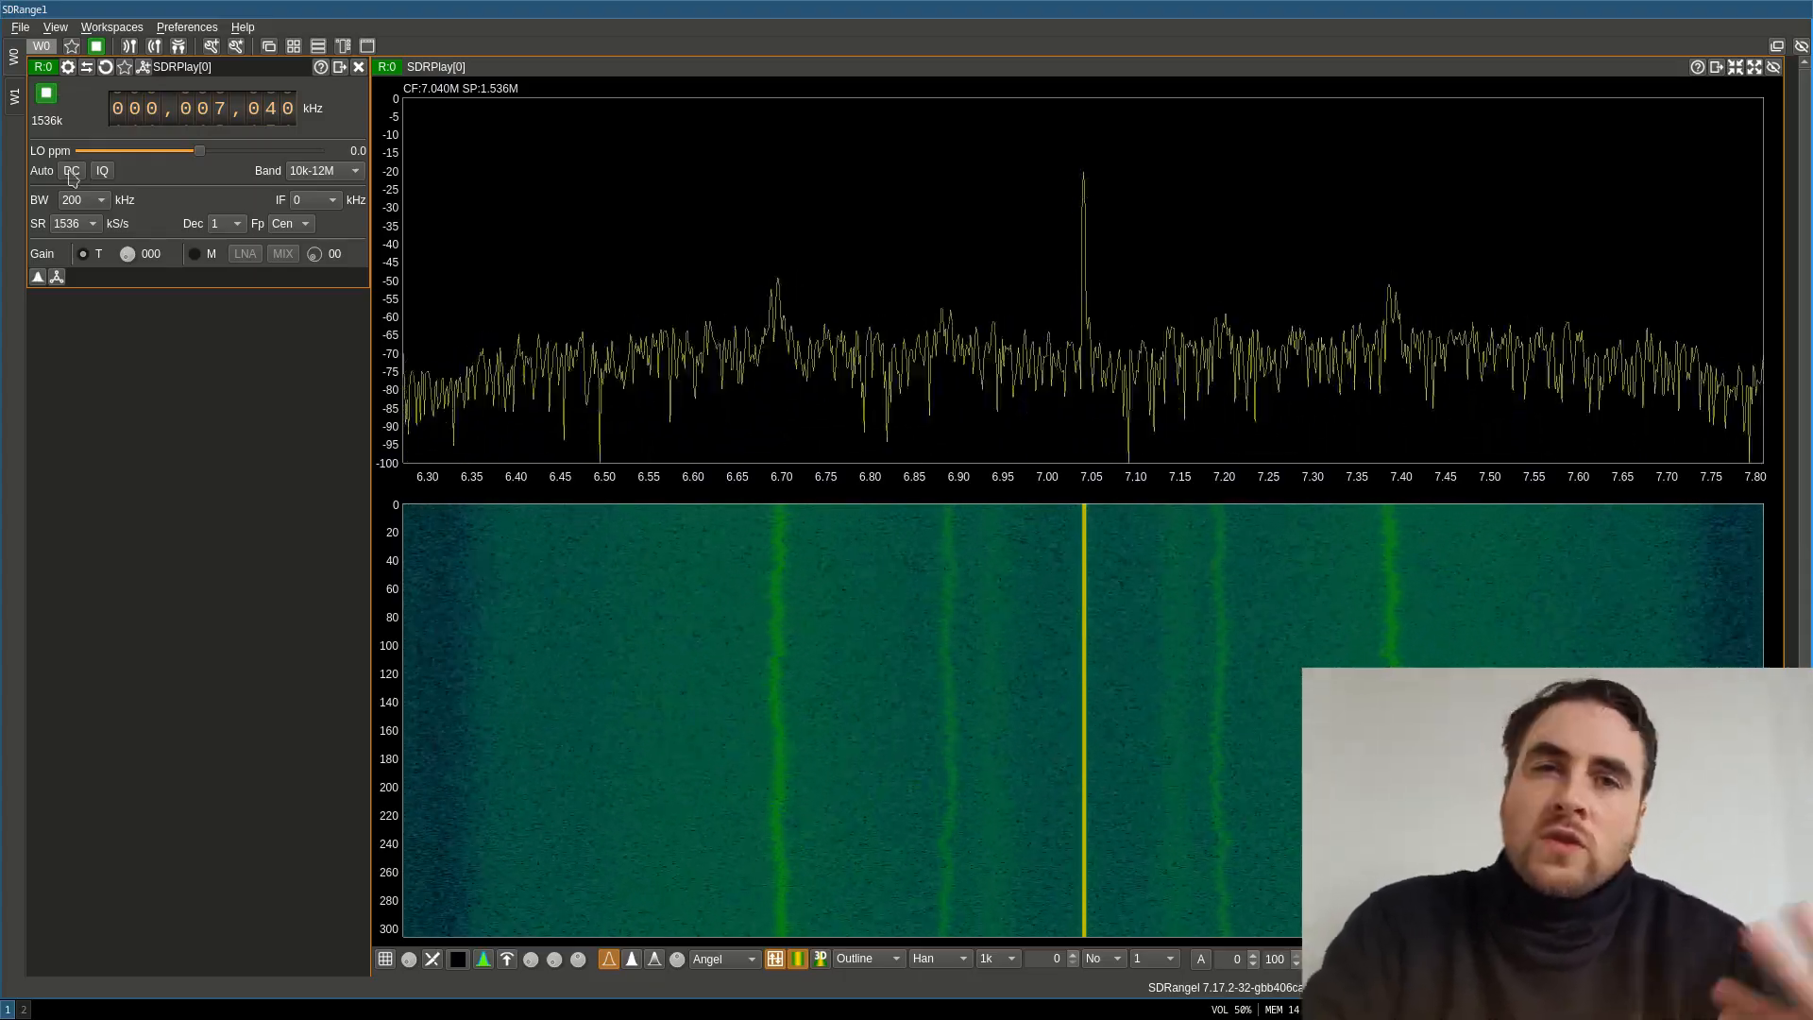
mouse_move(70, 170)
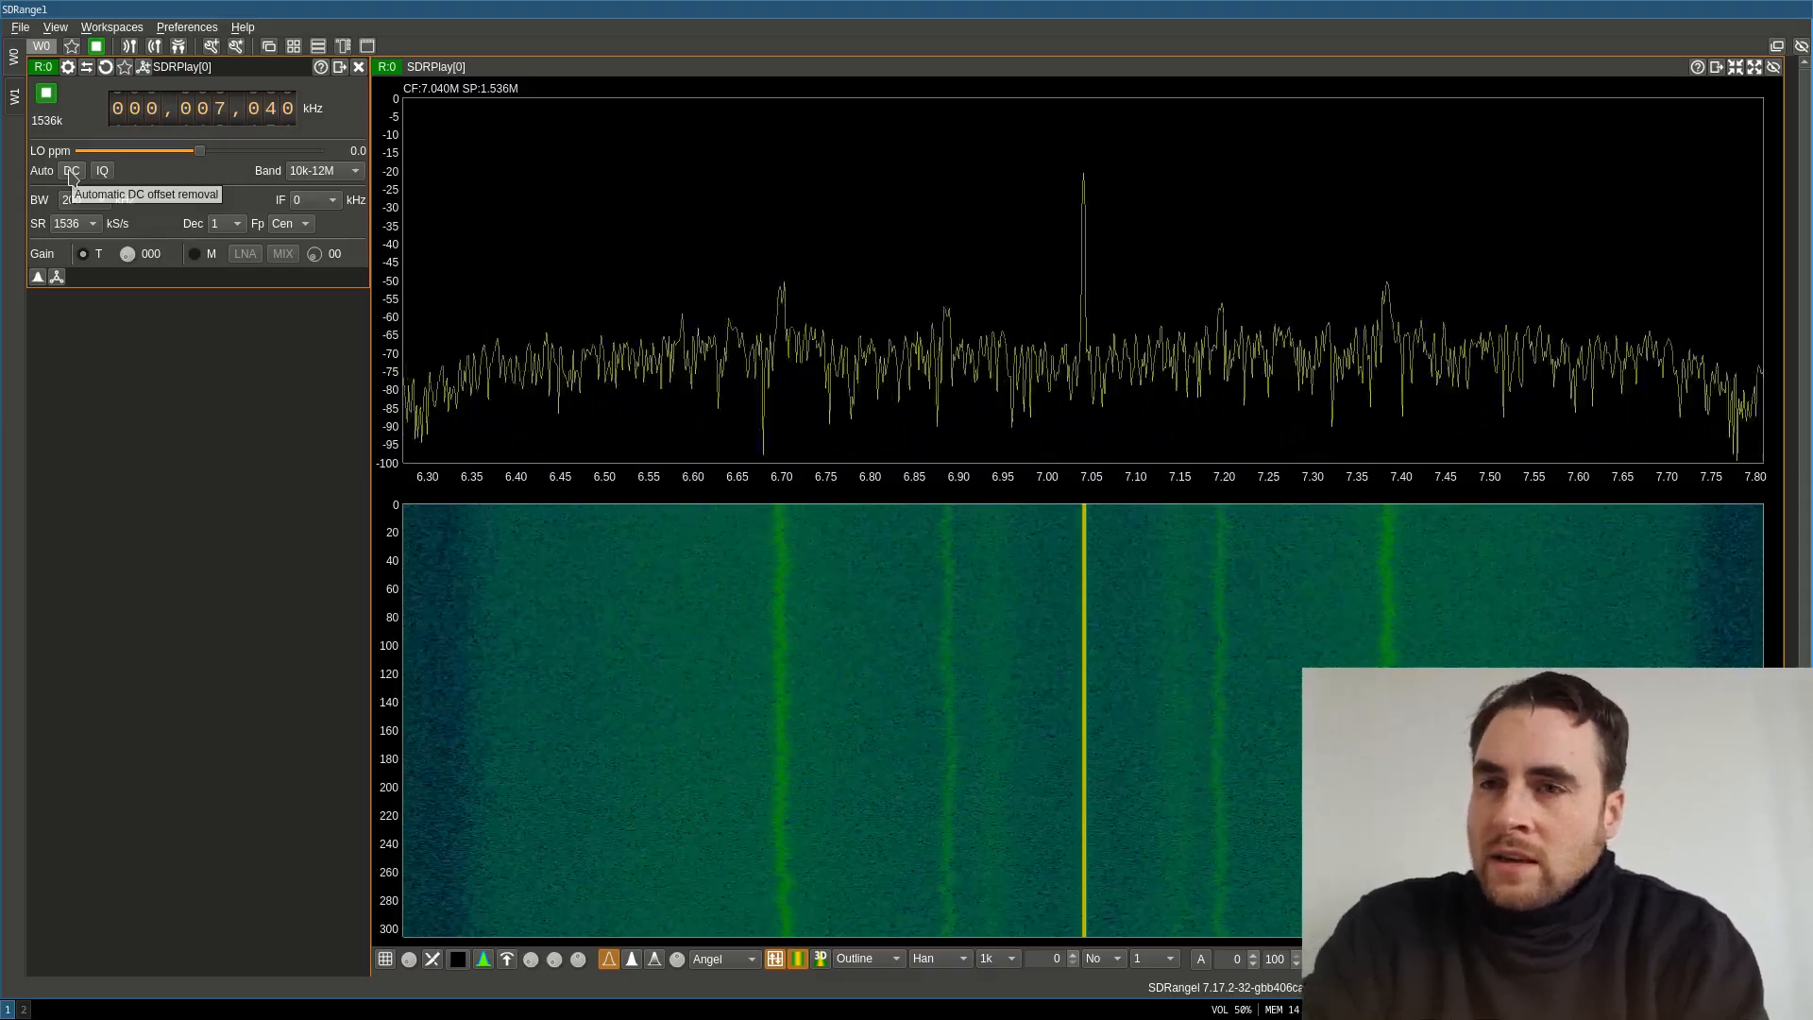
click(71, 170)
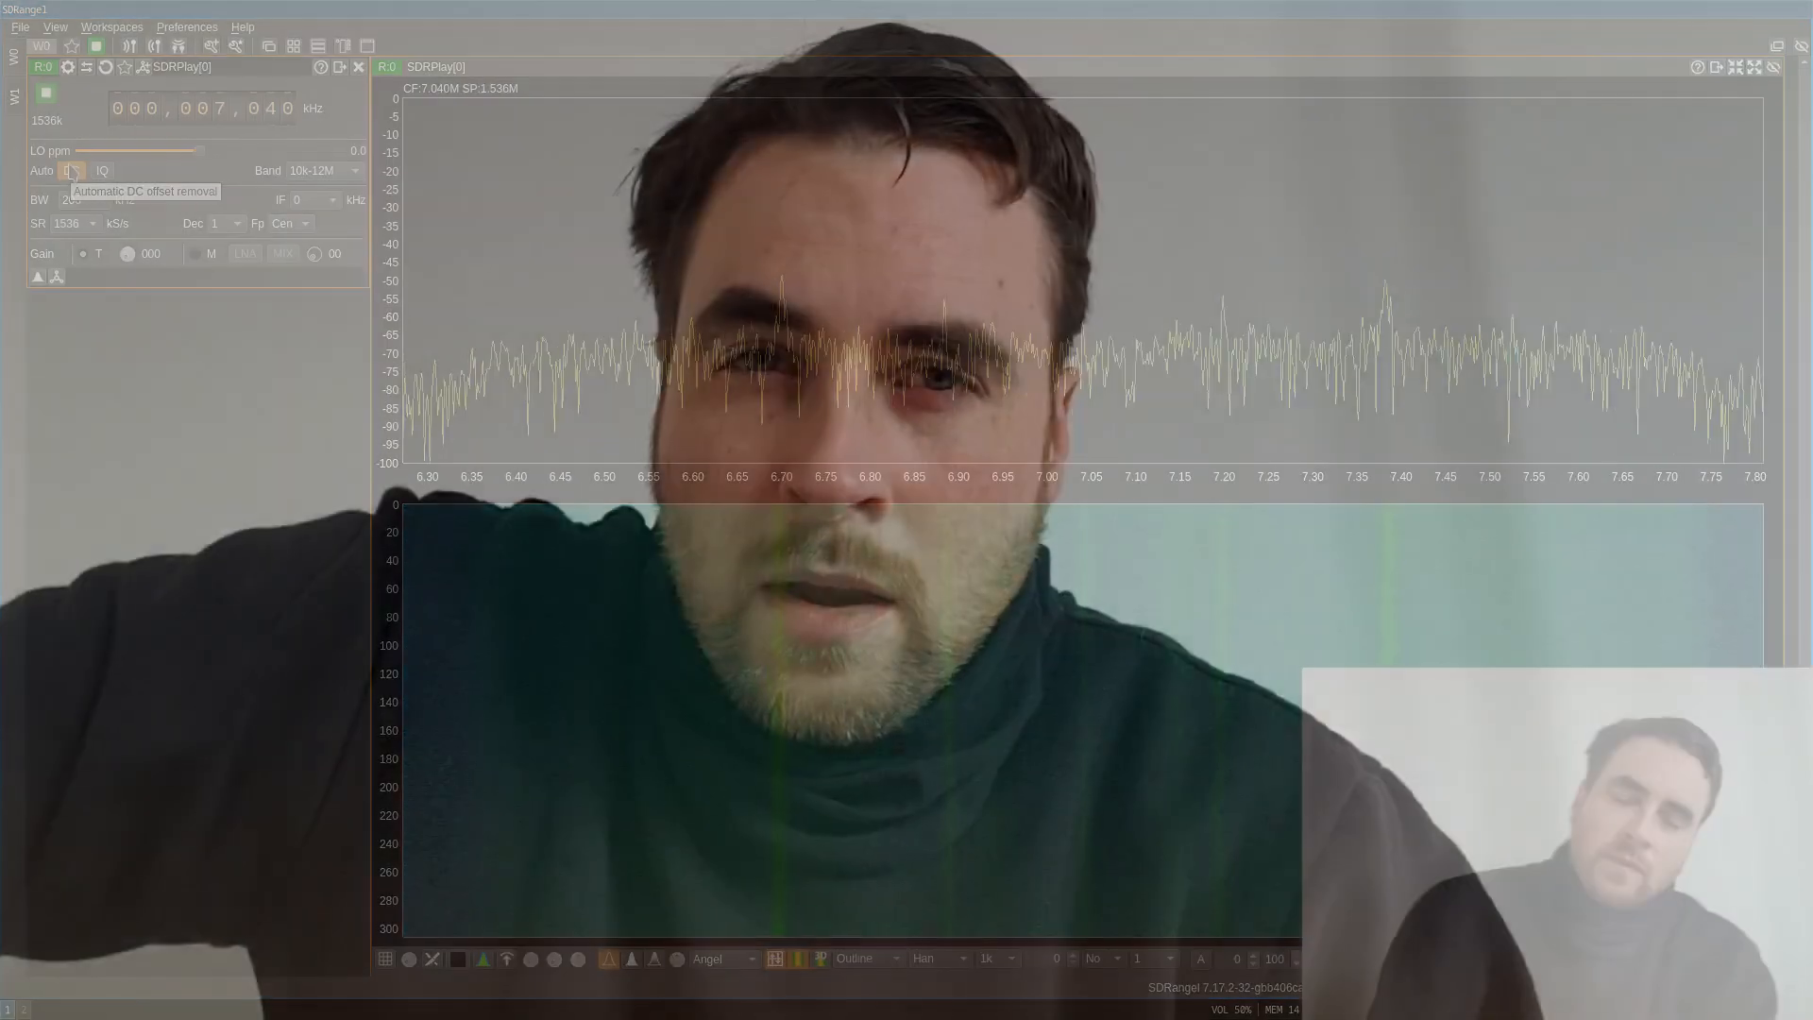
- Retune to 85 MHz on the 50-120M band and raise the gain
click(71, 170)
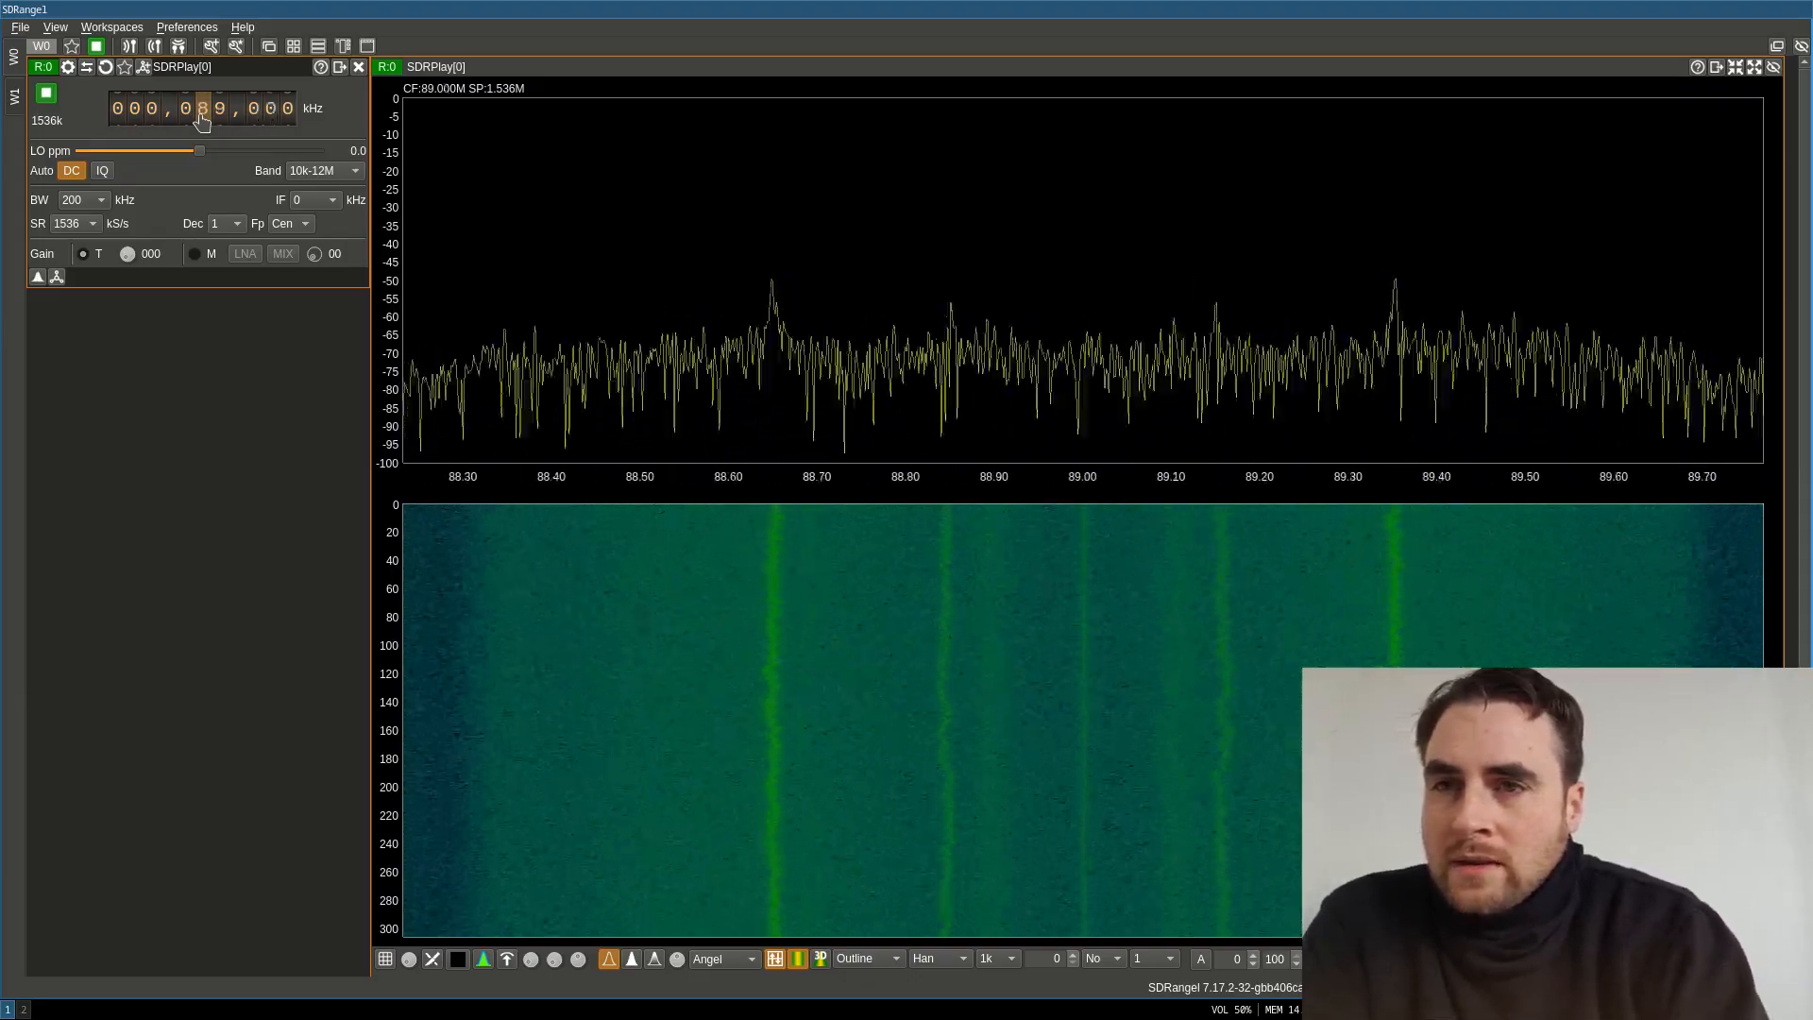
click(355, 170)
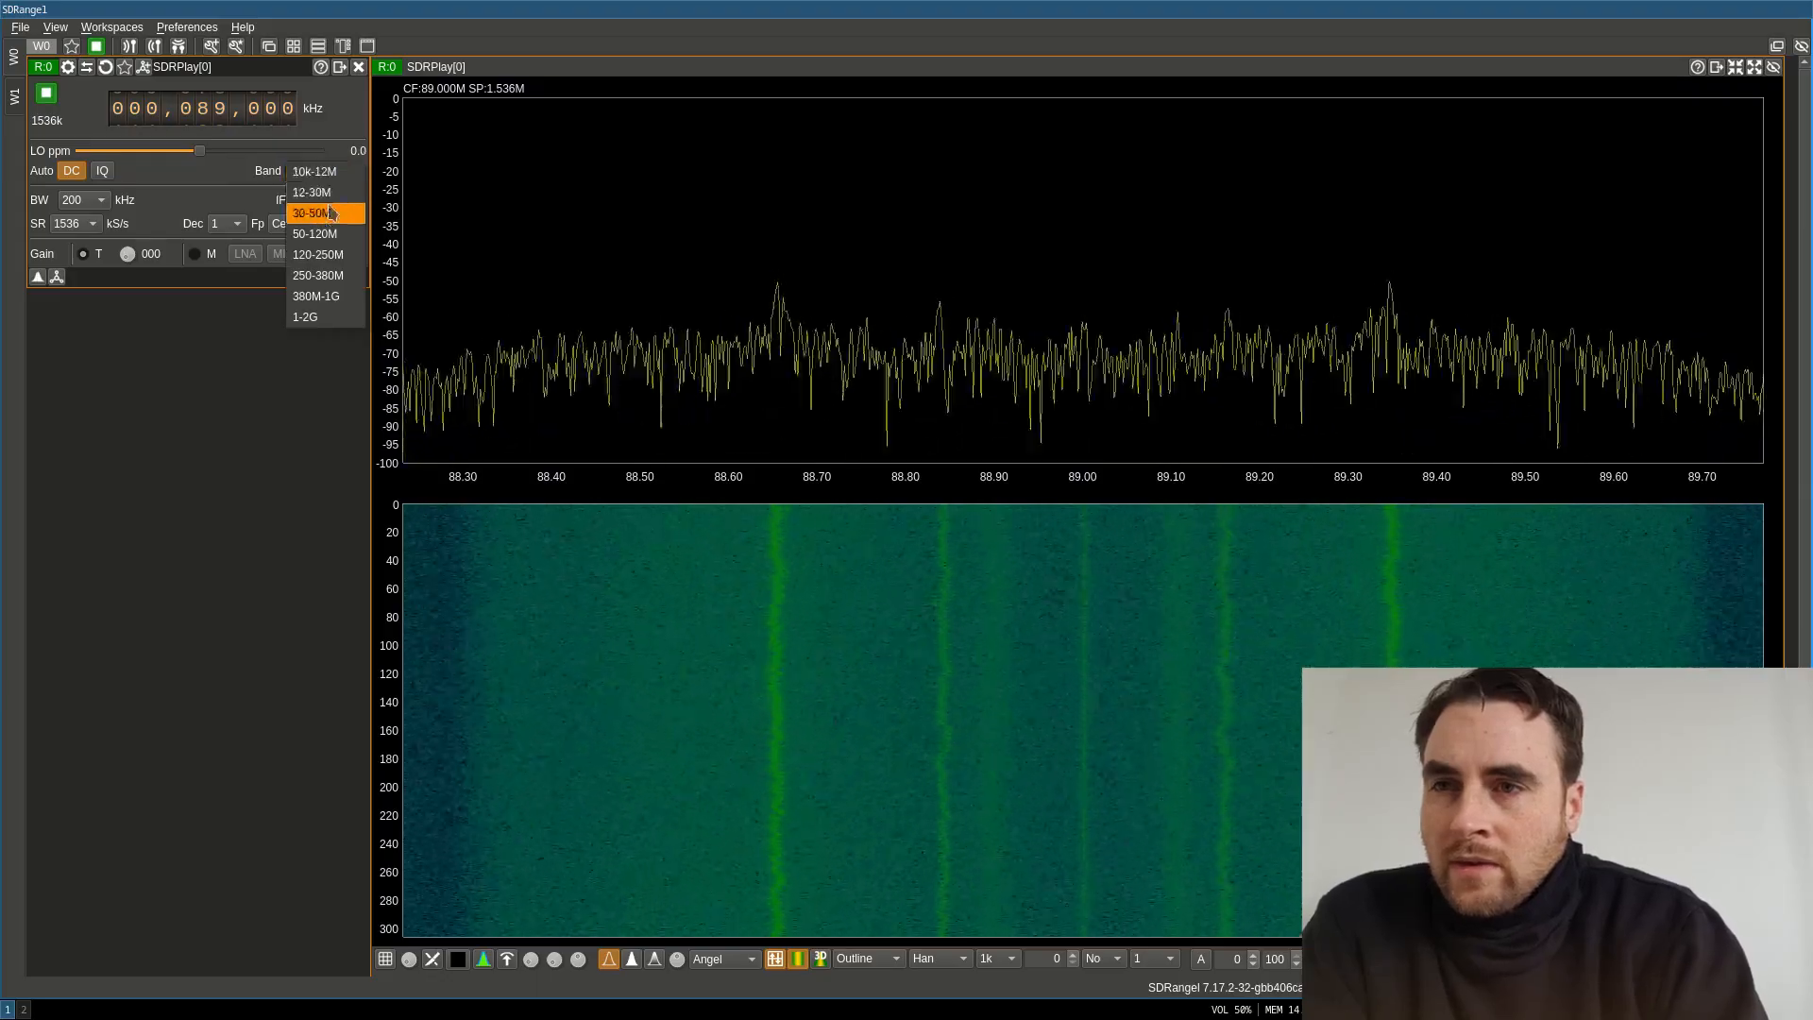
click(315, 234)
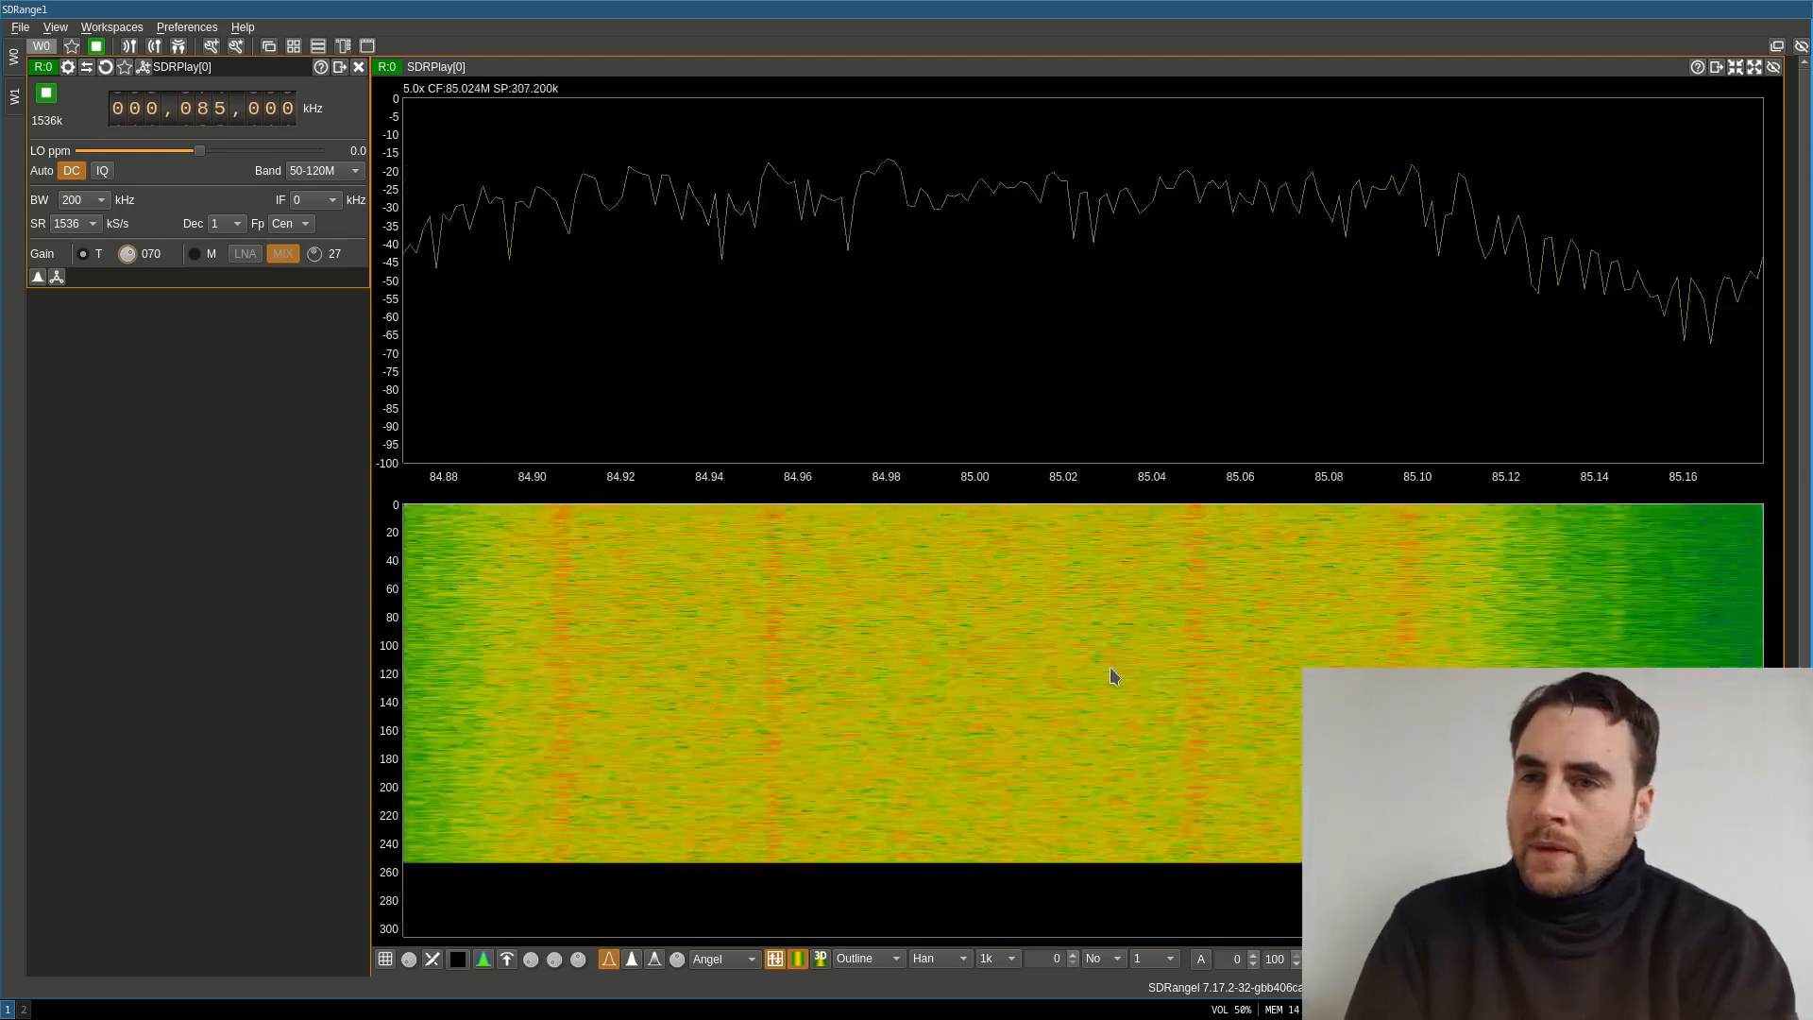
scroll(down, 3)
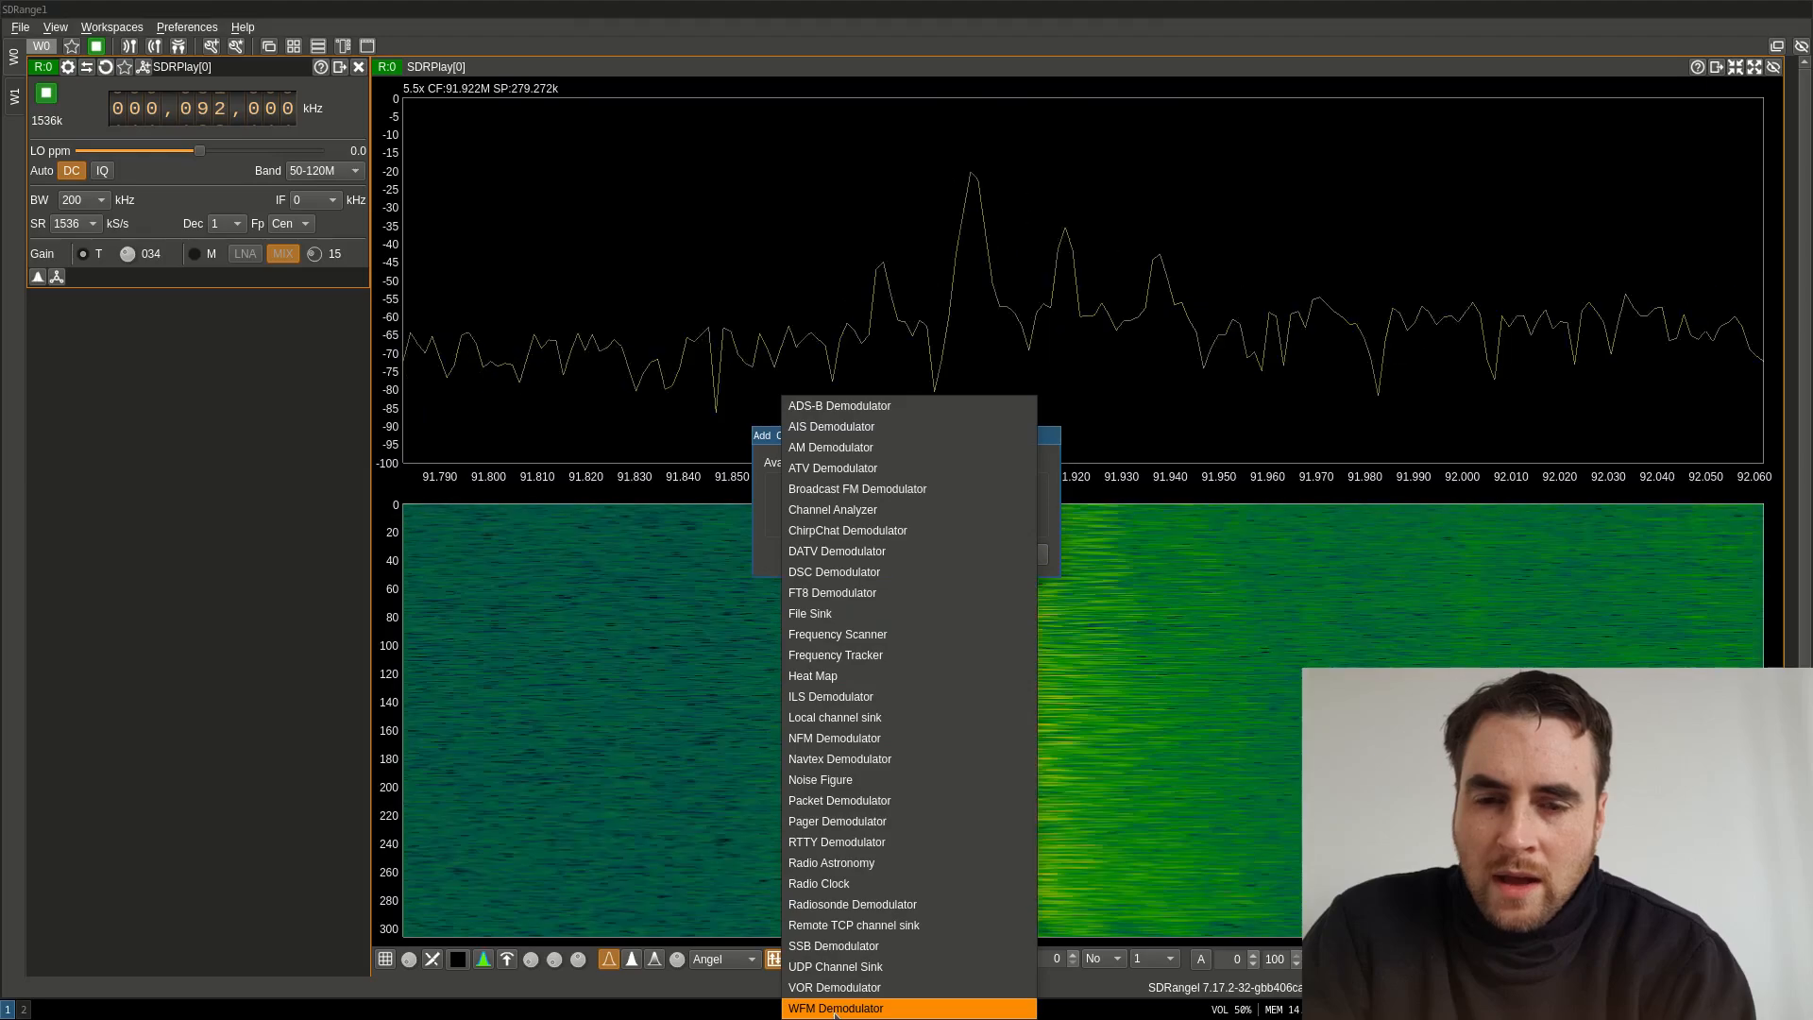
- Add a WFM Demodulator channel and set the sample rate to 8192 kS/s
click(833, 1006)
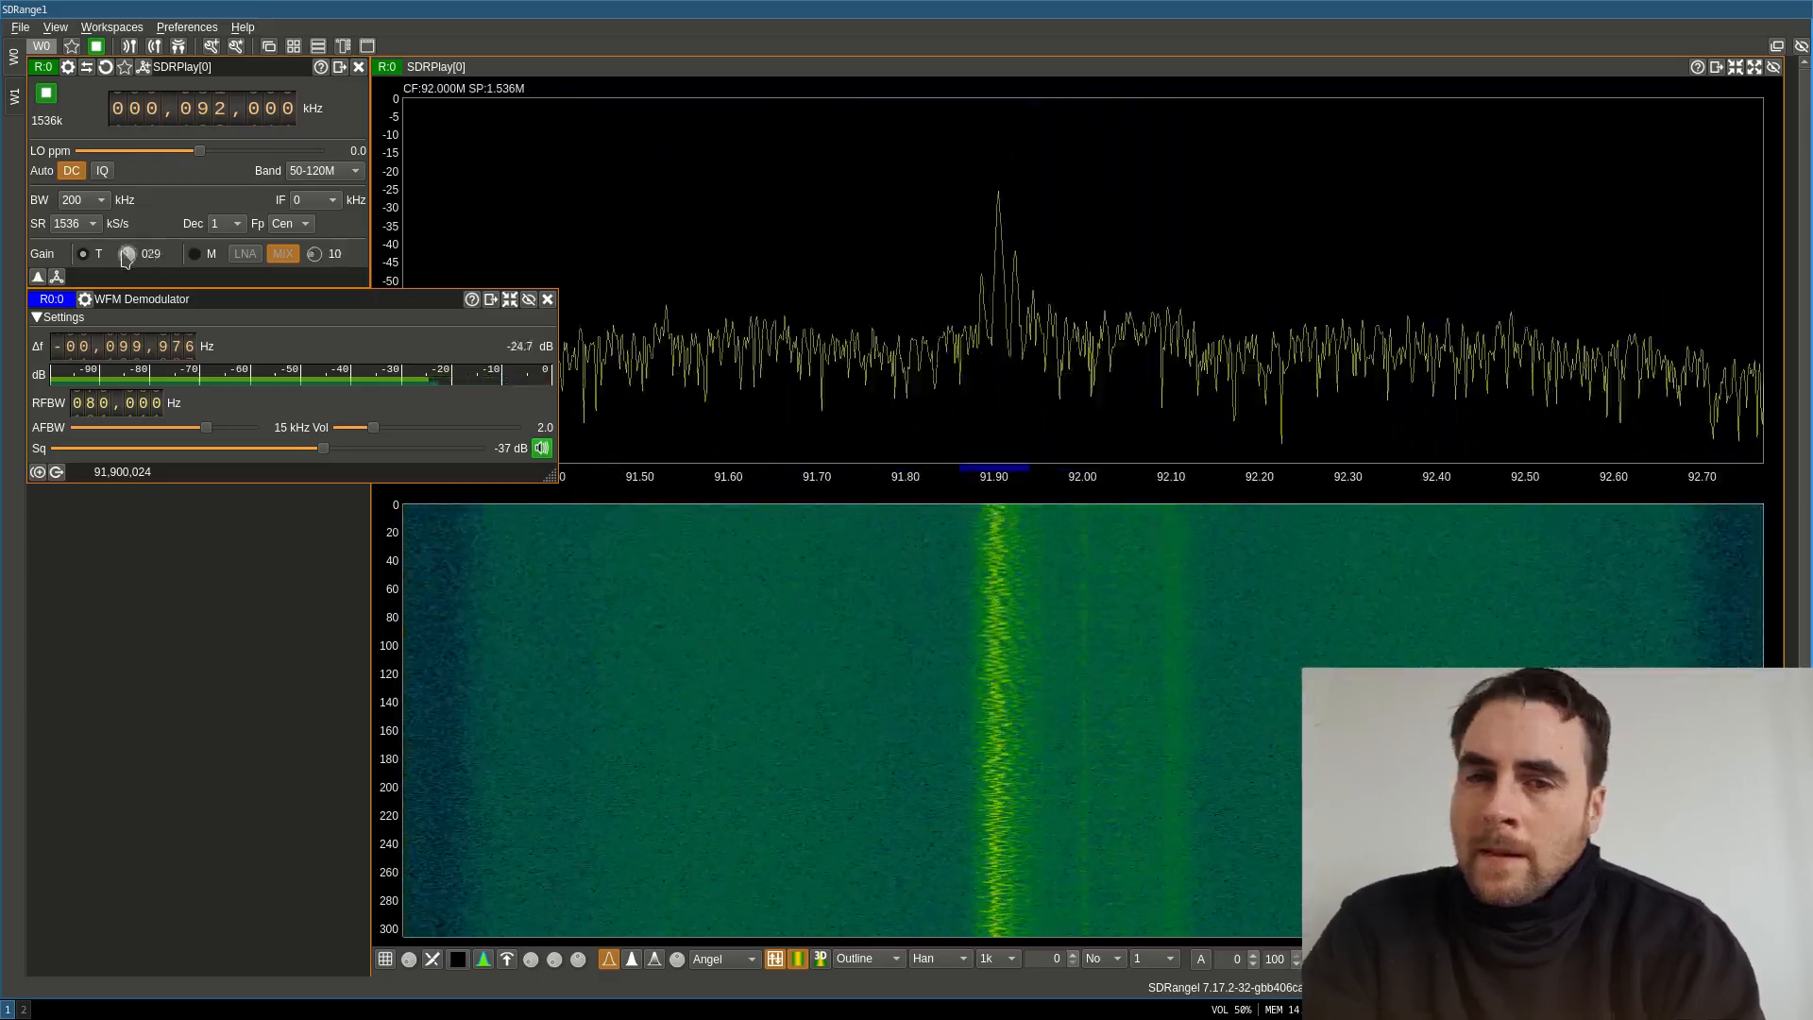
click(70, 222)
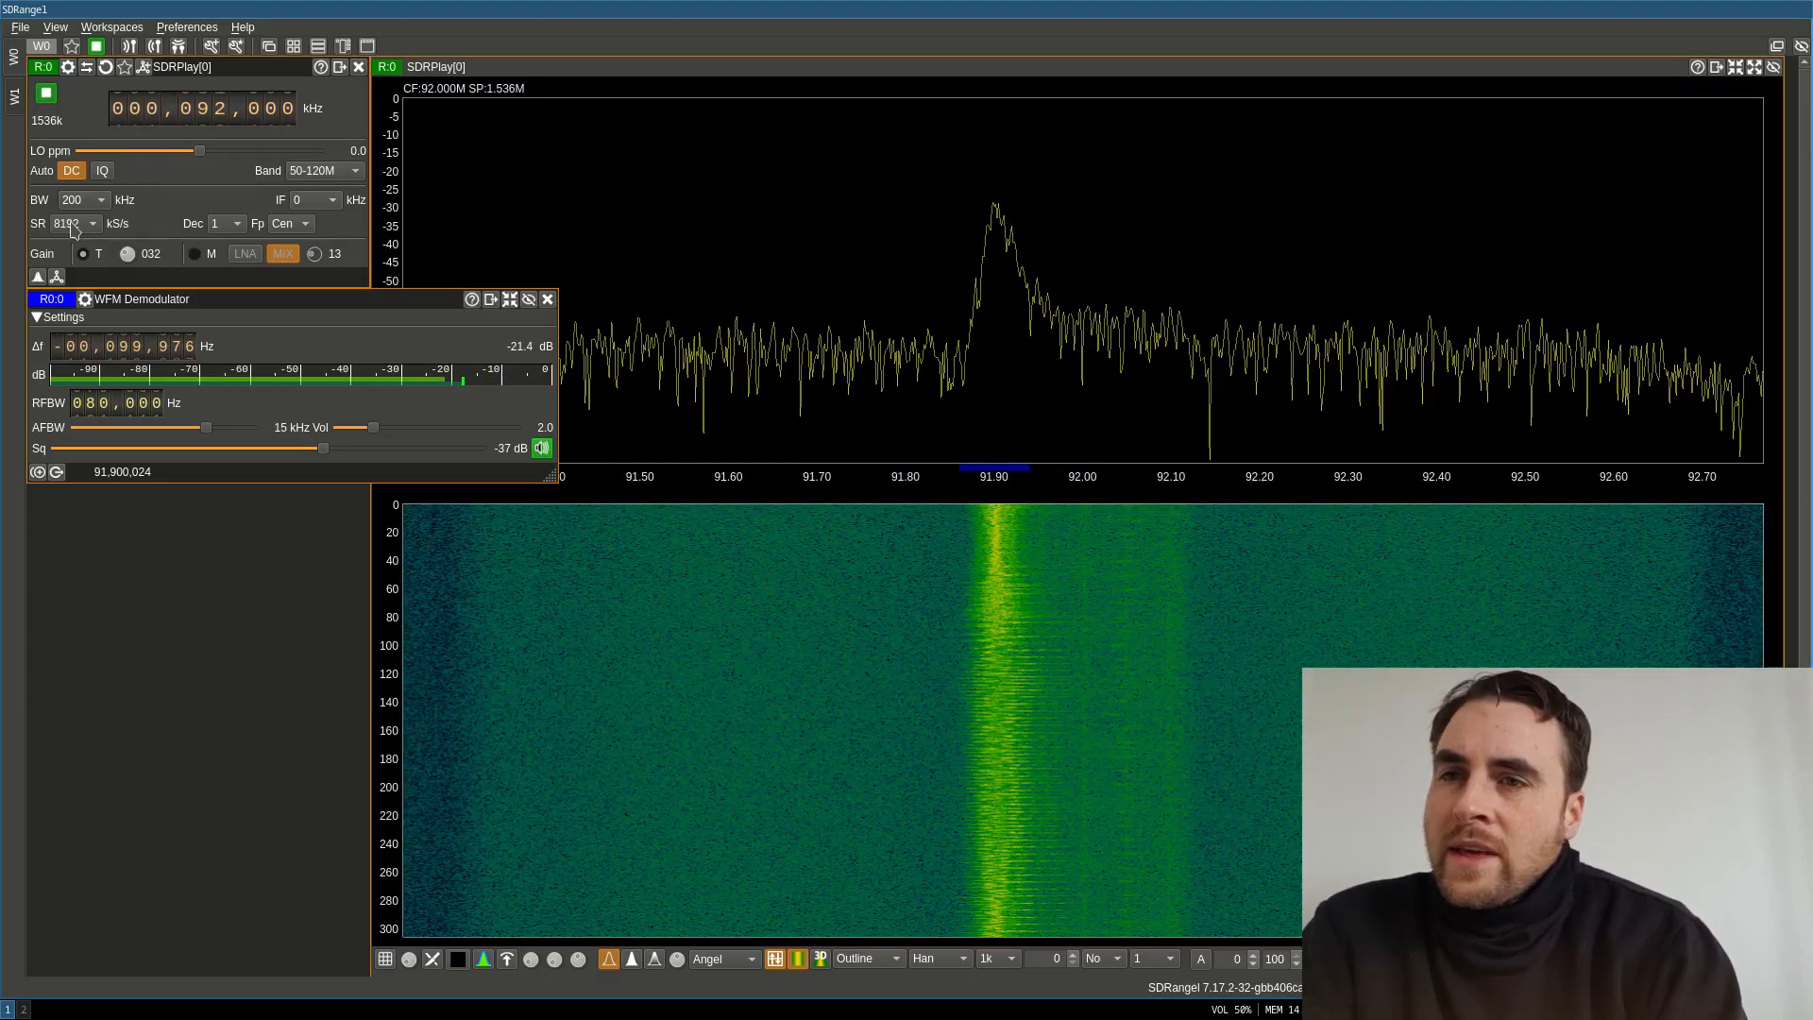
click(70, 223)
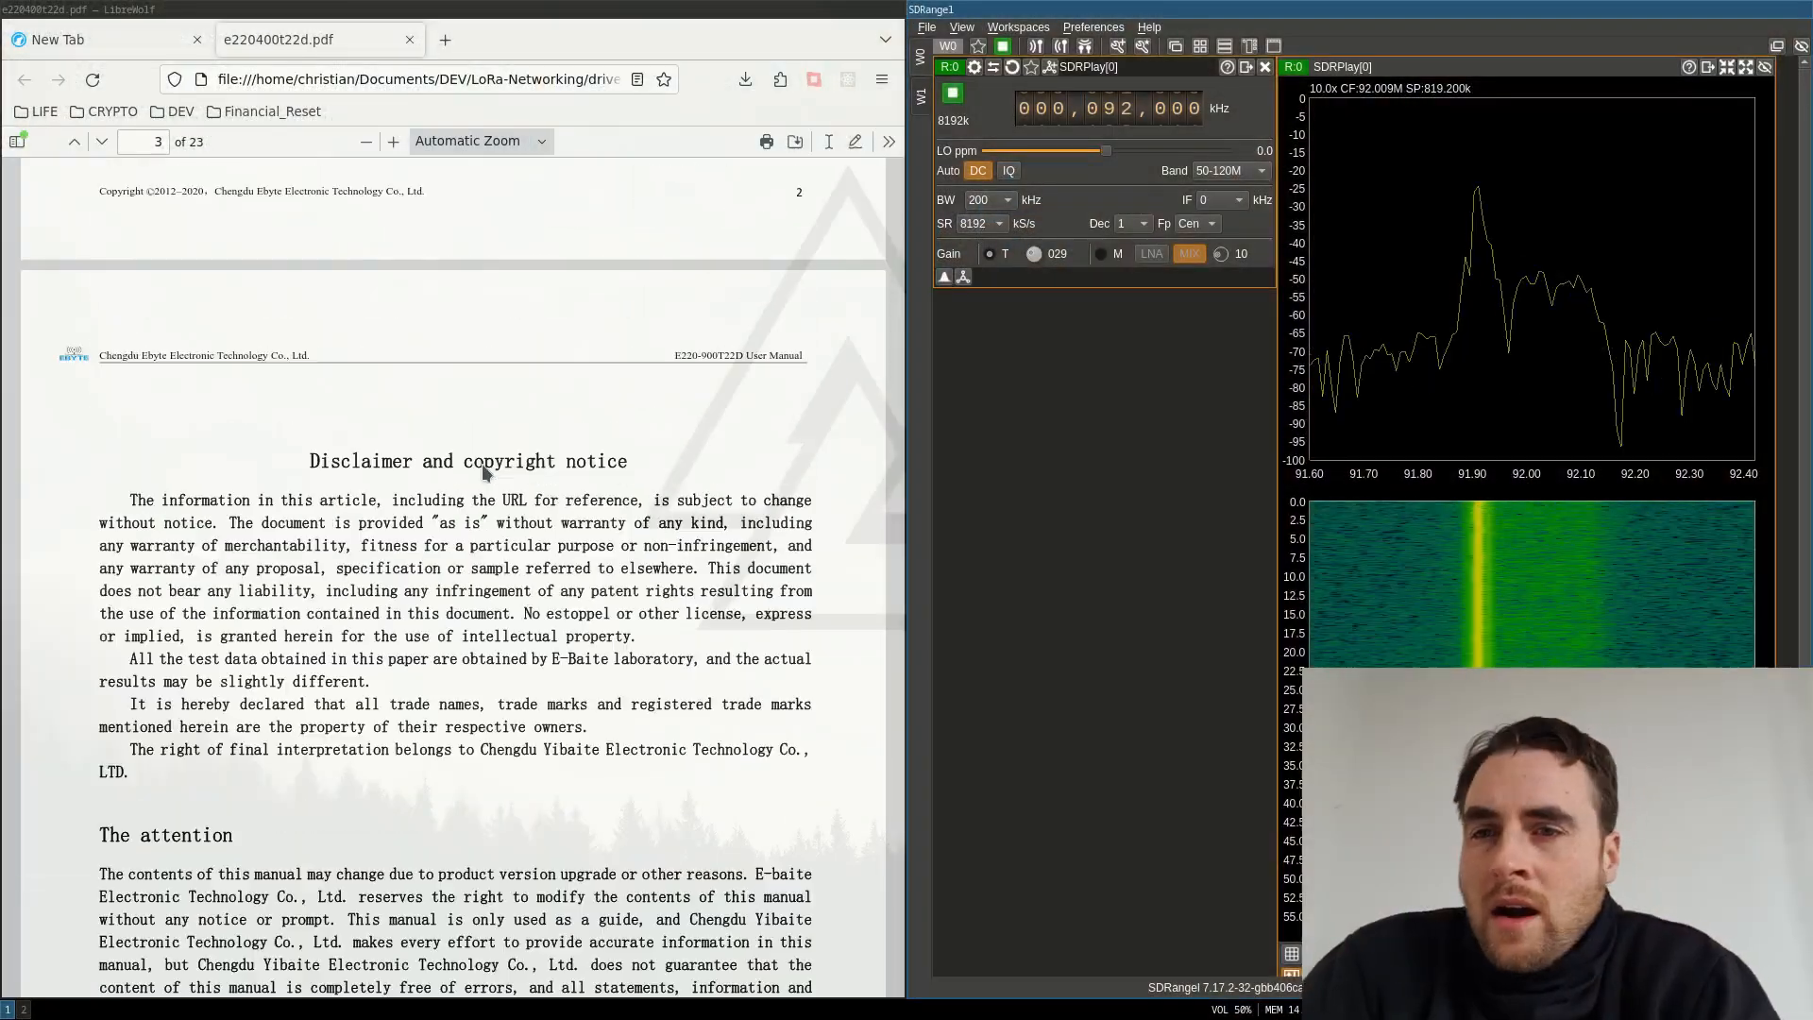
- Scroll the E220 manual PDF to page 15 with the REG2 channel control table and frequency formula
scroll(up, 3)
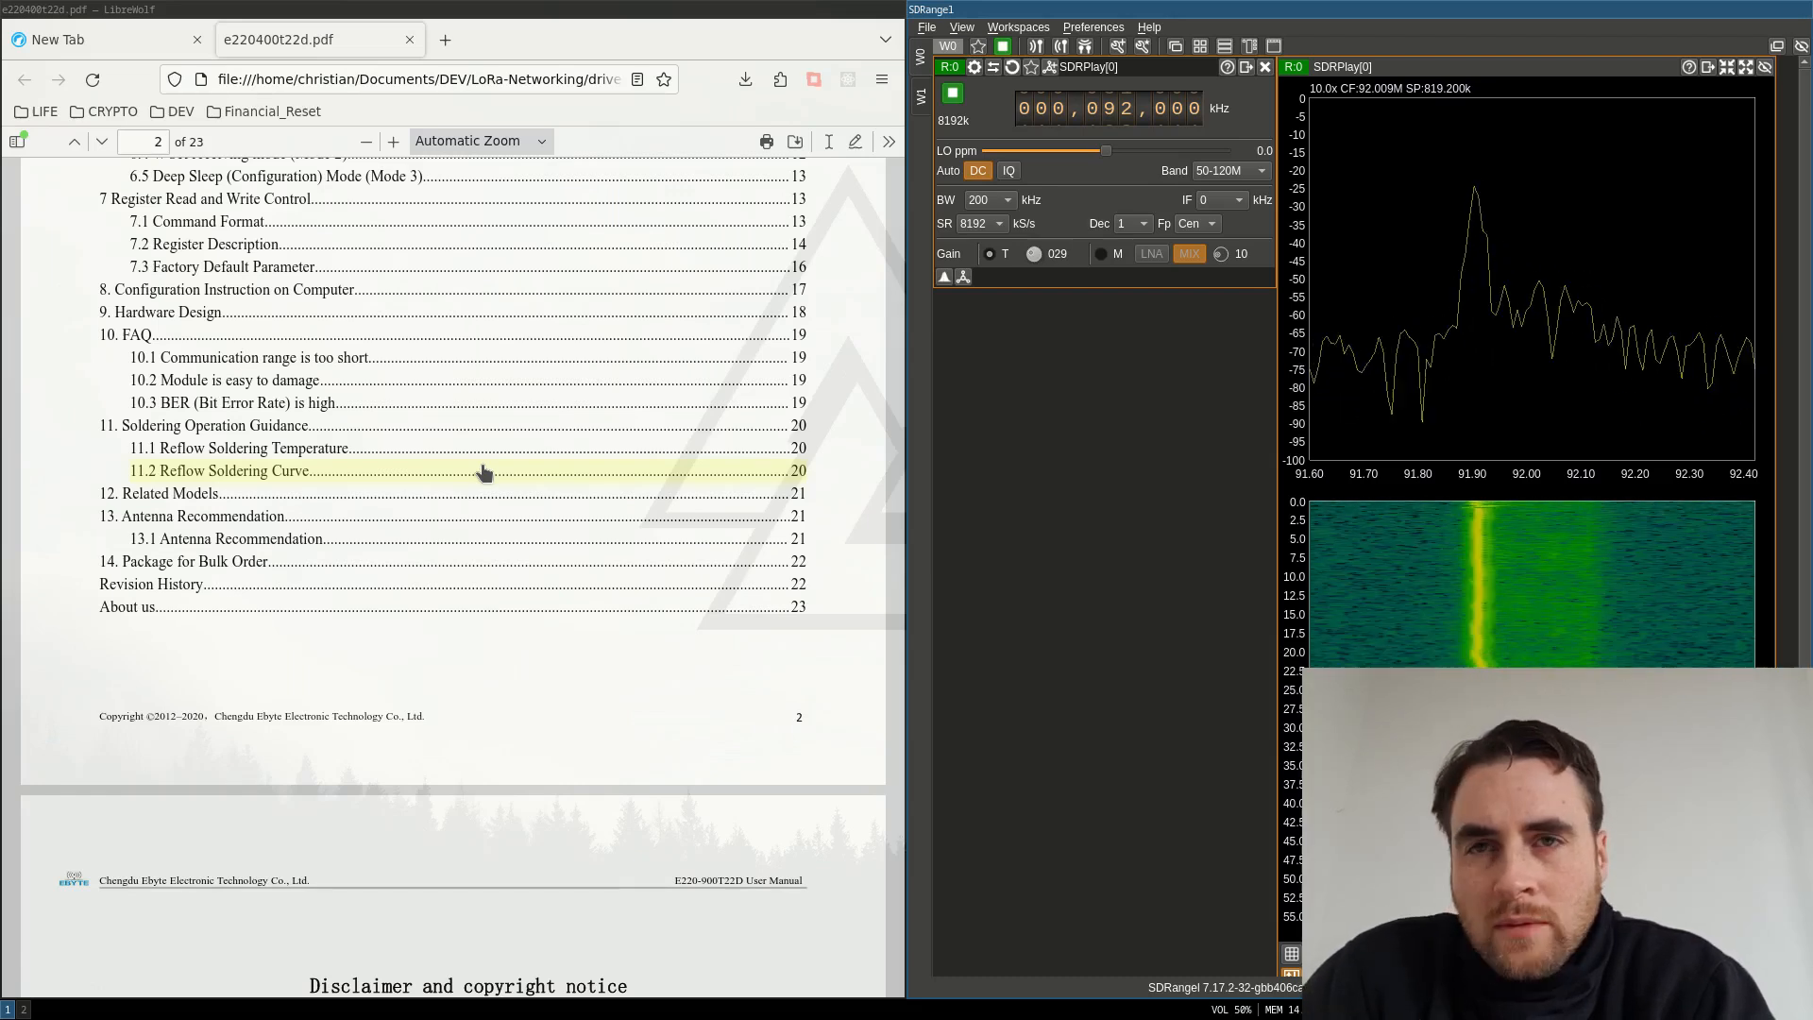
mouse_move(521, 431)
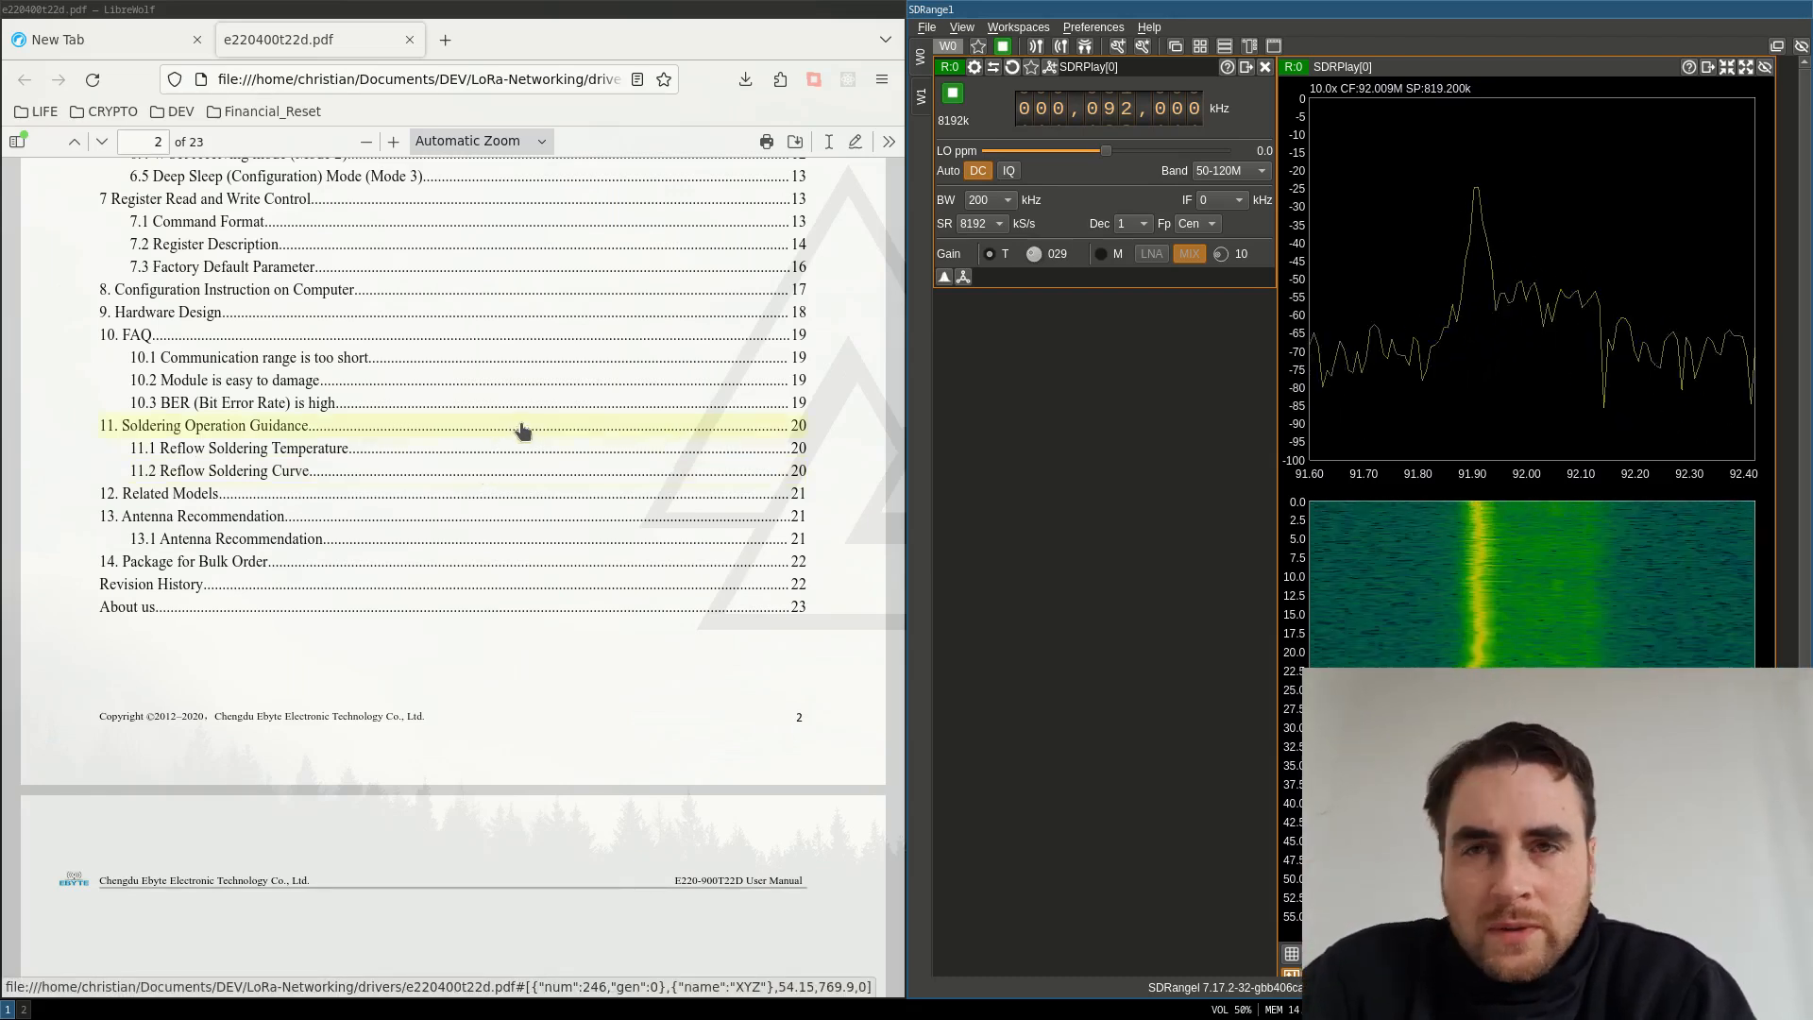
mouse_move(440, 336)
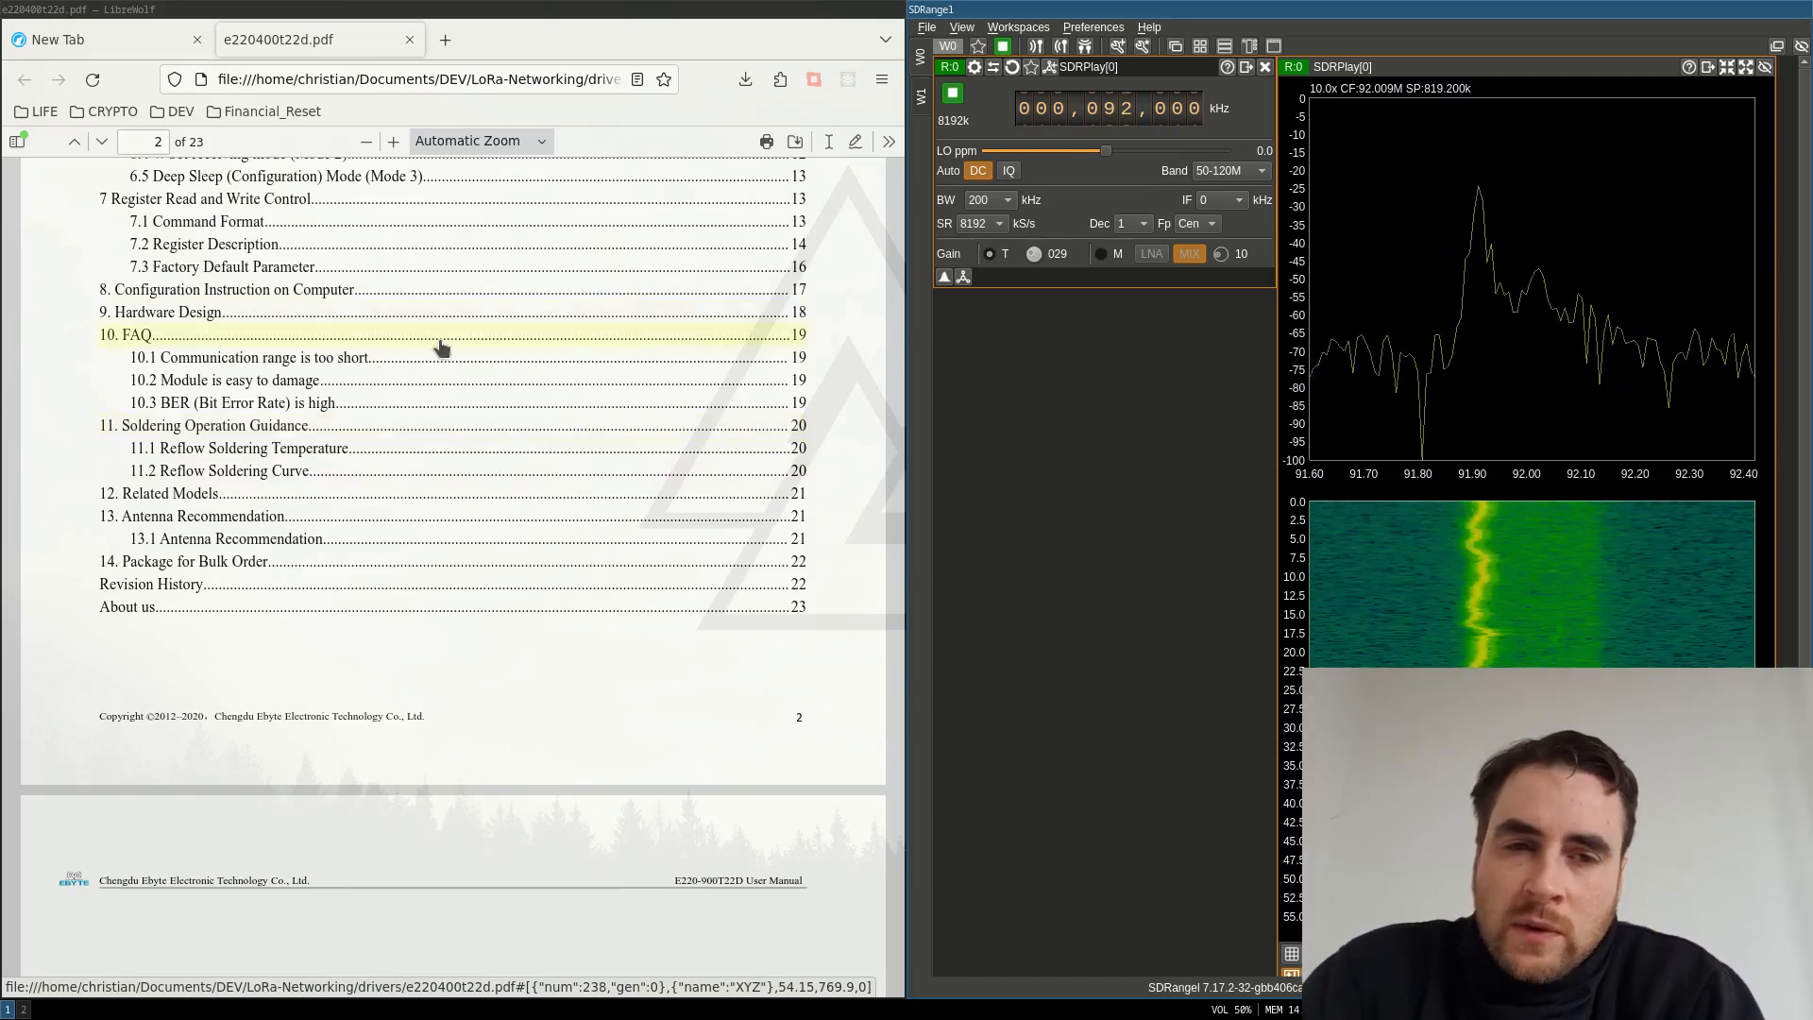
scroll(down, 3)
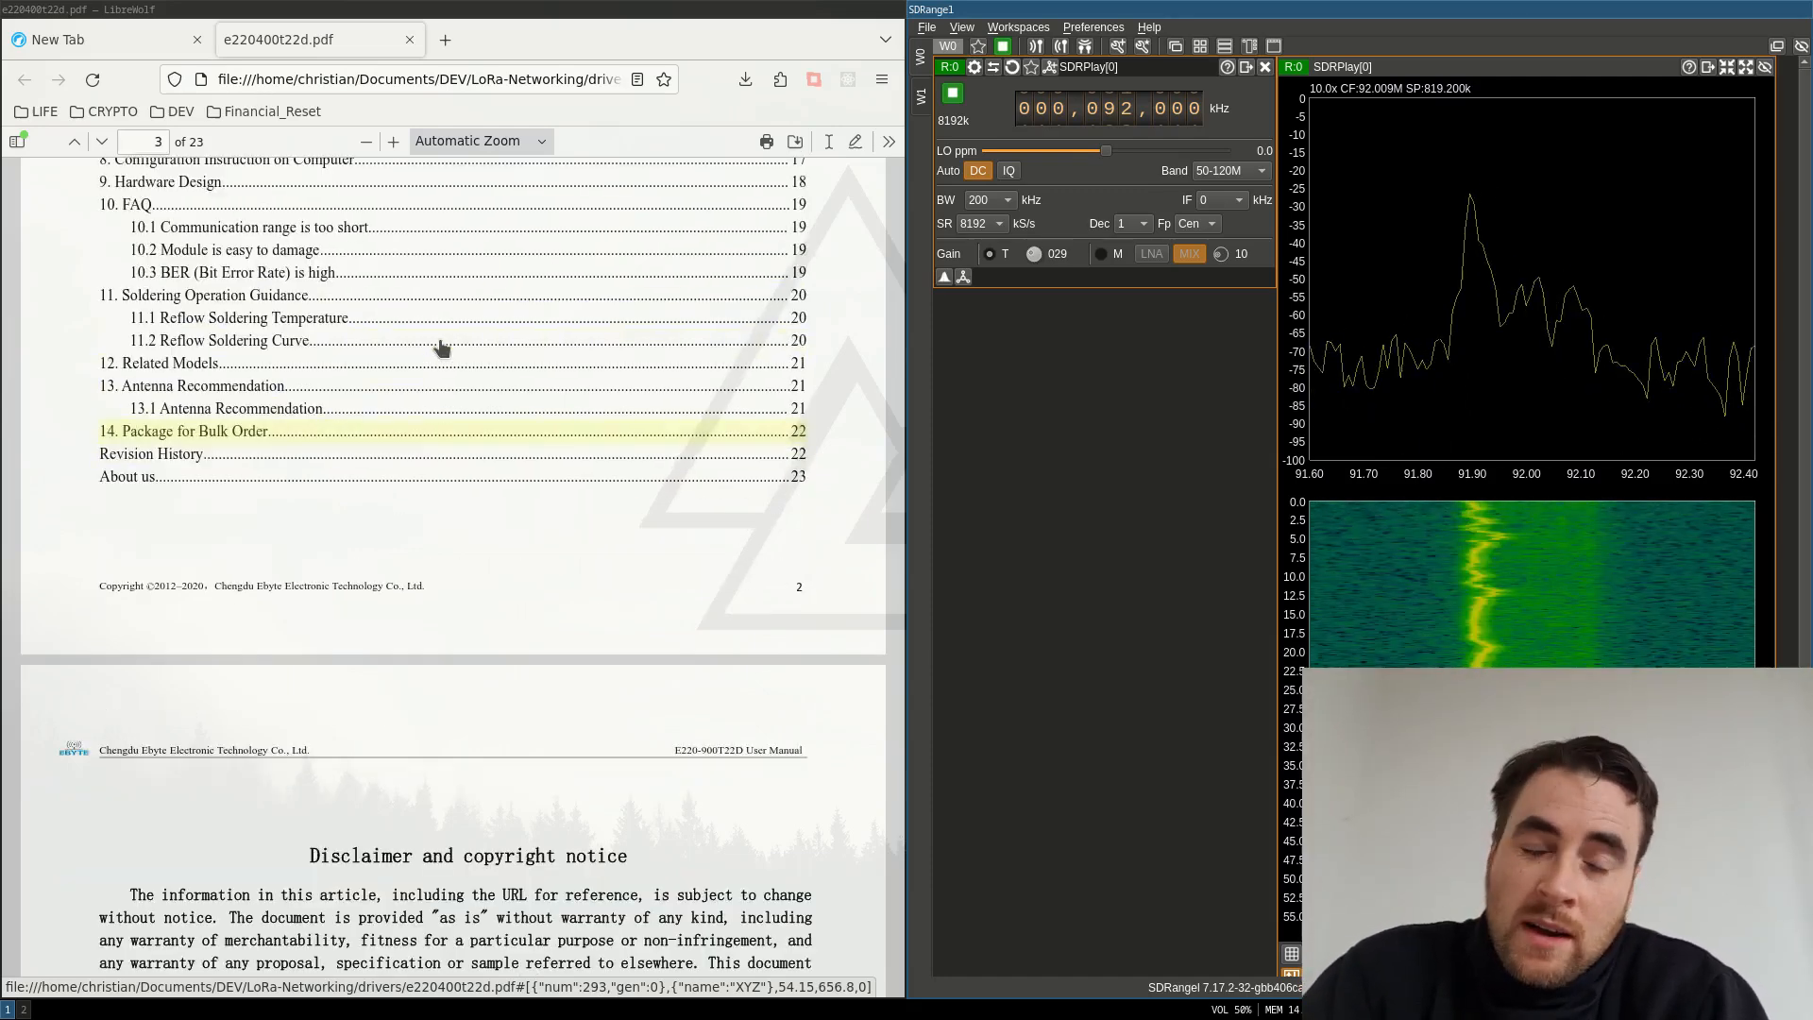
scroll(down, 3)
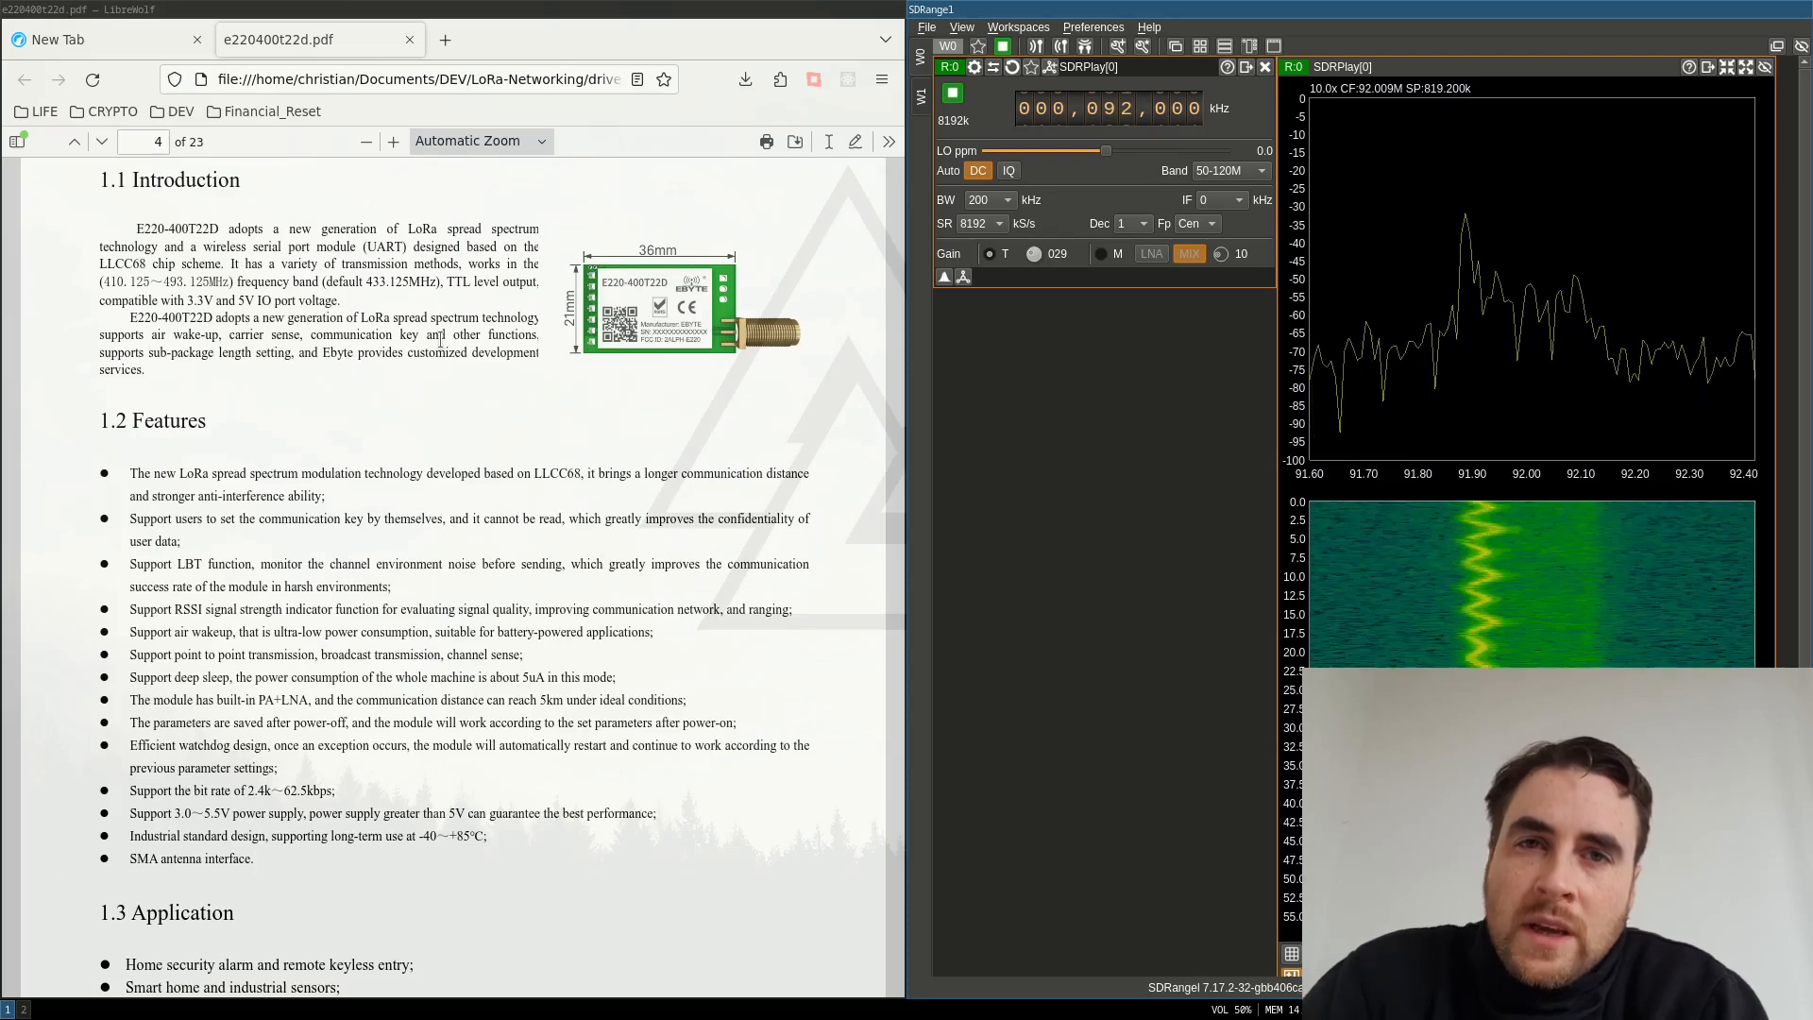
scroll(down, 3)
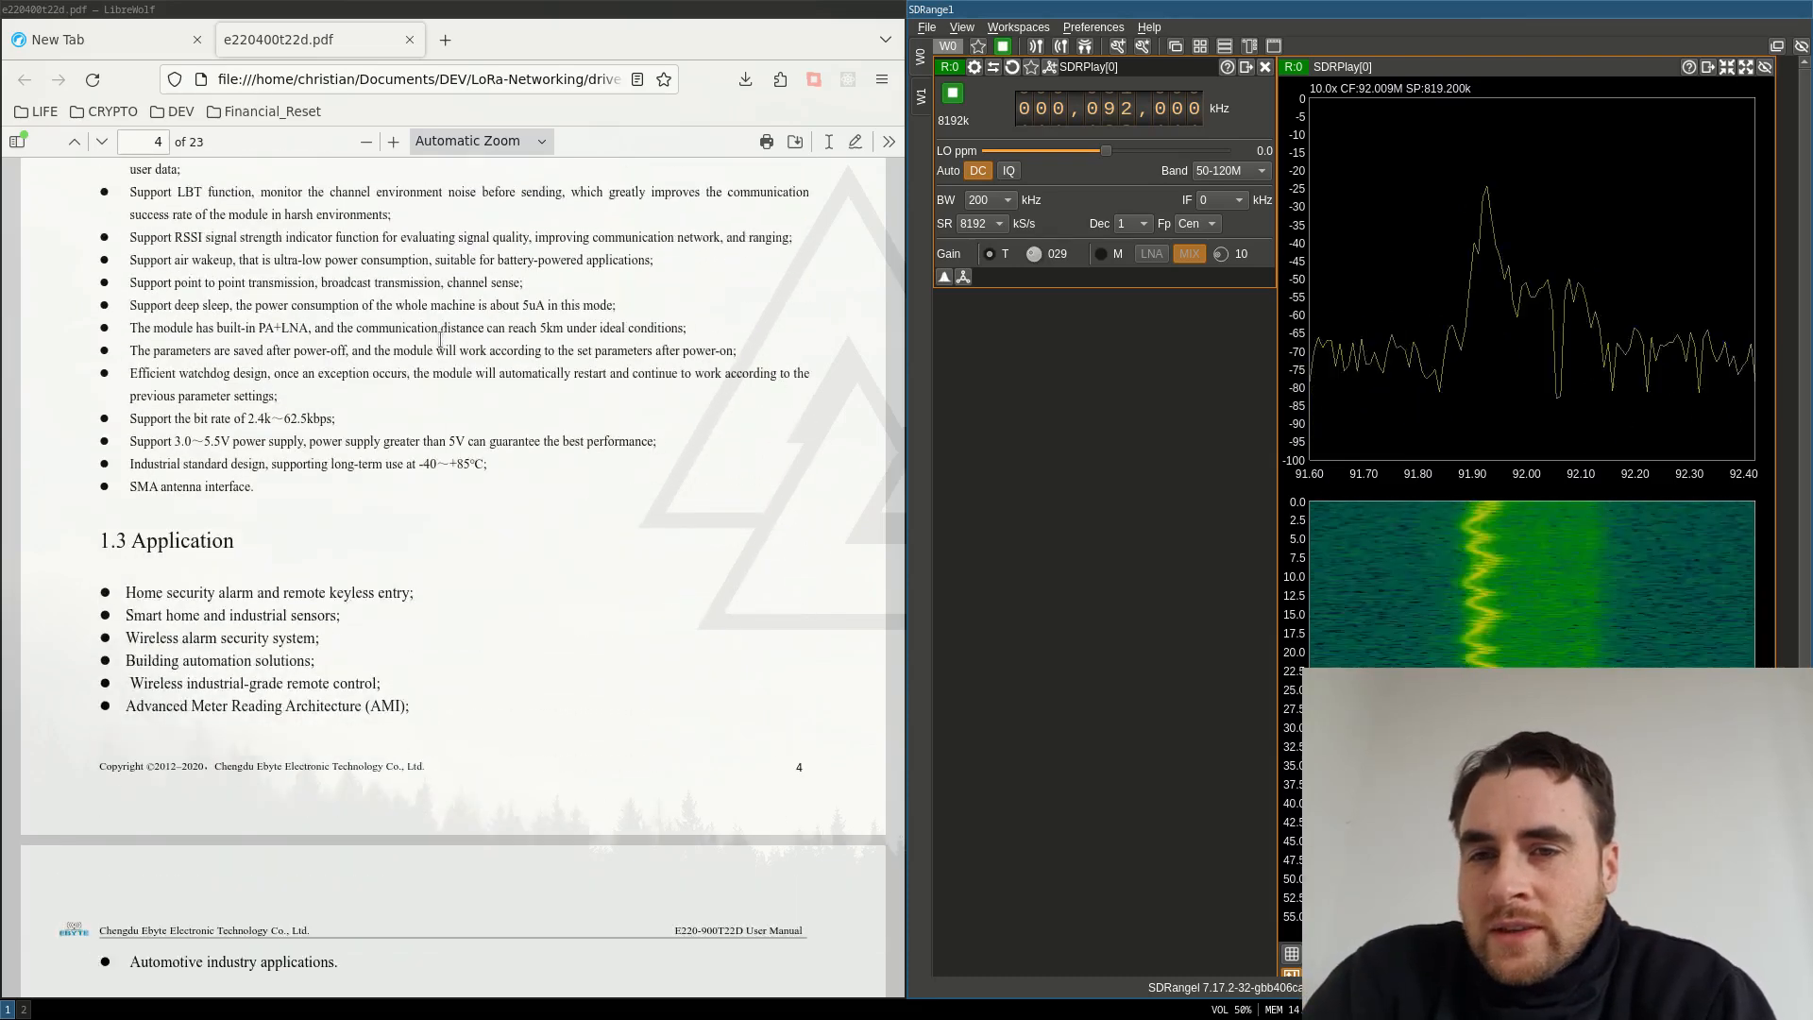
scroll(down, 3)
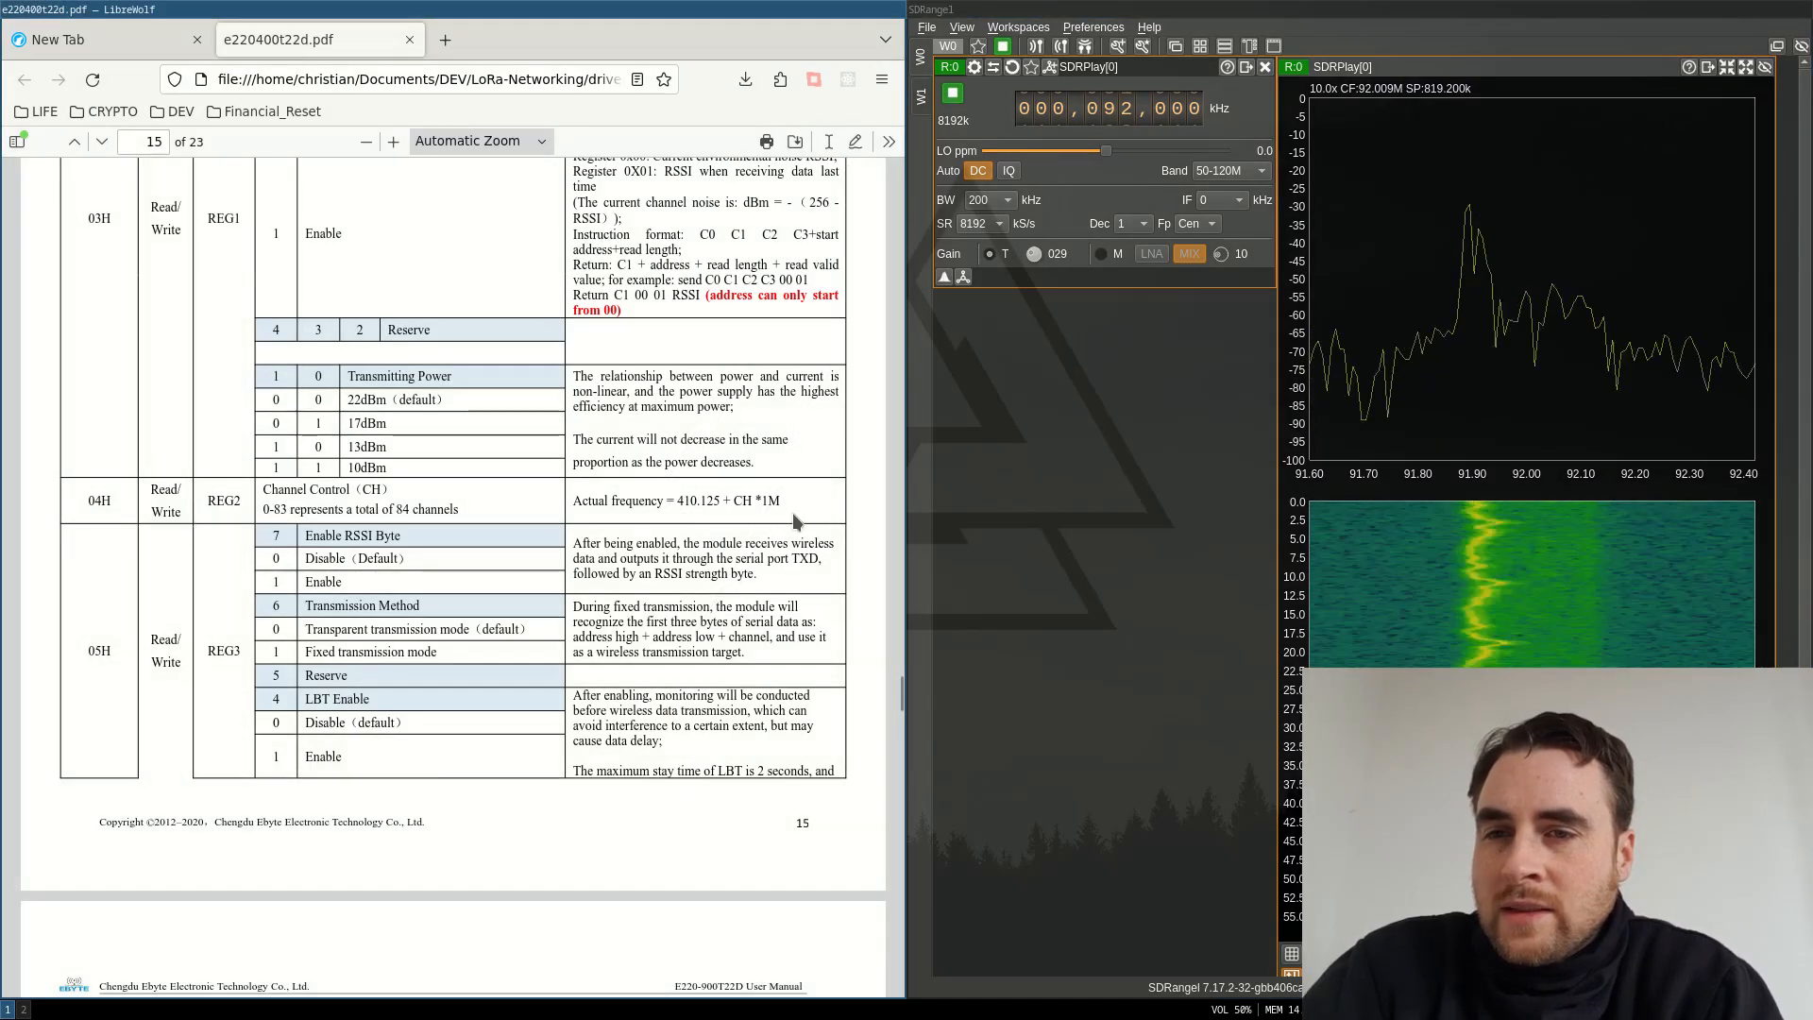
click(468, 140)
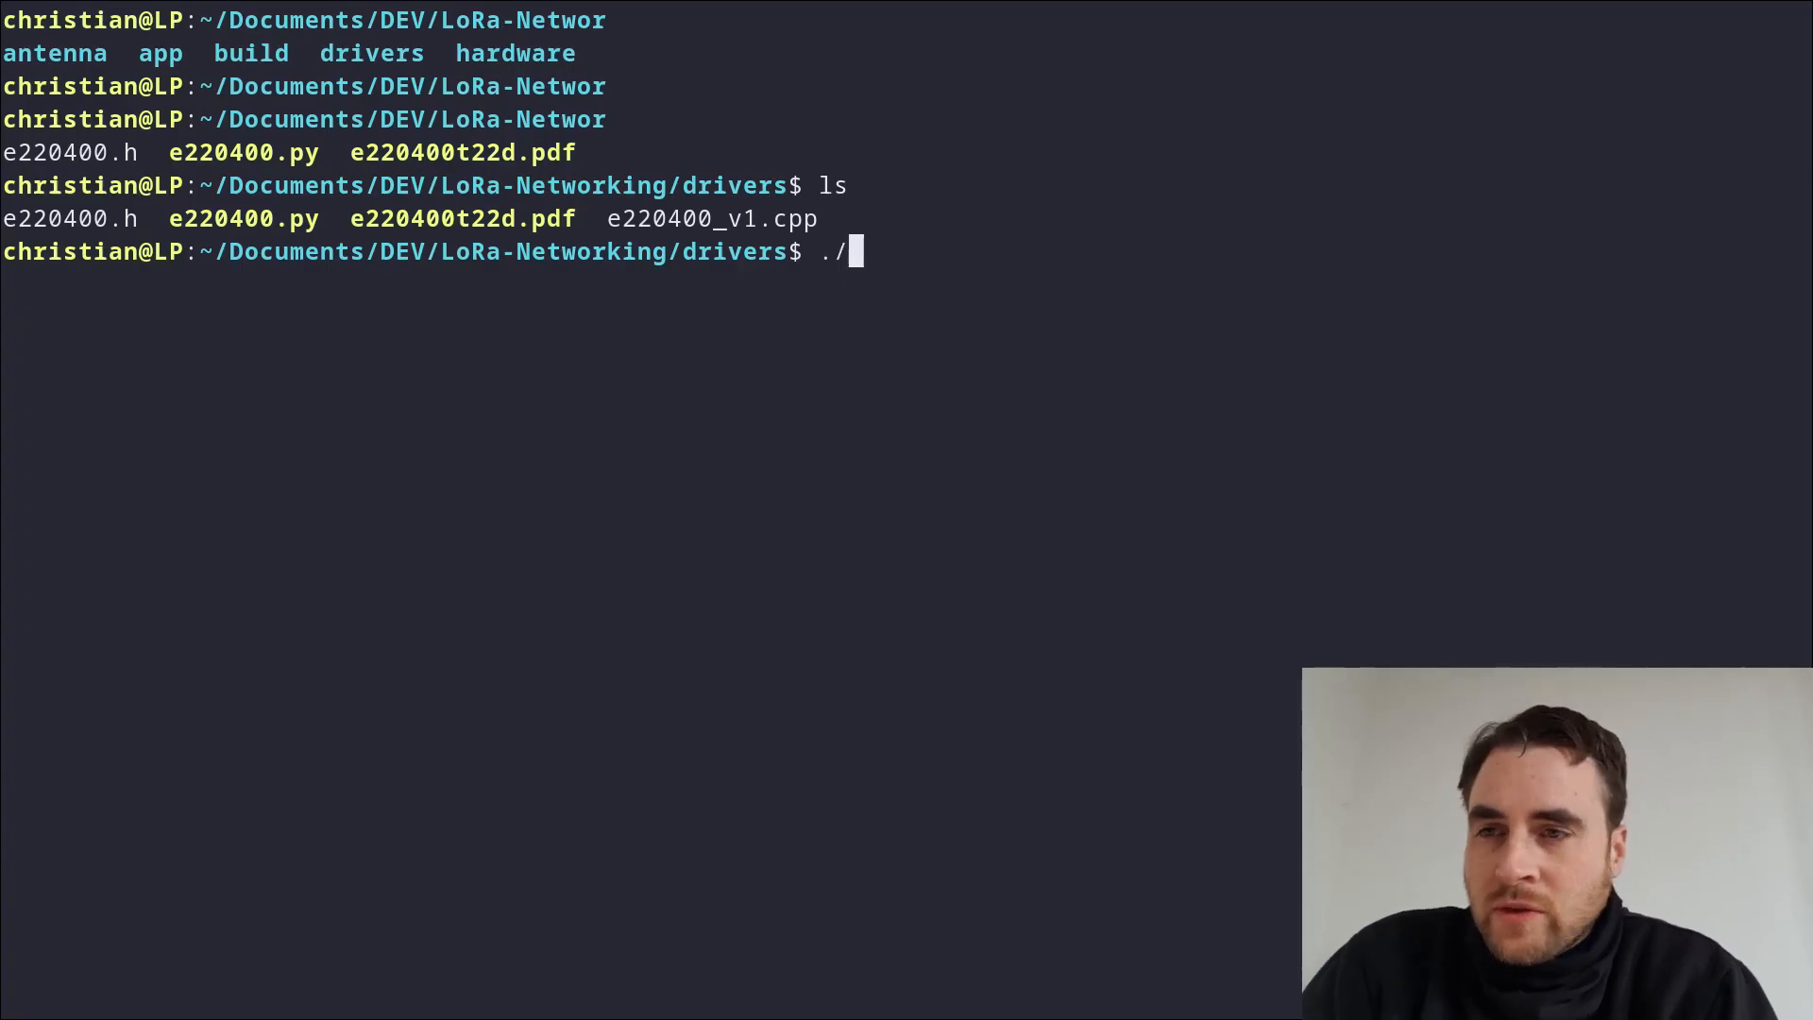
- Run ./e220400.py and read back all E220 settings: 9600 baud, 22 dBm, address 255, channel 1
text(e220400.)
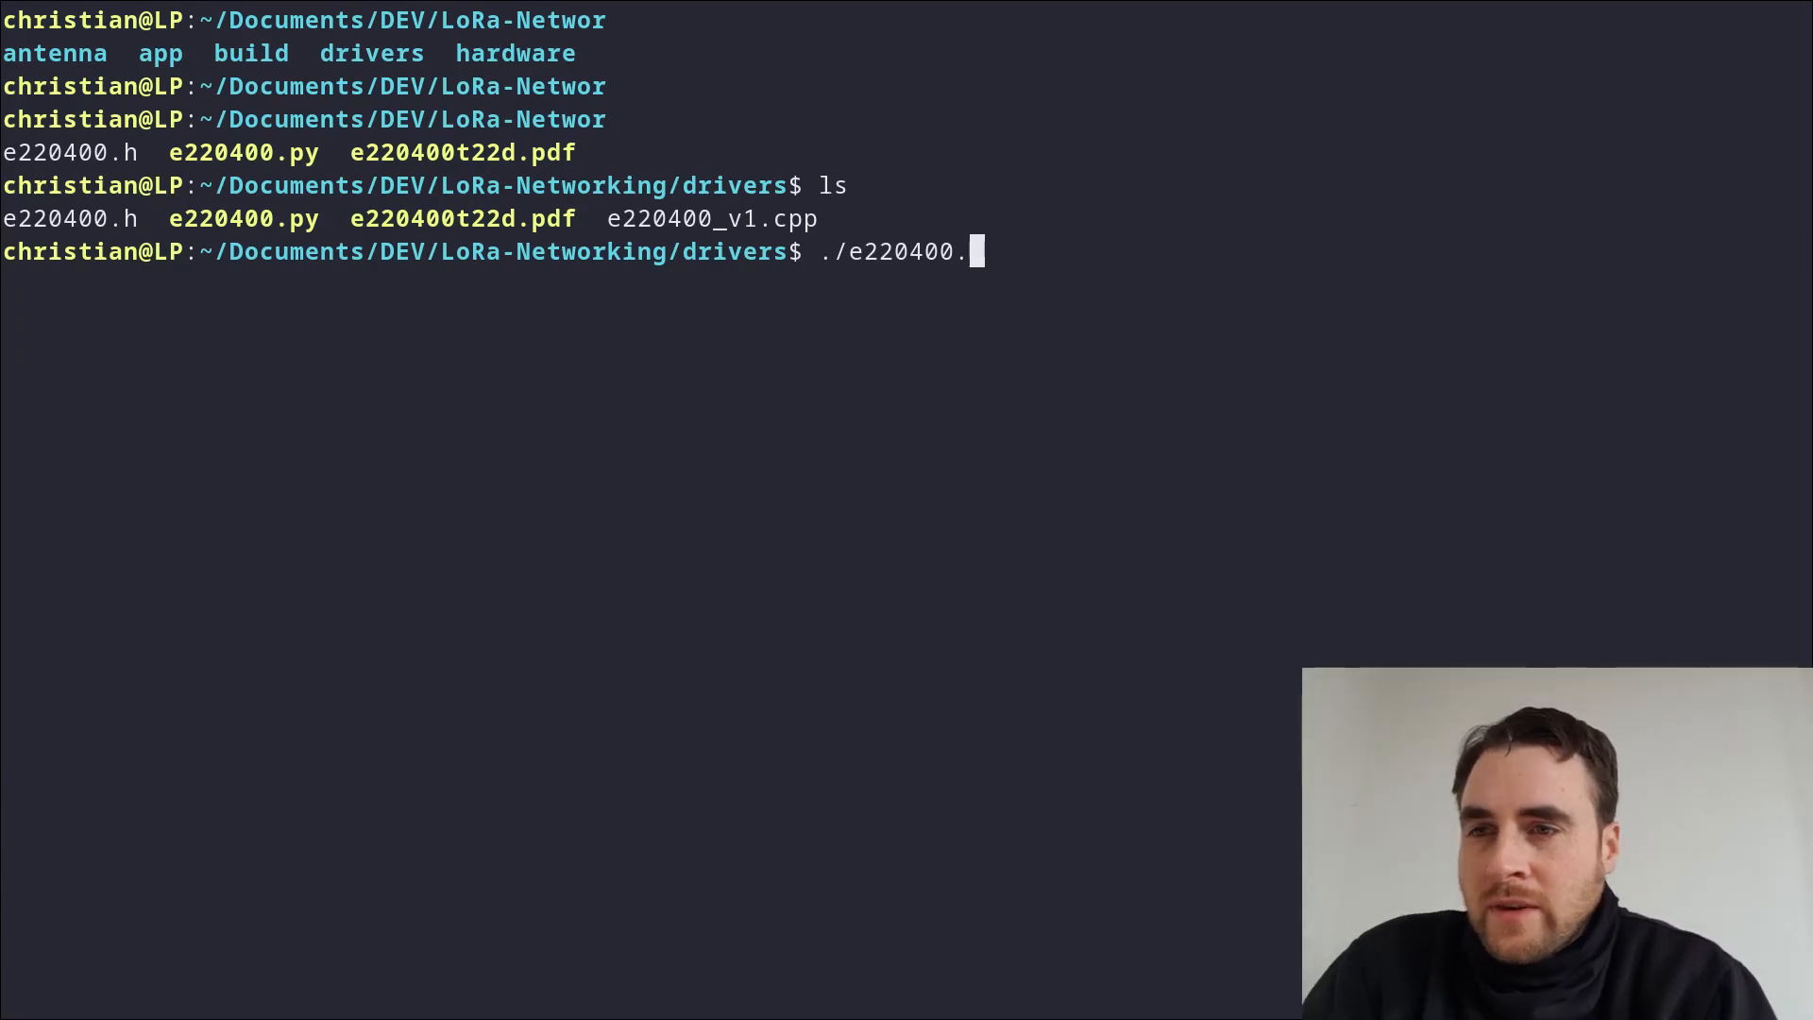
key(Return)
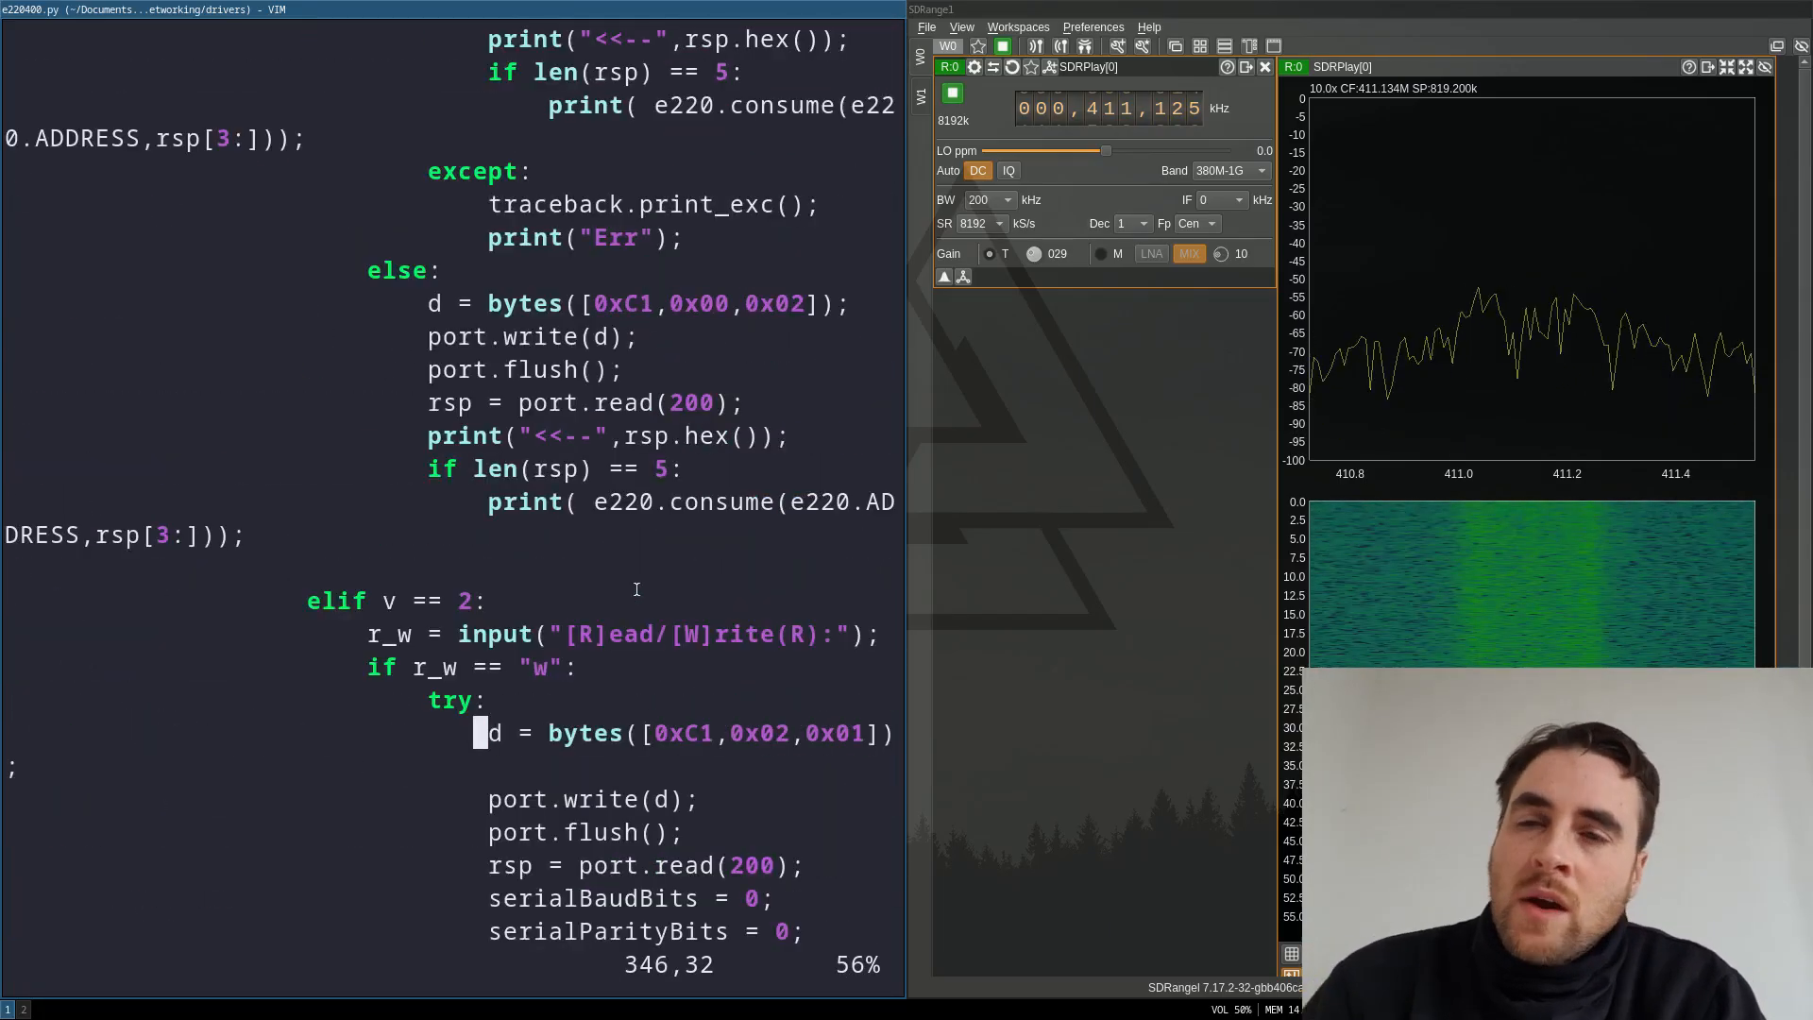
scroll(up, 3)
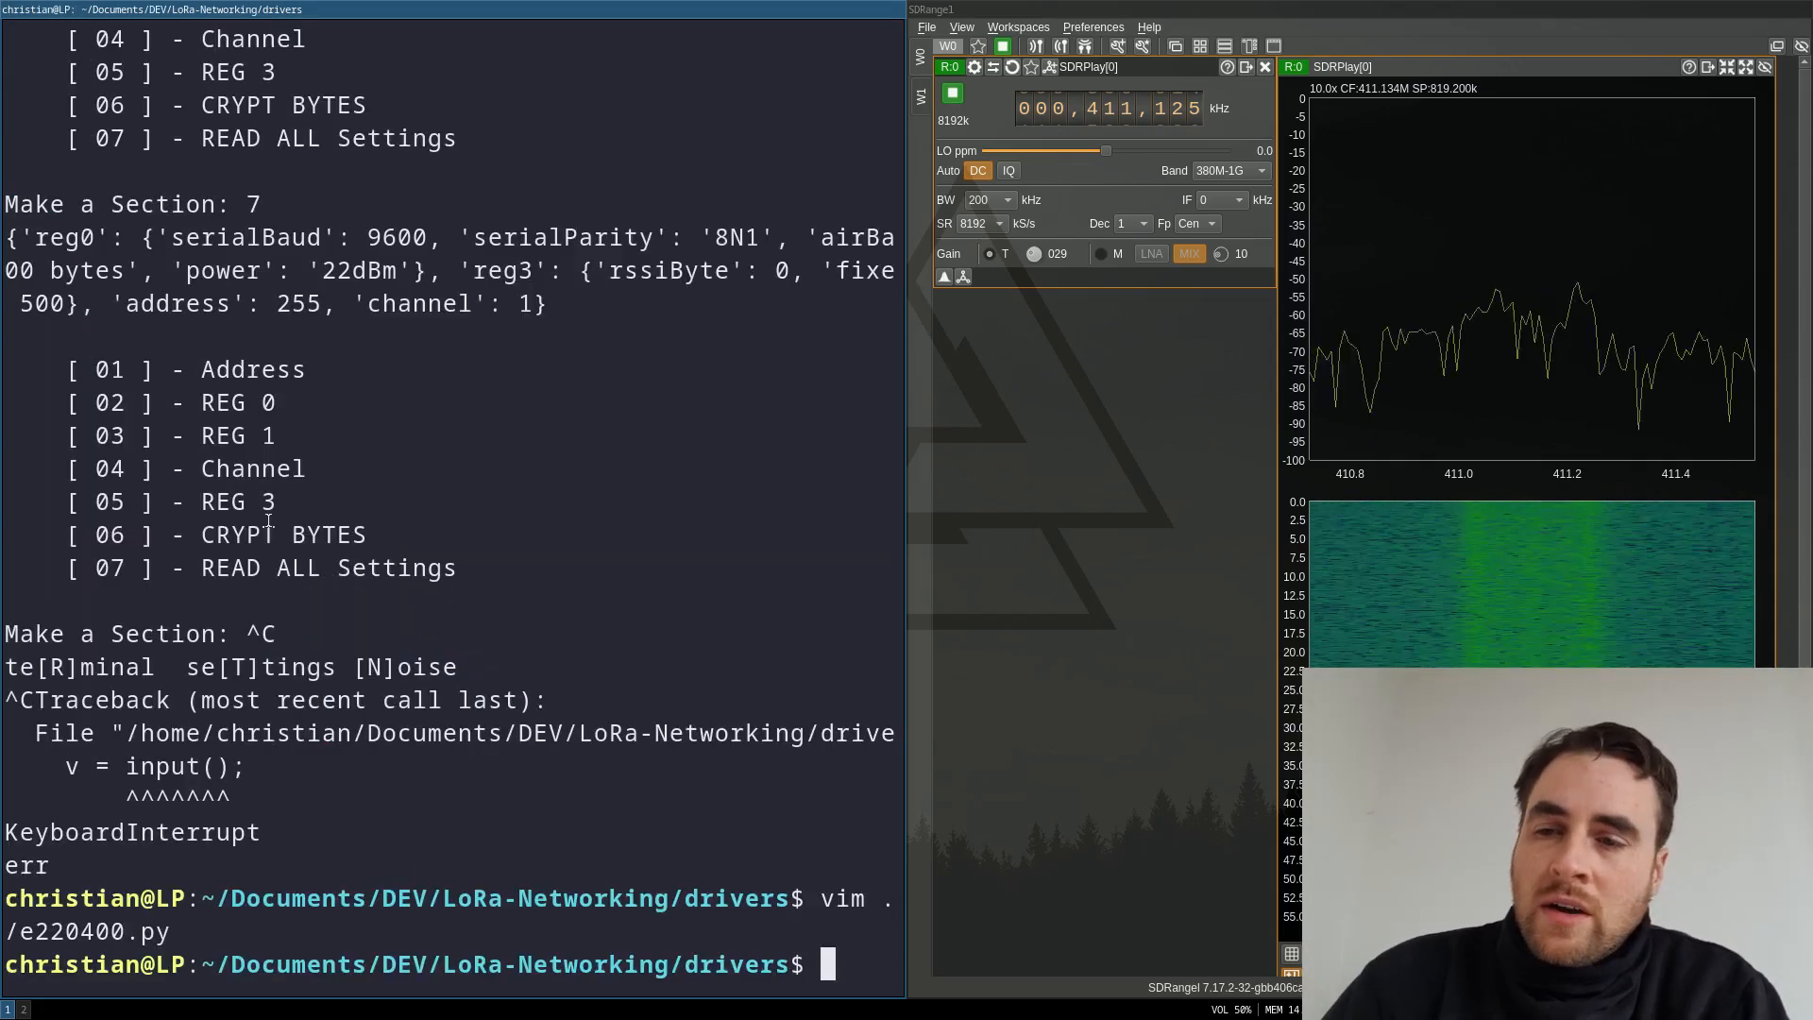
text(./)
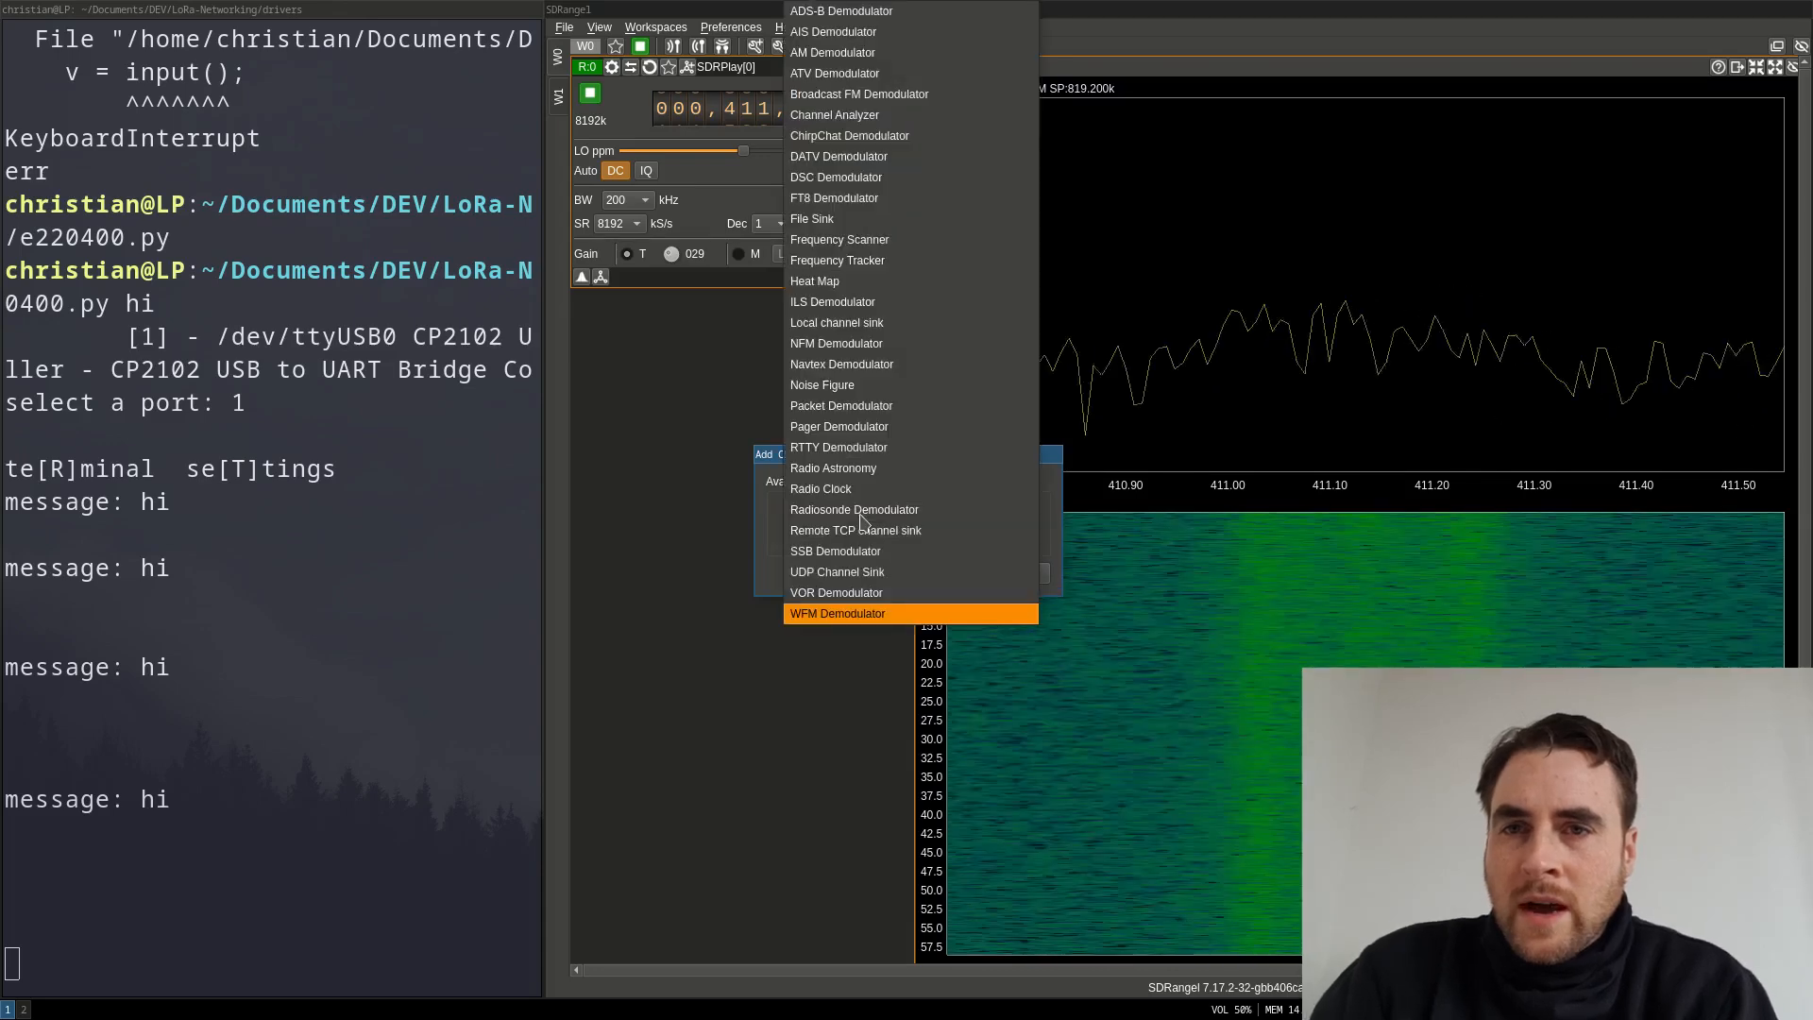
mouse_move(876, 240)
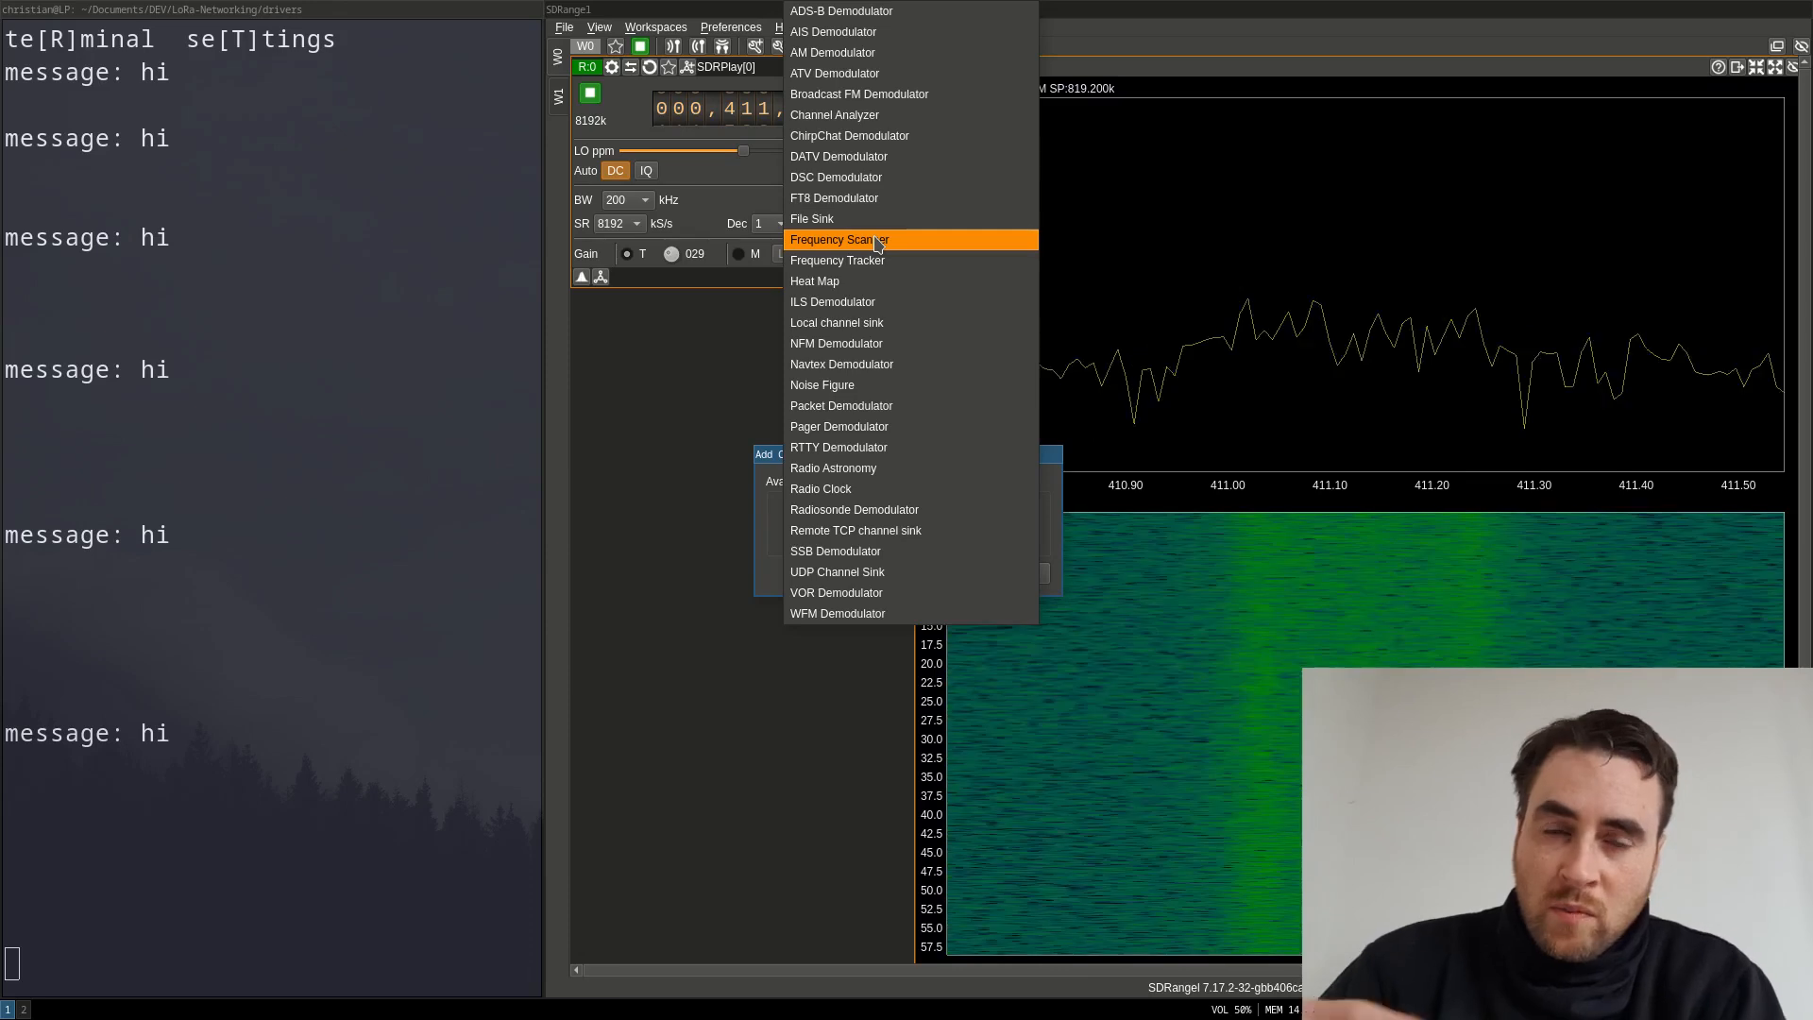
mouse_move(836, 156)
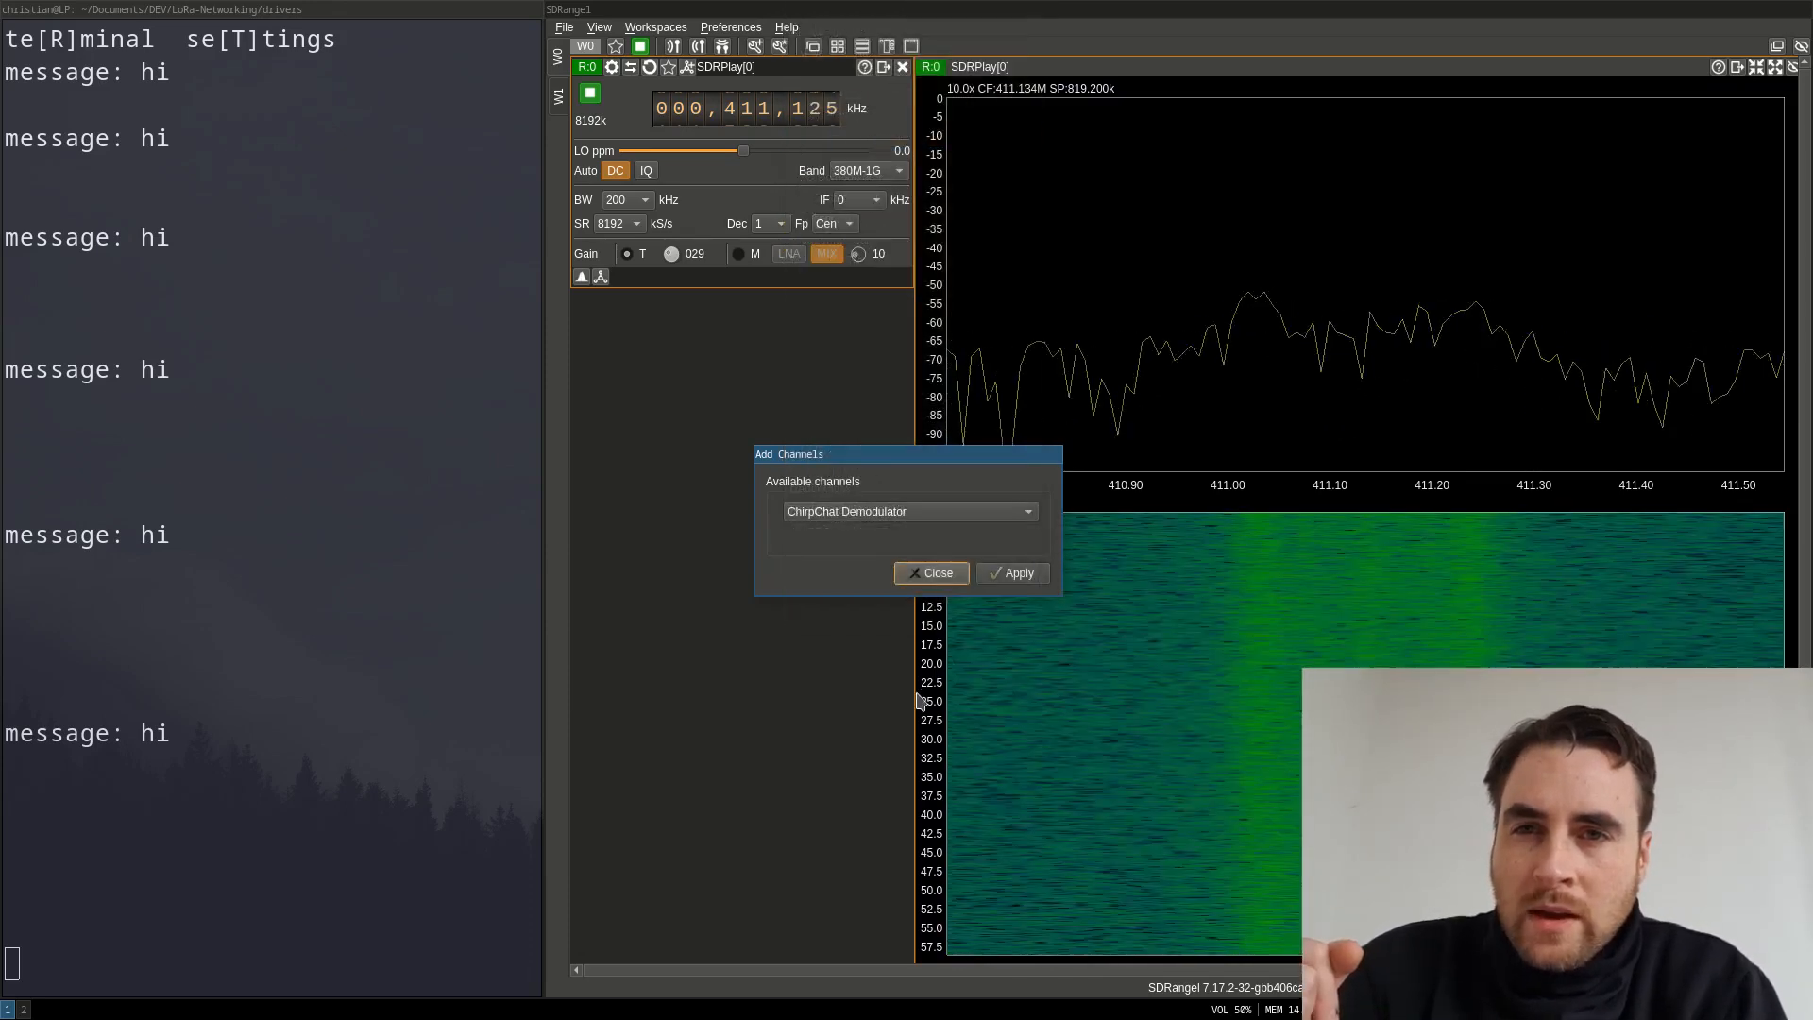
- Add a ChirpChat Demodulator channel and set its payload scheme to LoRa
click(1012, 572)
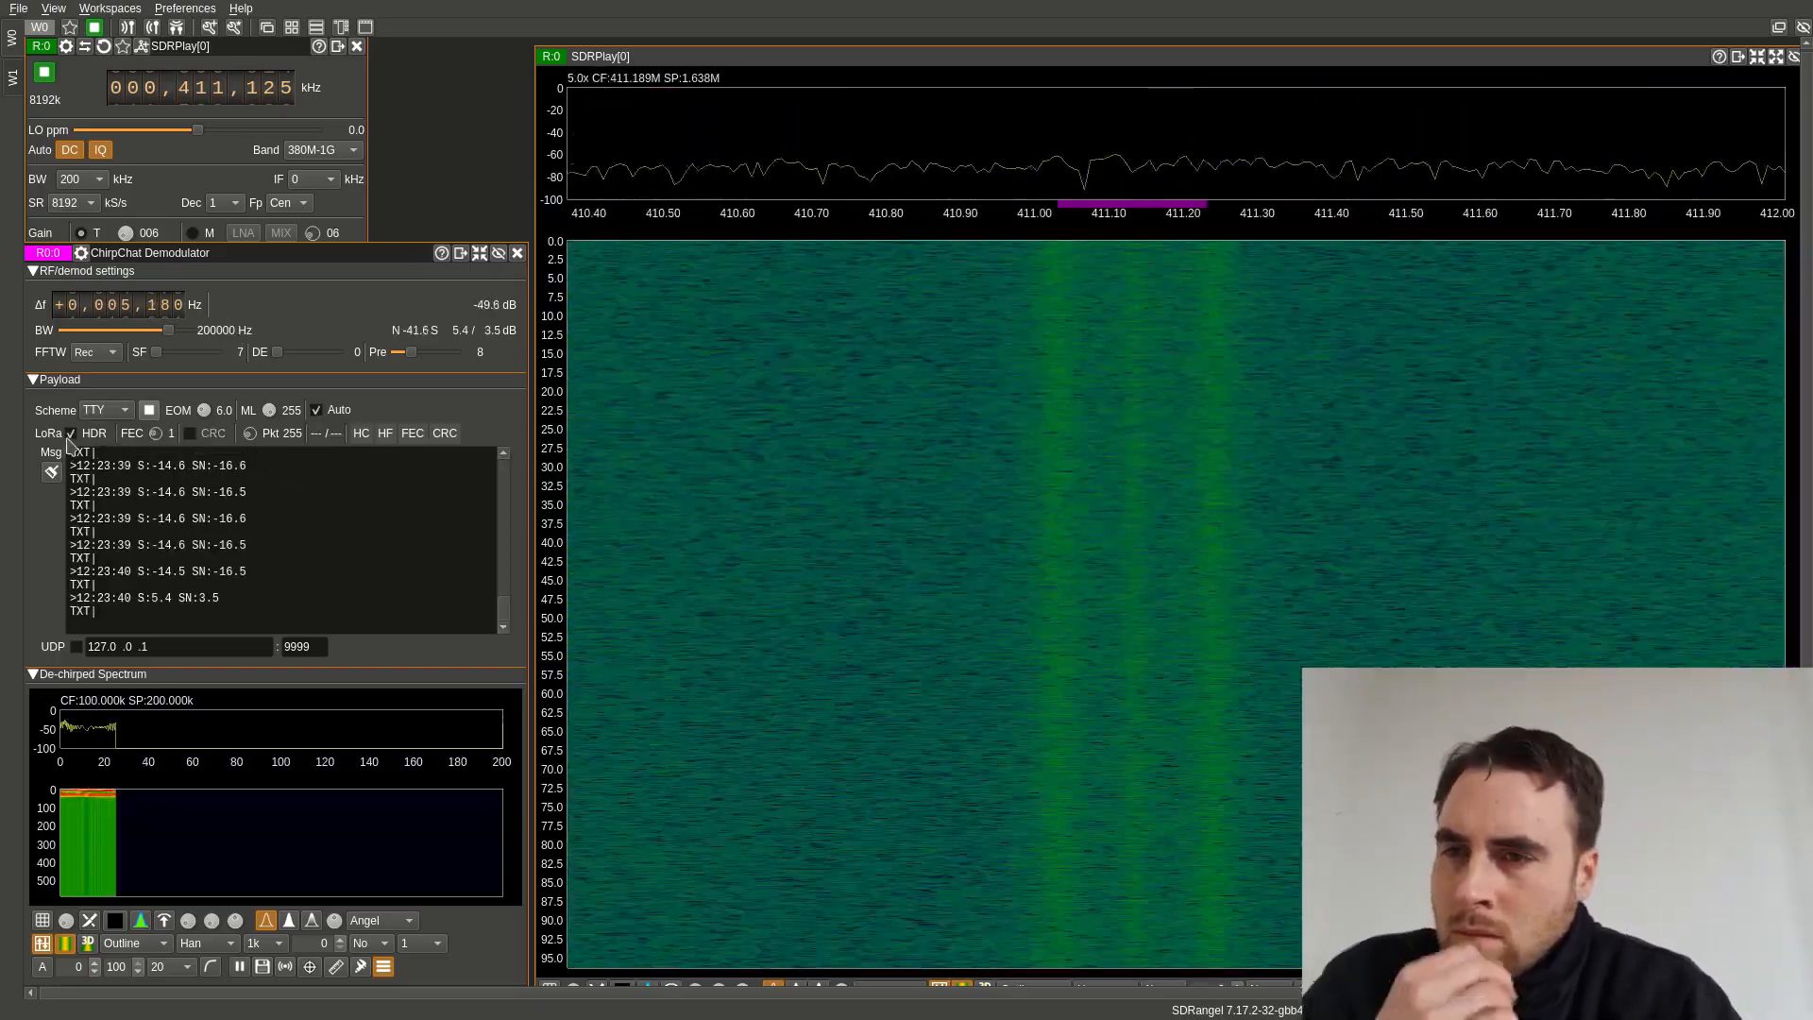
click(102, 410)
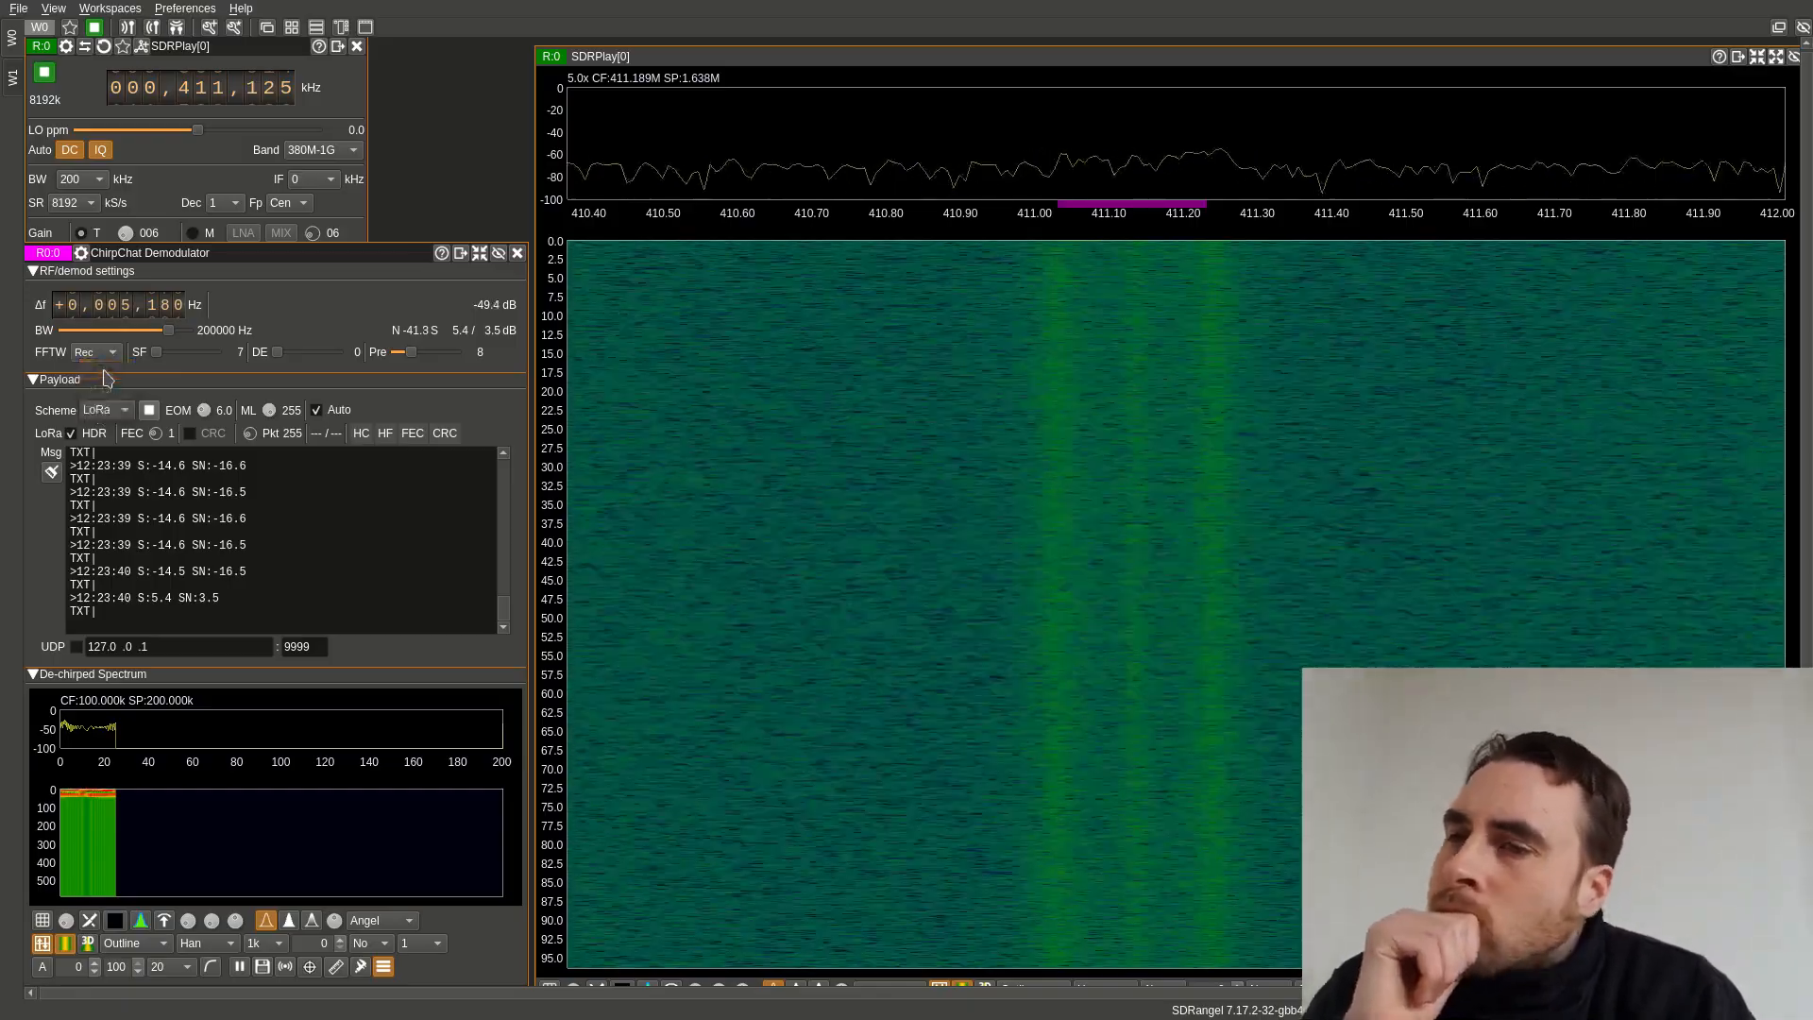